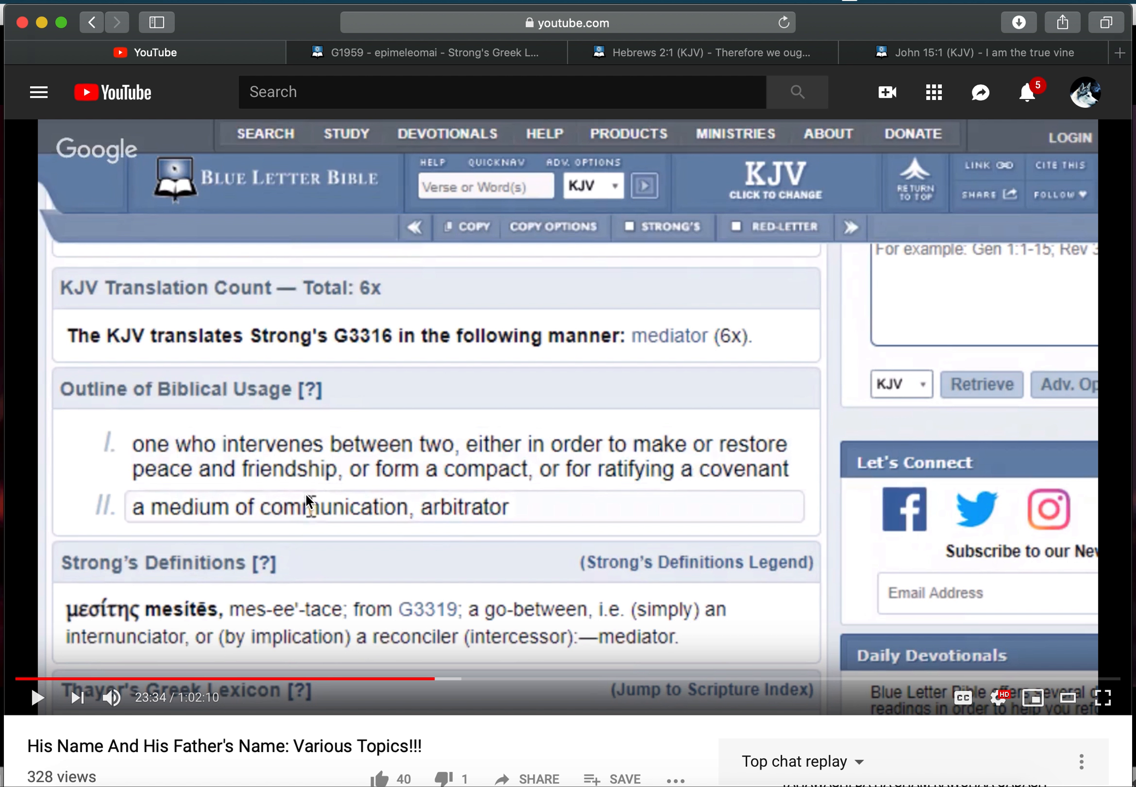
mouse_move(719, 66)
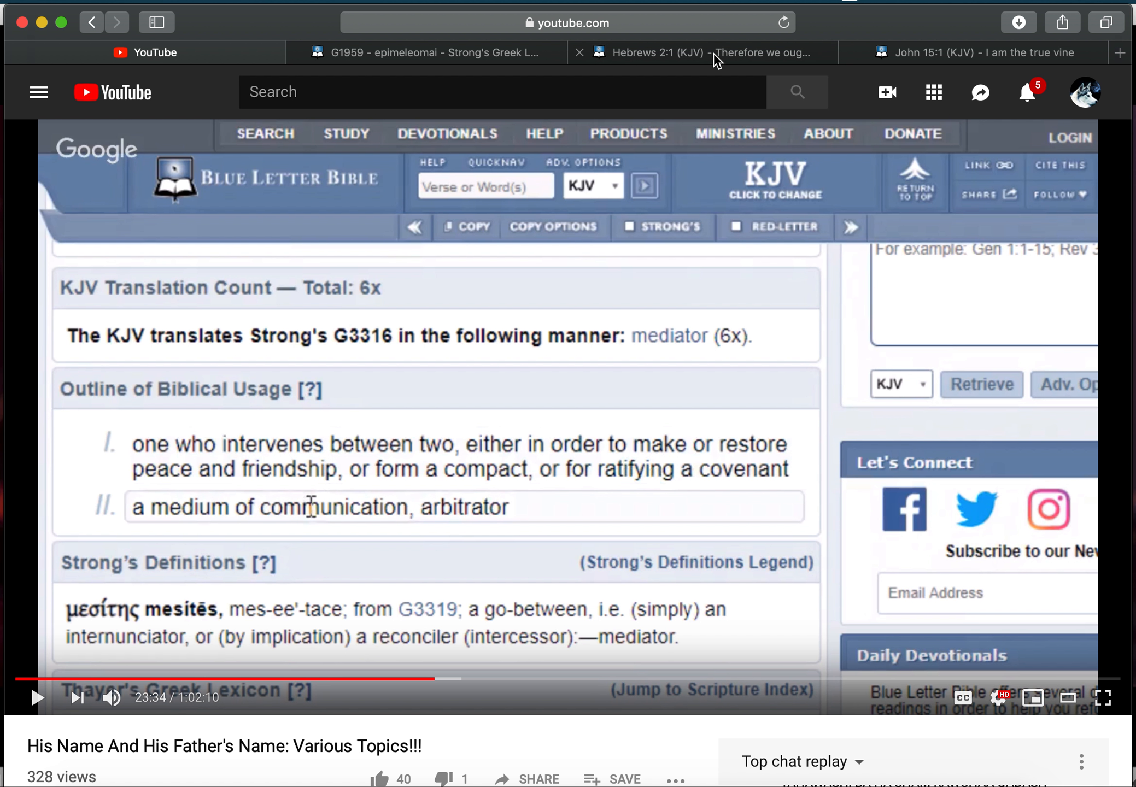
- Switch to the Hebrews 2:1 (KJV) chapter tab
left_click(717, 53)
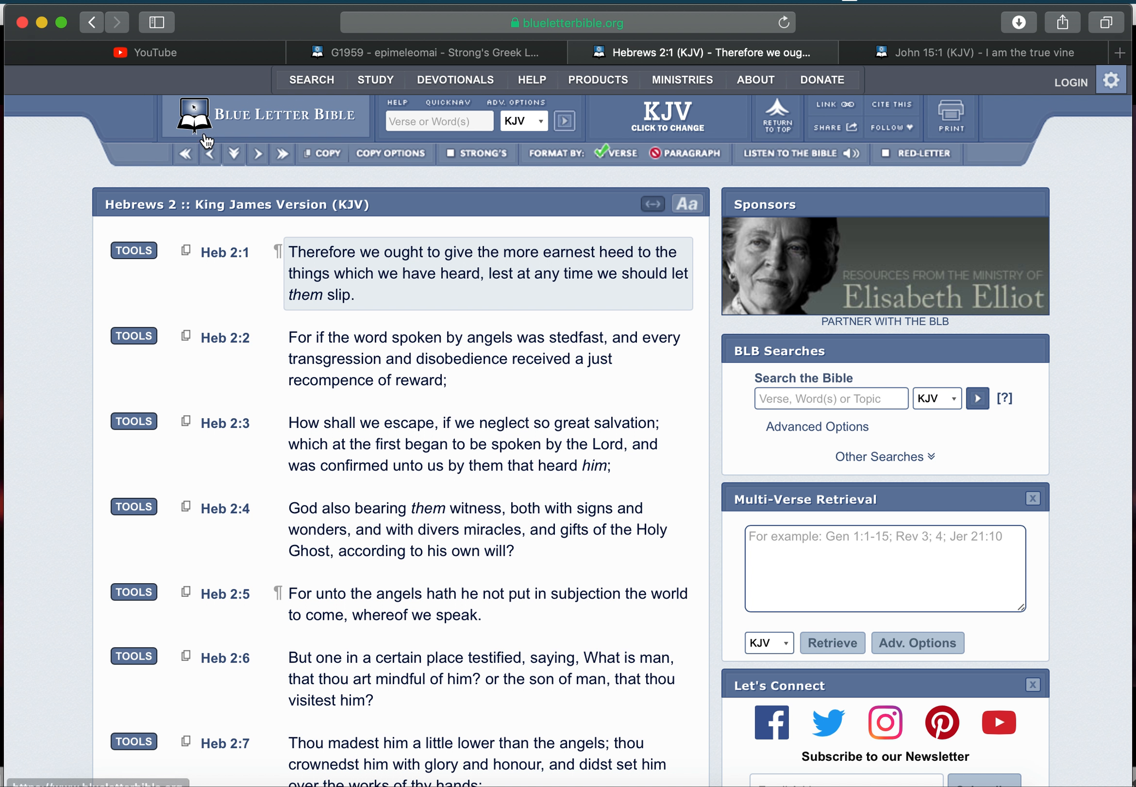
- Open Strong's G4056 perissoterōs in its own tab from Hebrews 2:1's interlinear list
left_click(133, 250)
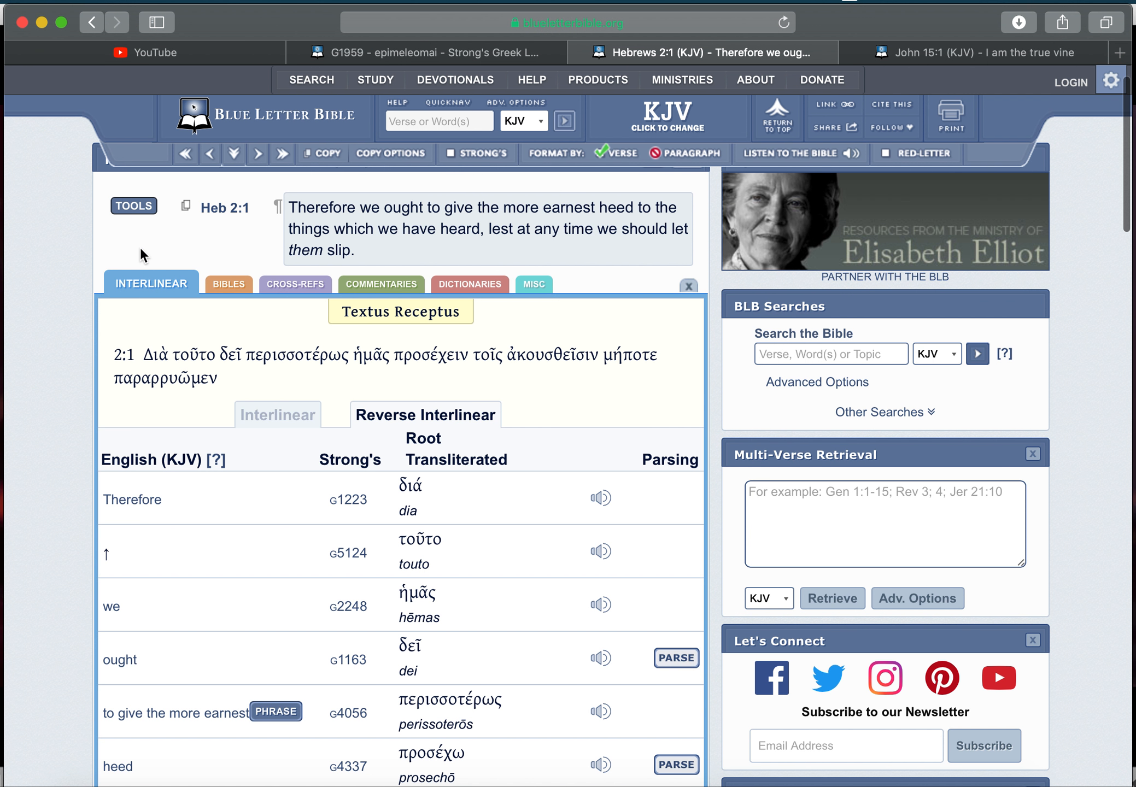
mouse_move(284, 489)
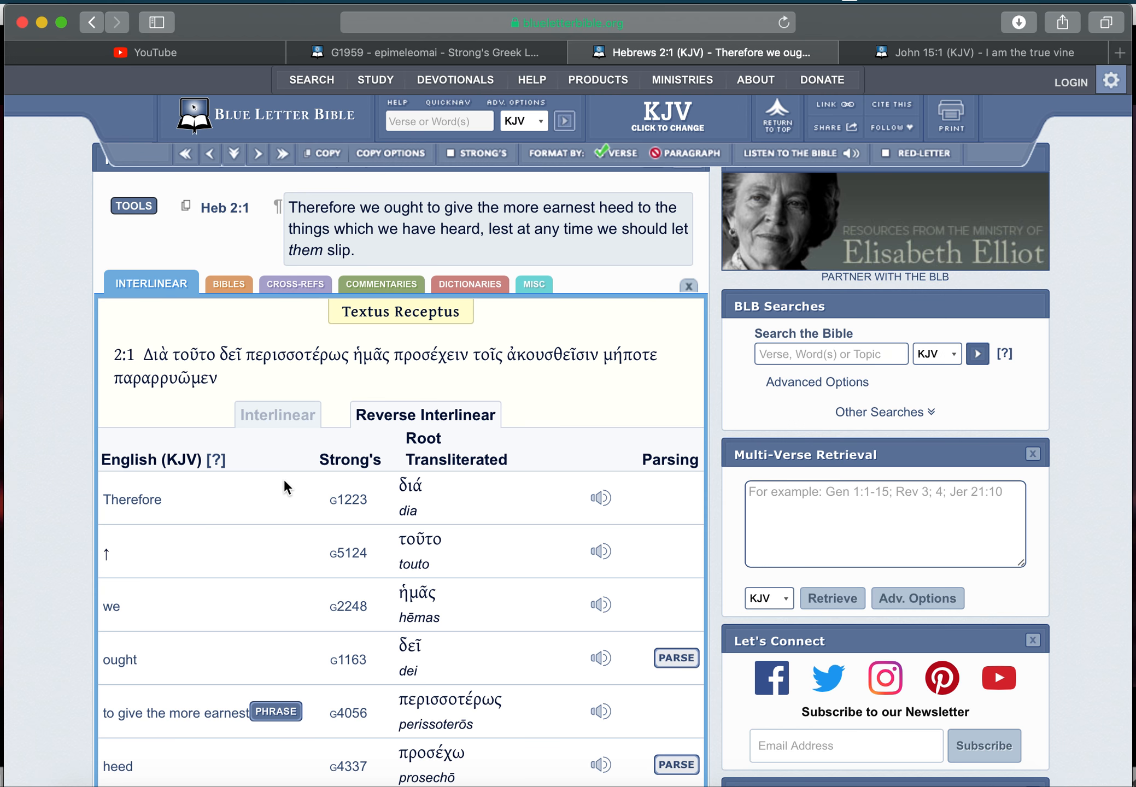
scroll("down", 3)
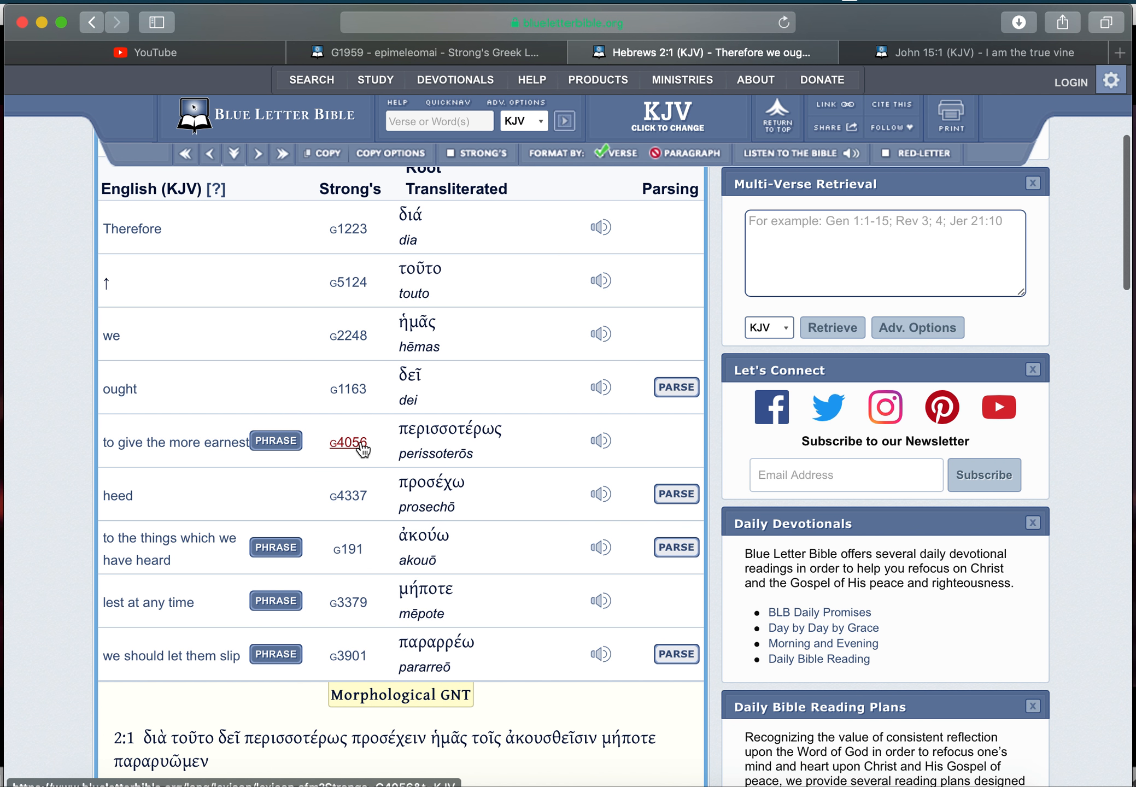
left_click(348, 443)
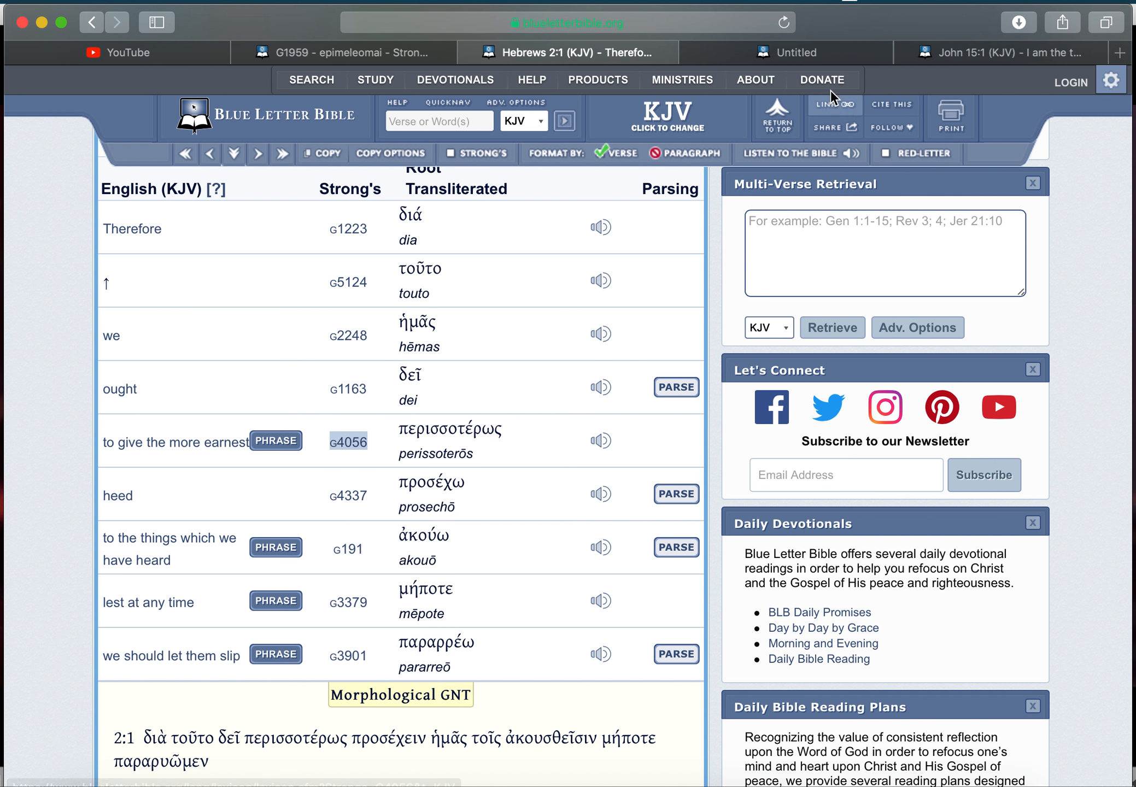
left_click(349, 441)
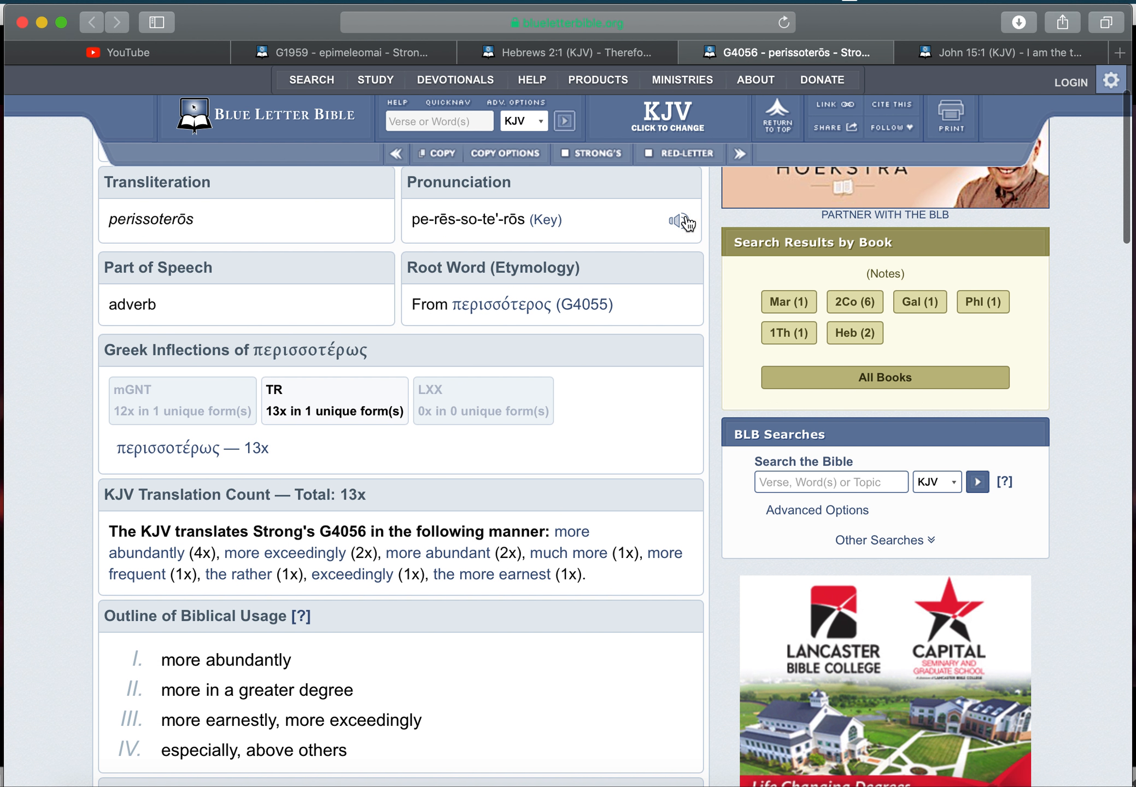
mouse_move(510, 404)
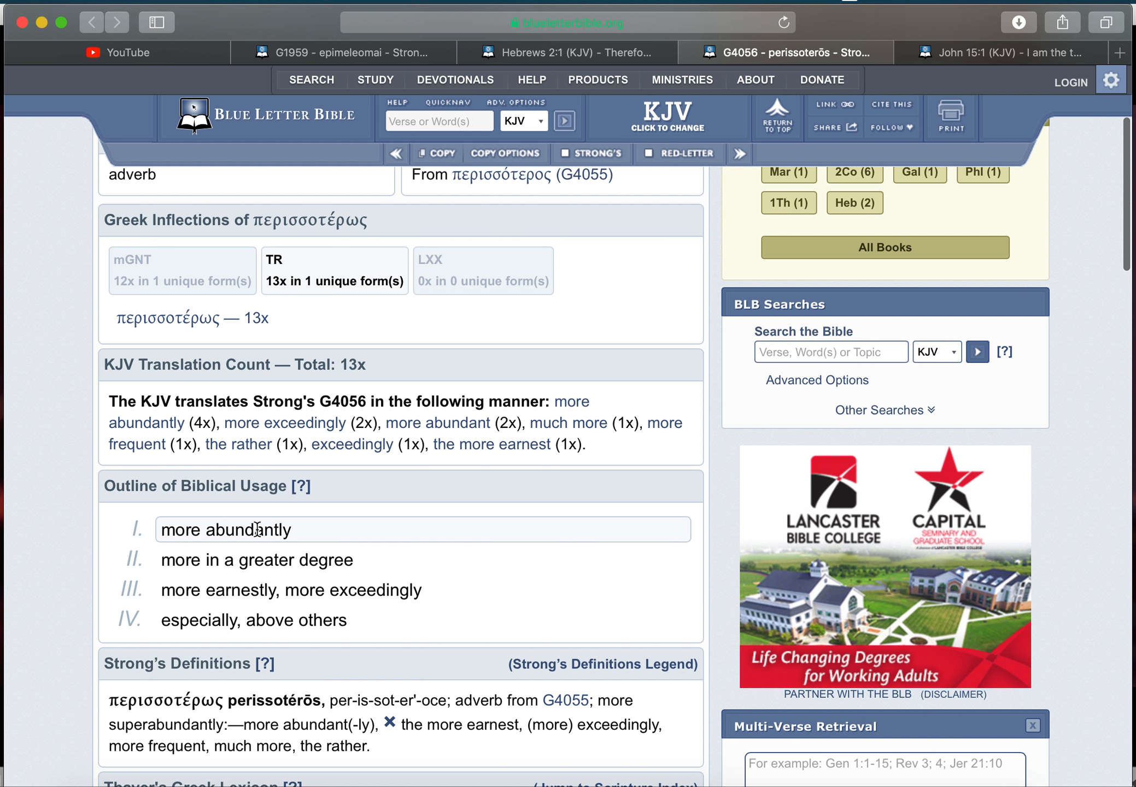
mouse_move(331, 560)
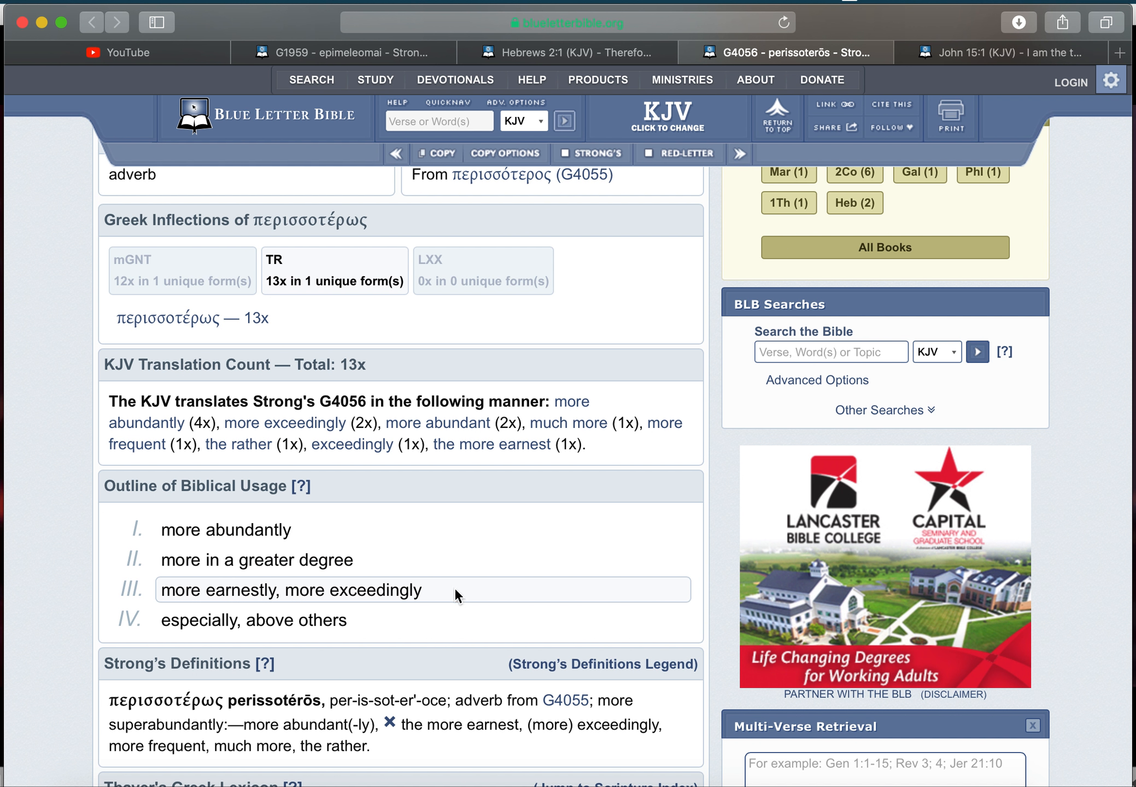
mouse_move(308, 614)
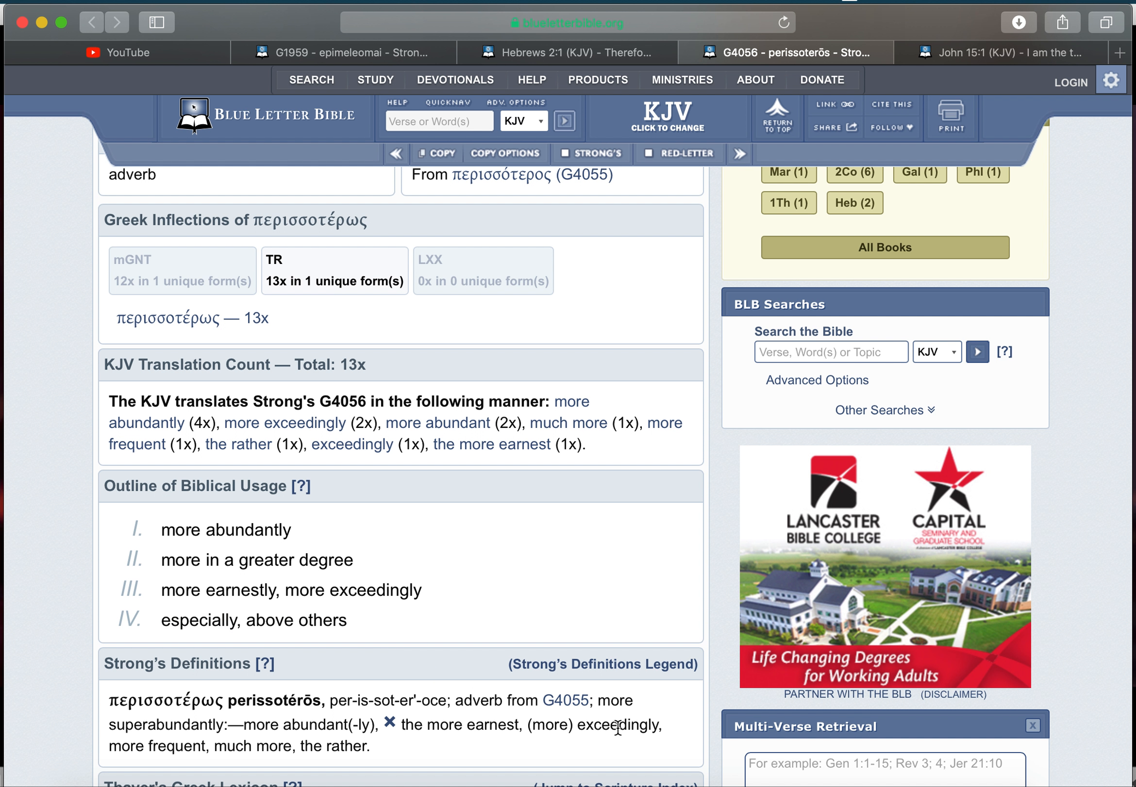
mouse_move(589, 756)
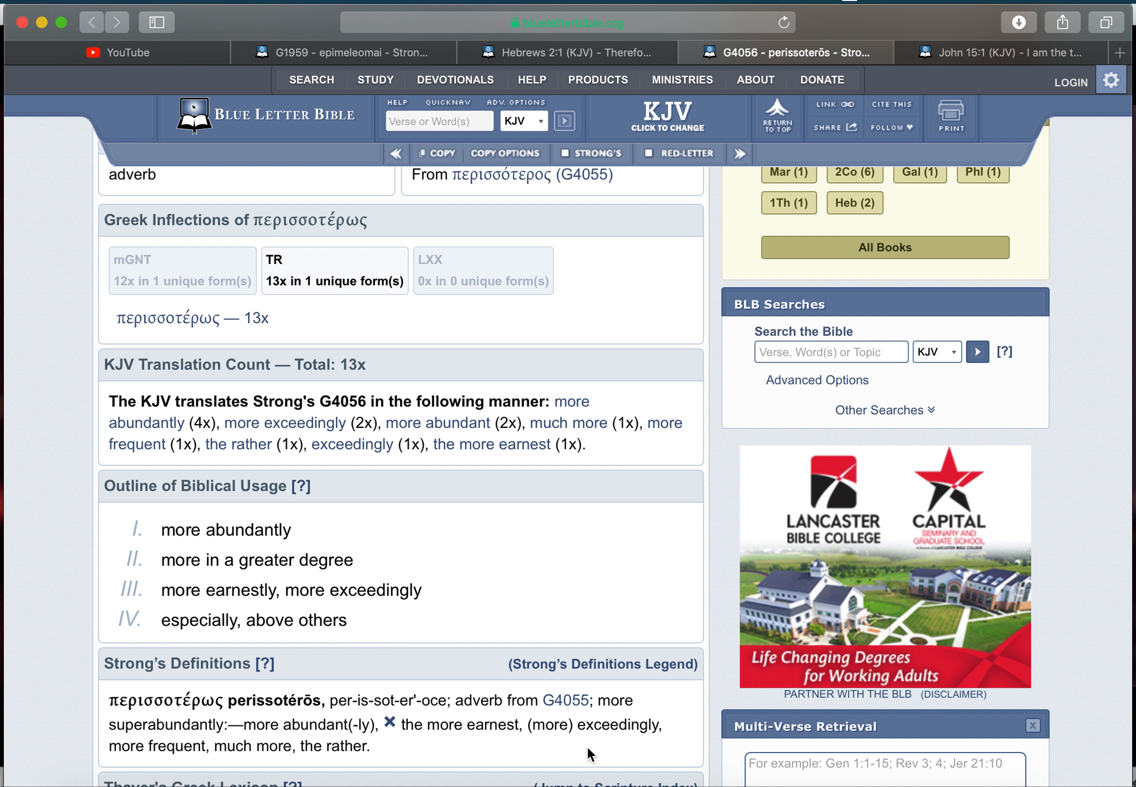
mouse_move(196, 751)
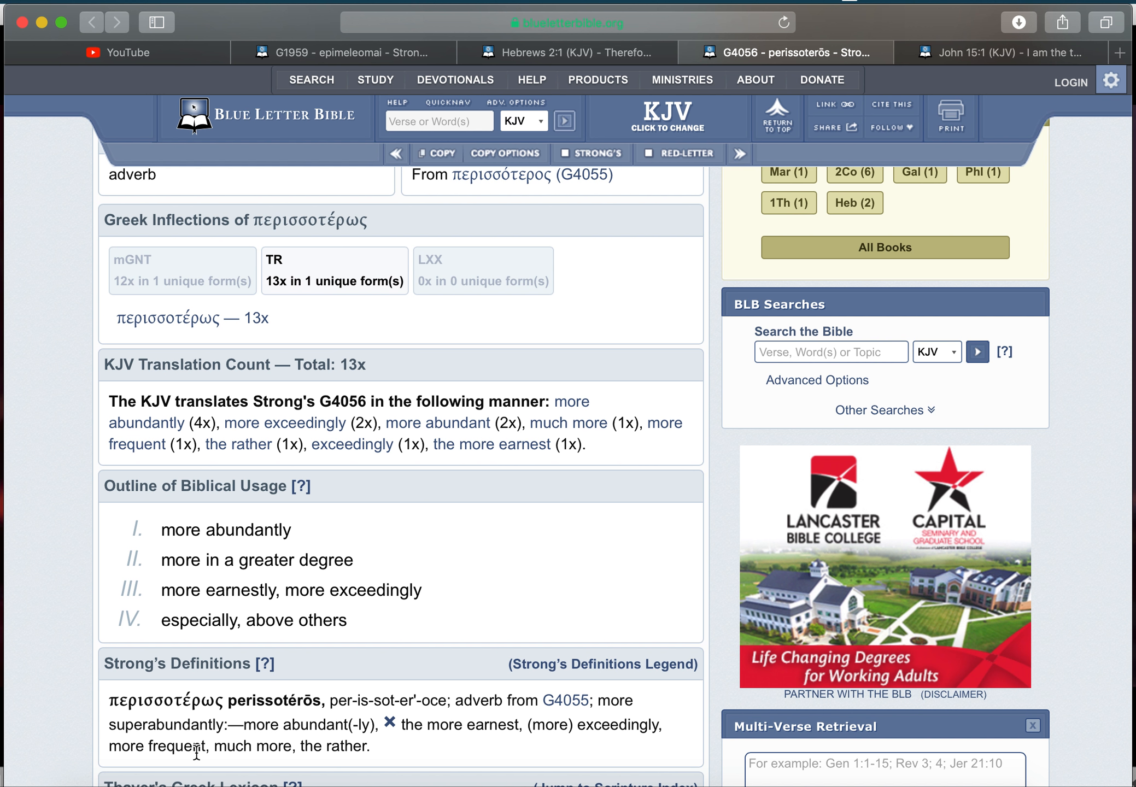
mouse_move(319, 713)
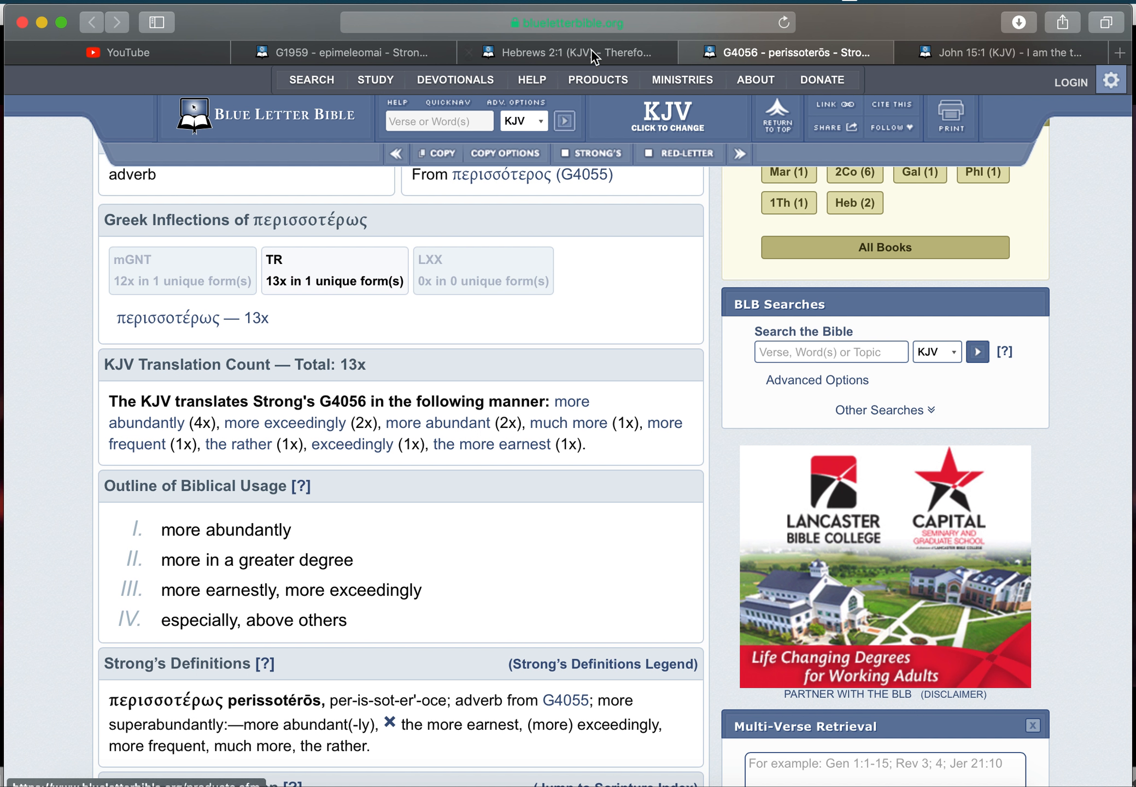
- Close the G4056 tab and open G4337 prosechō in a new tab, scrolled to its usage outline
left_click(576, 53)
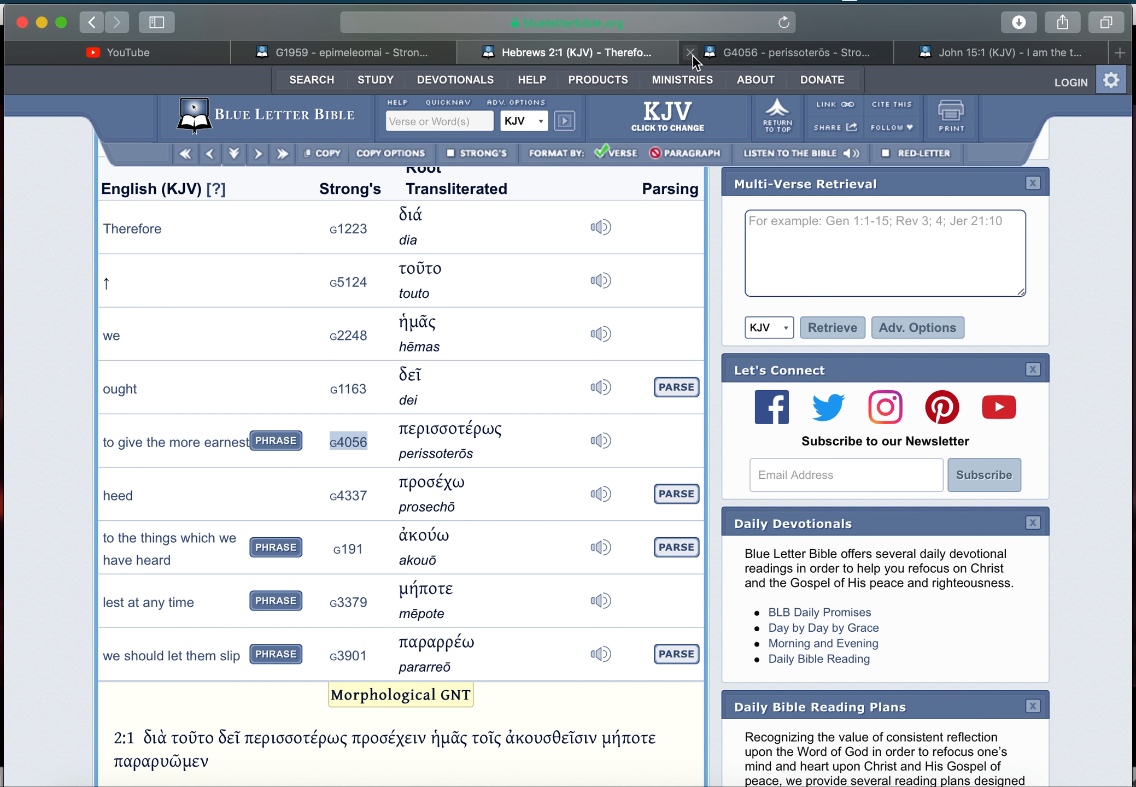
left_click(689, 52)
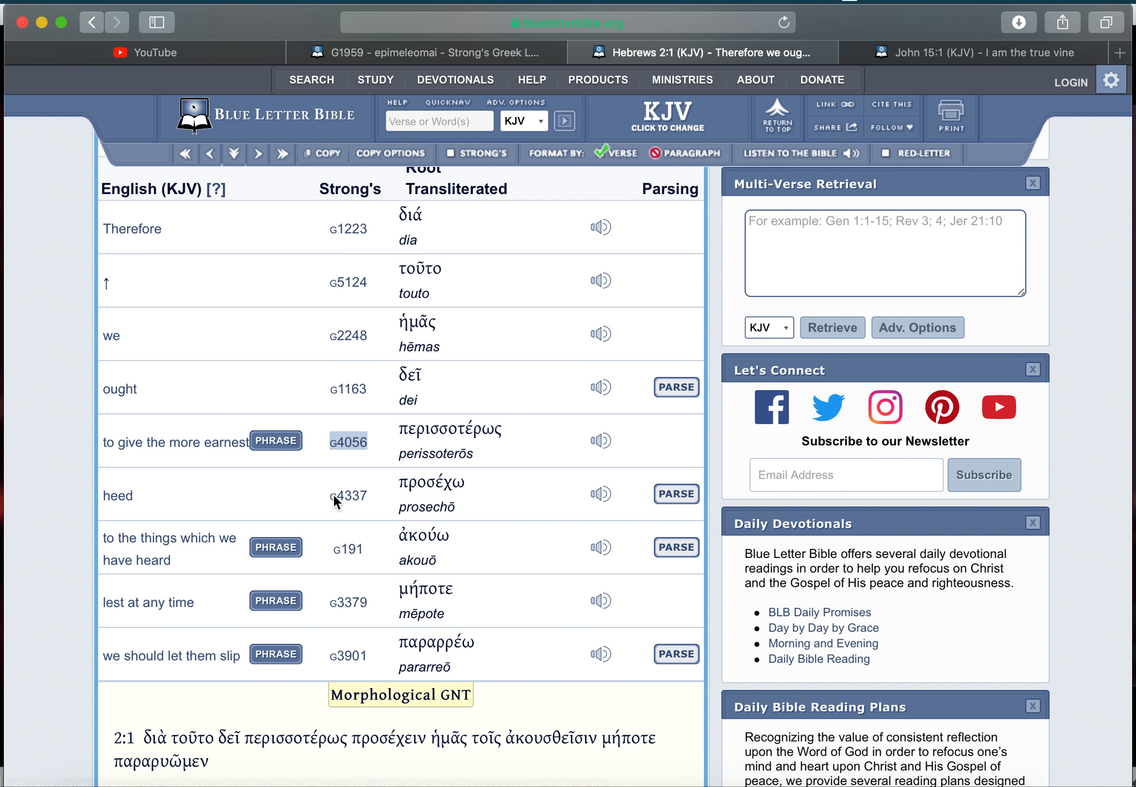
right_click(348, 496)
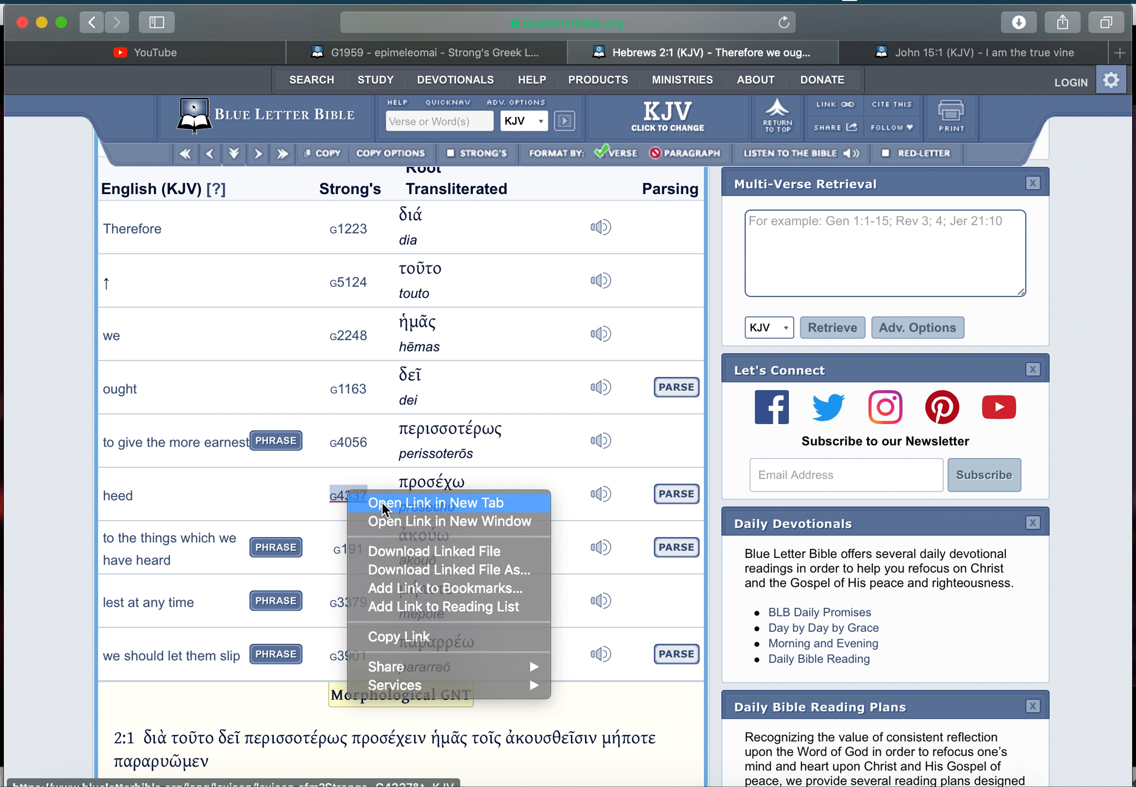
left_click(437, 502)
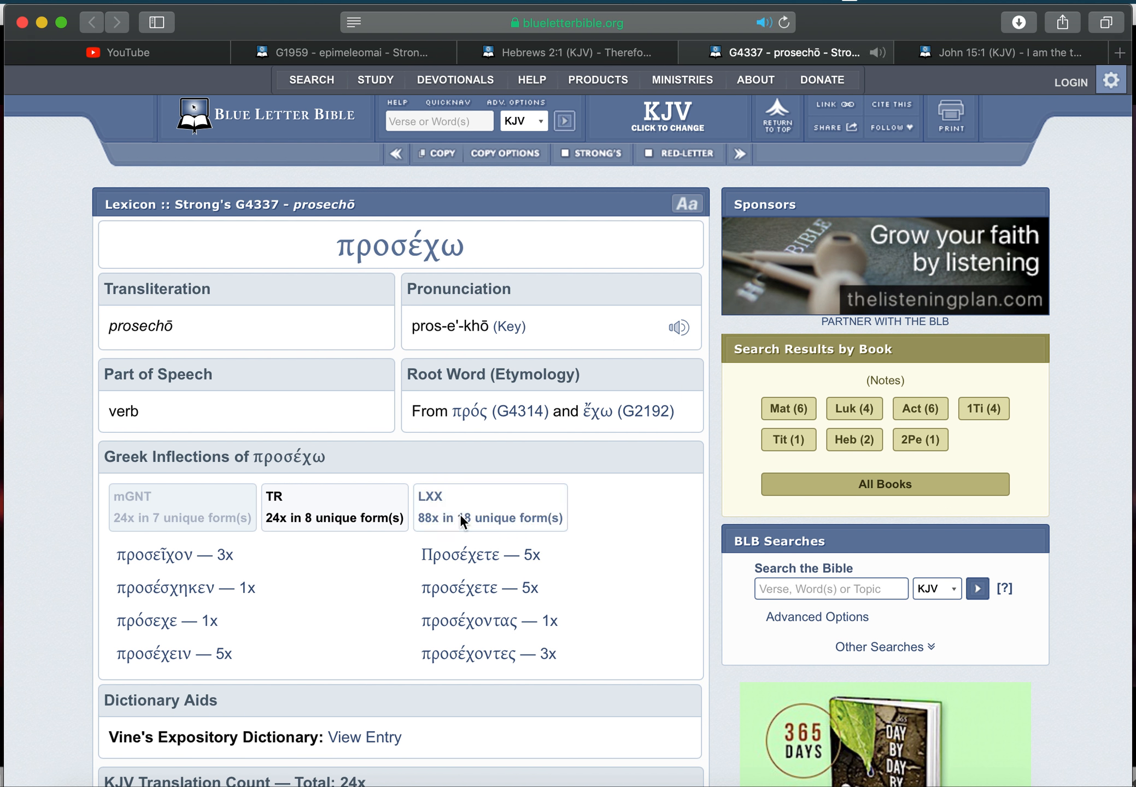
scroll("down", 3)
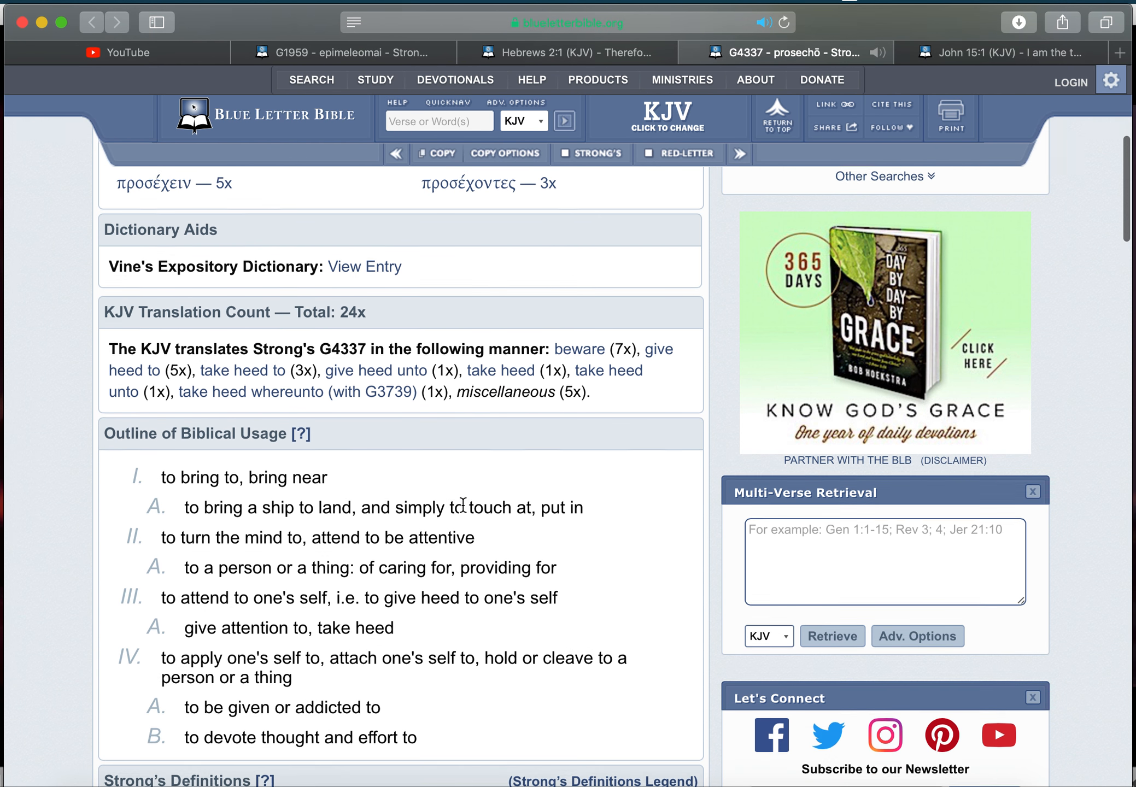
scroll("down", 3)
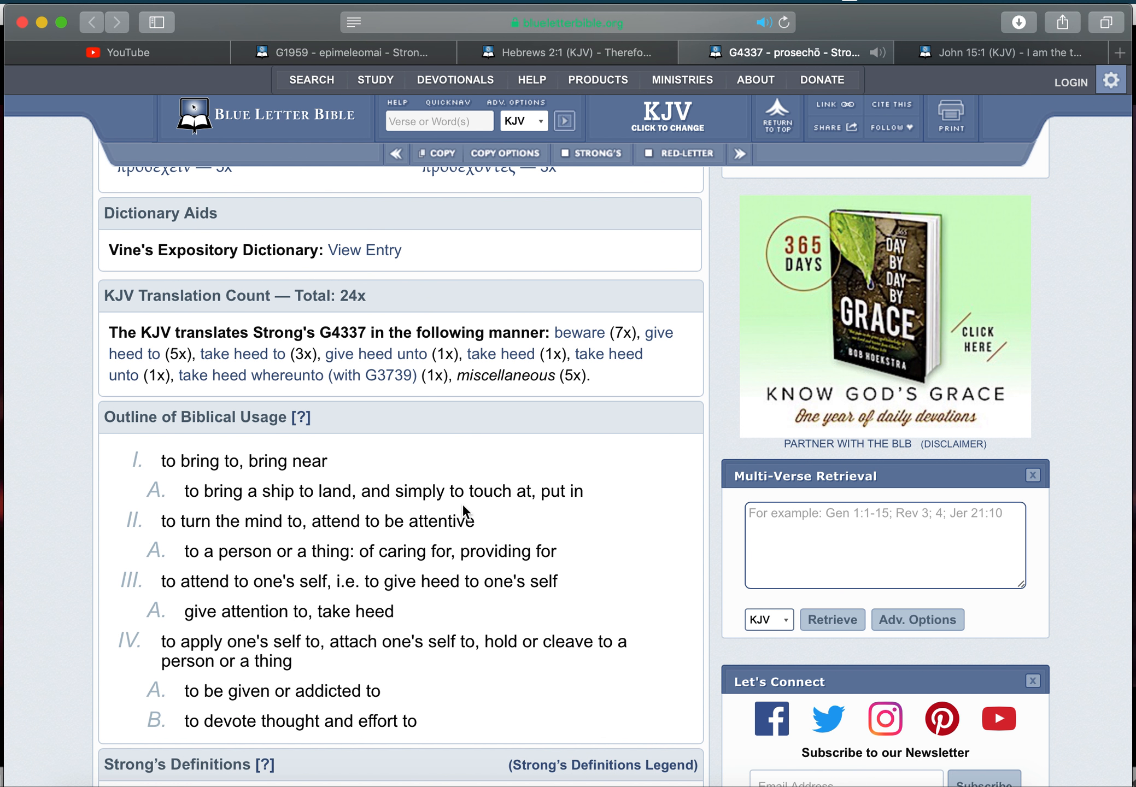
mouse_move(153, 546)
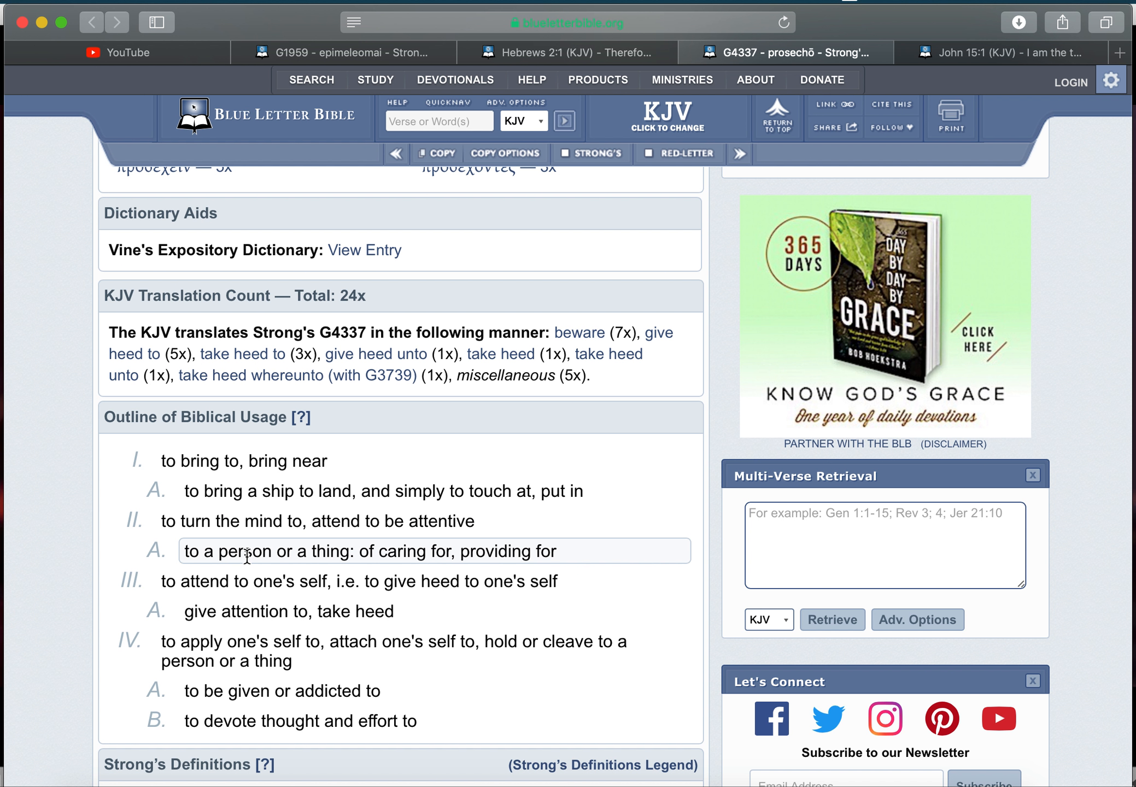
mouse_move(486, 551)
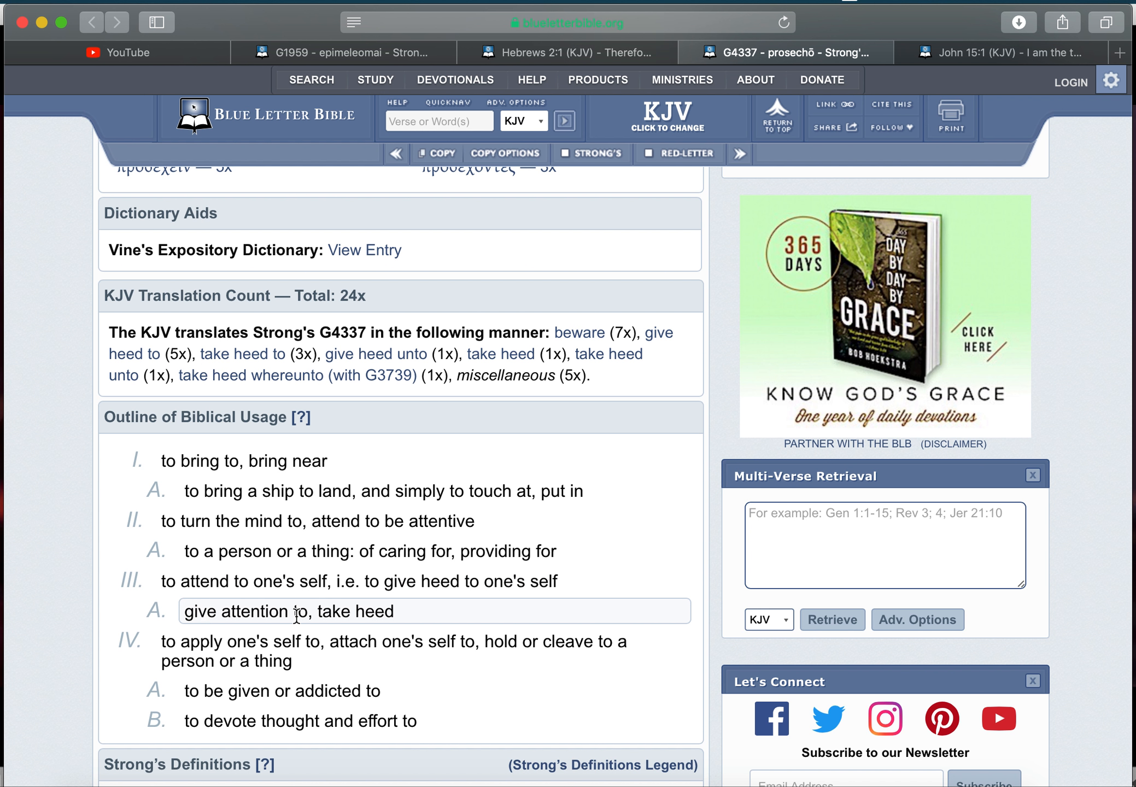
mouse_move(367, 611)
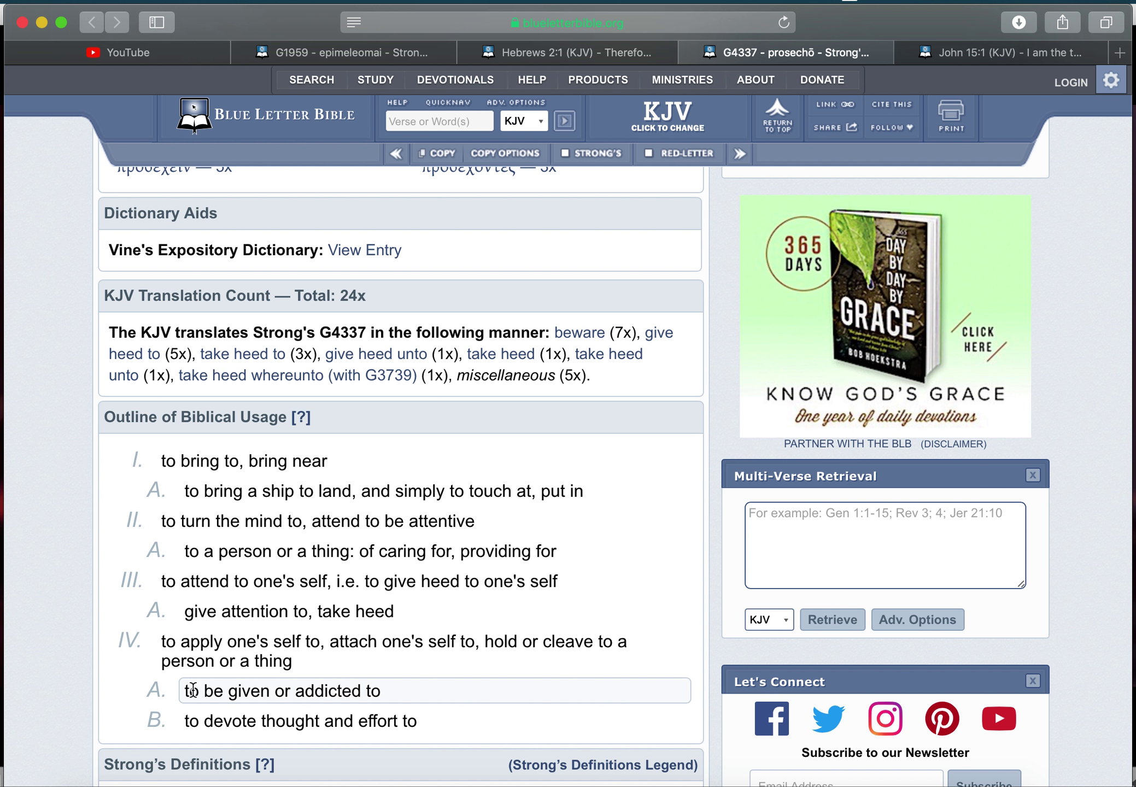
mouse_move(325, 696)
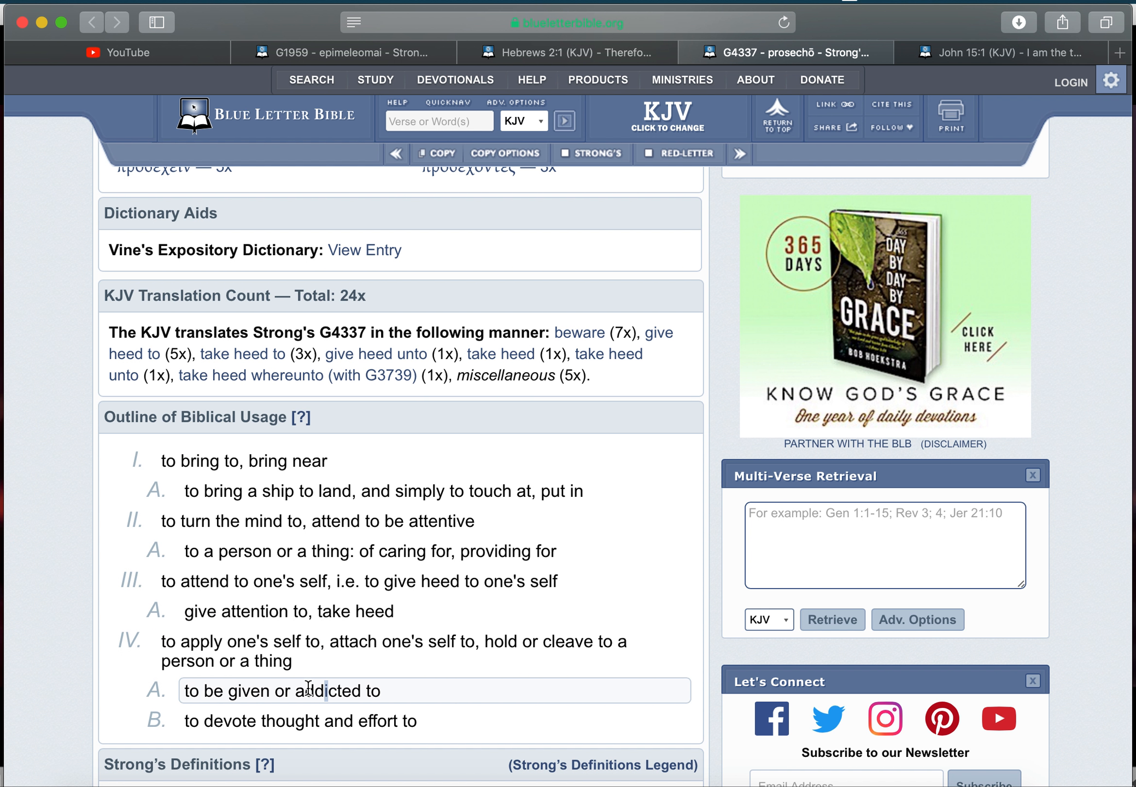
double_click(327, 691)
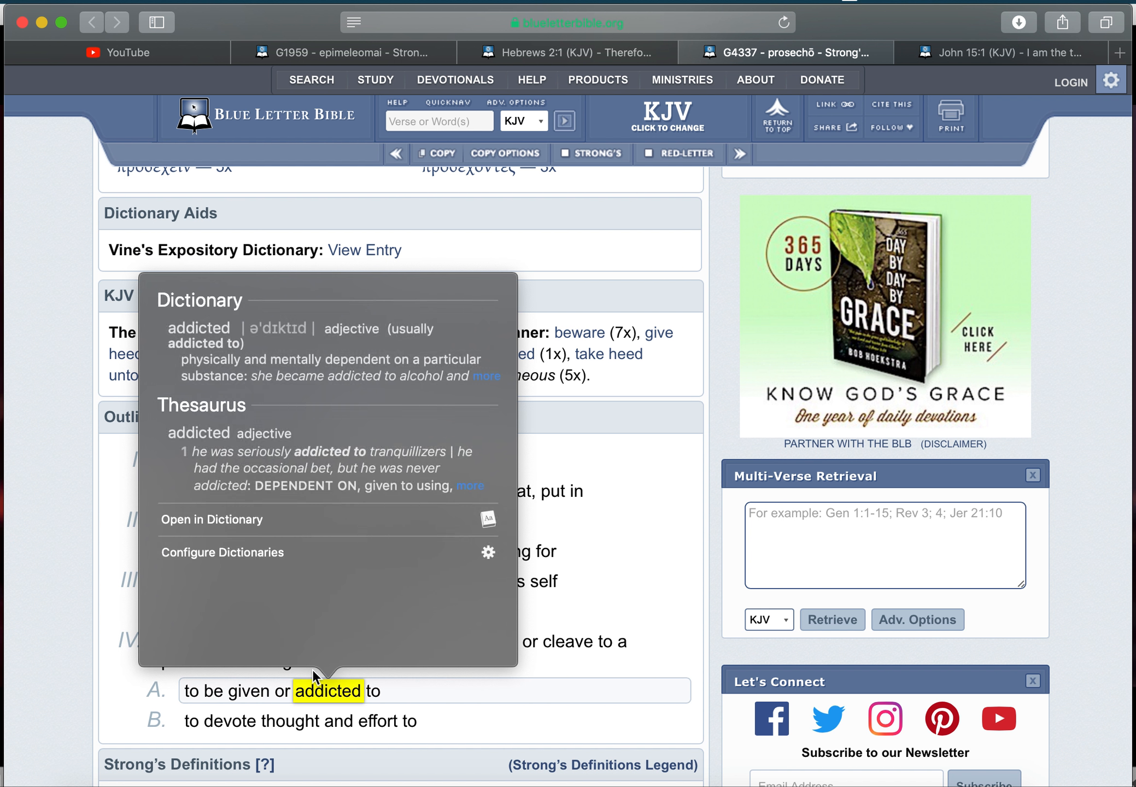
mouse_move(274, 369)
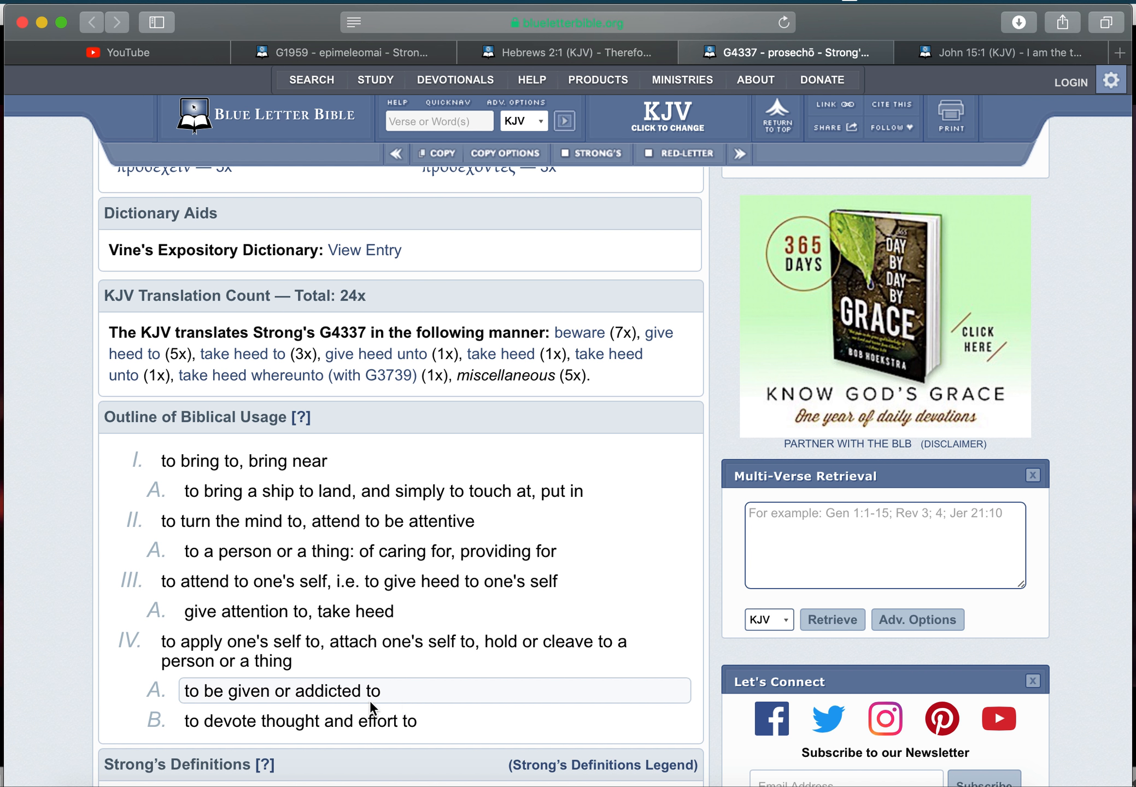
- Close the G4337 page and reopen Hebrews 2:1's interlinear Greek words with Strong's numbers
scroll("down", 3)
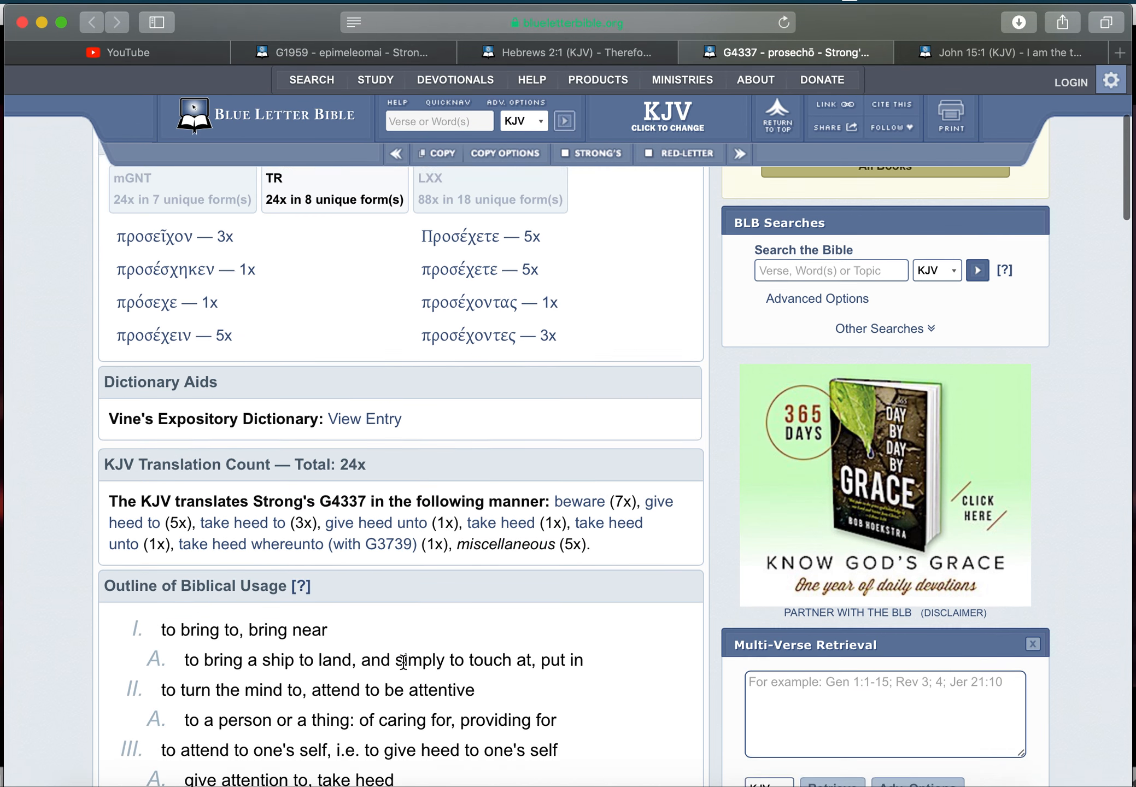
left_click(577, 53)
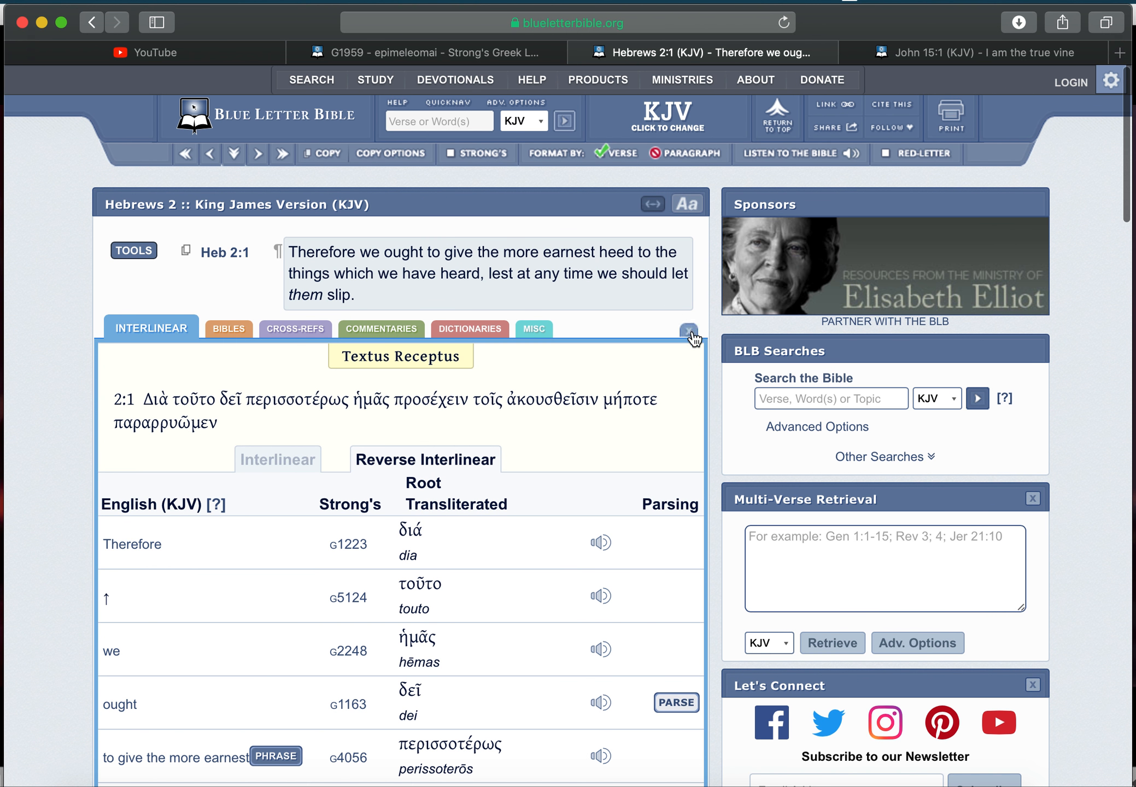
left_click(688, 331)
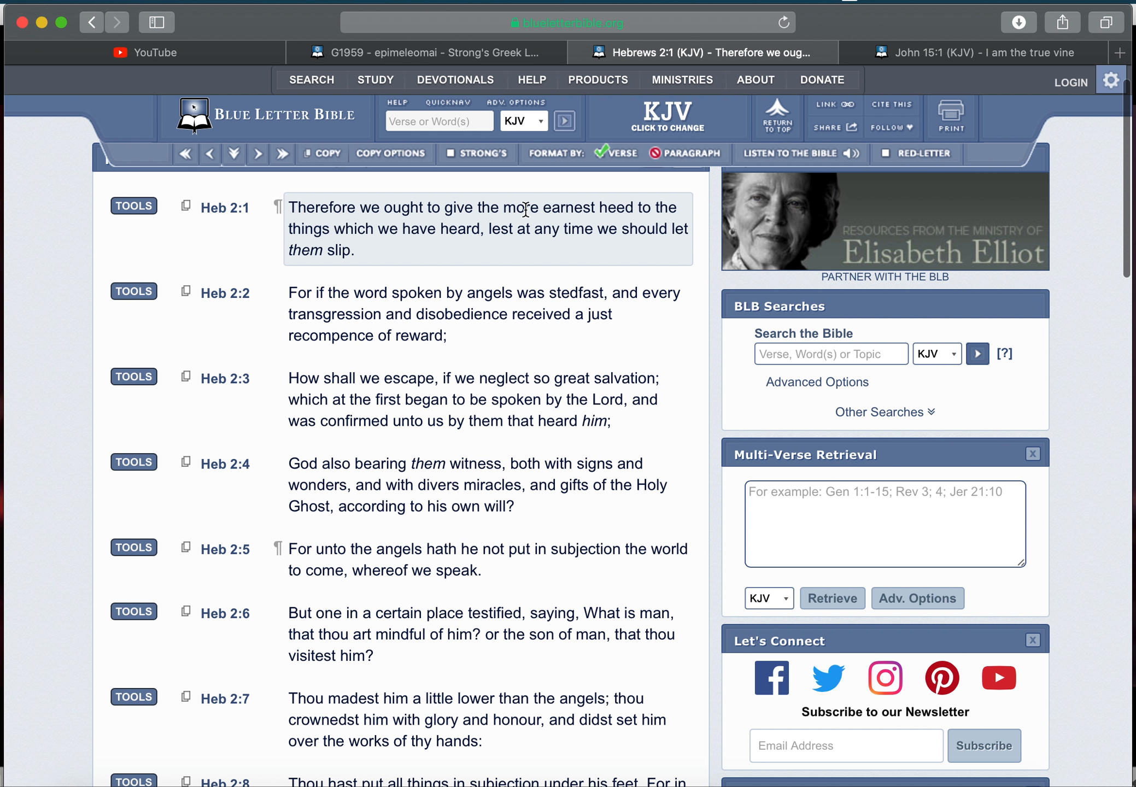
mouse_move(558, 215)
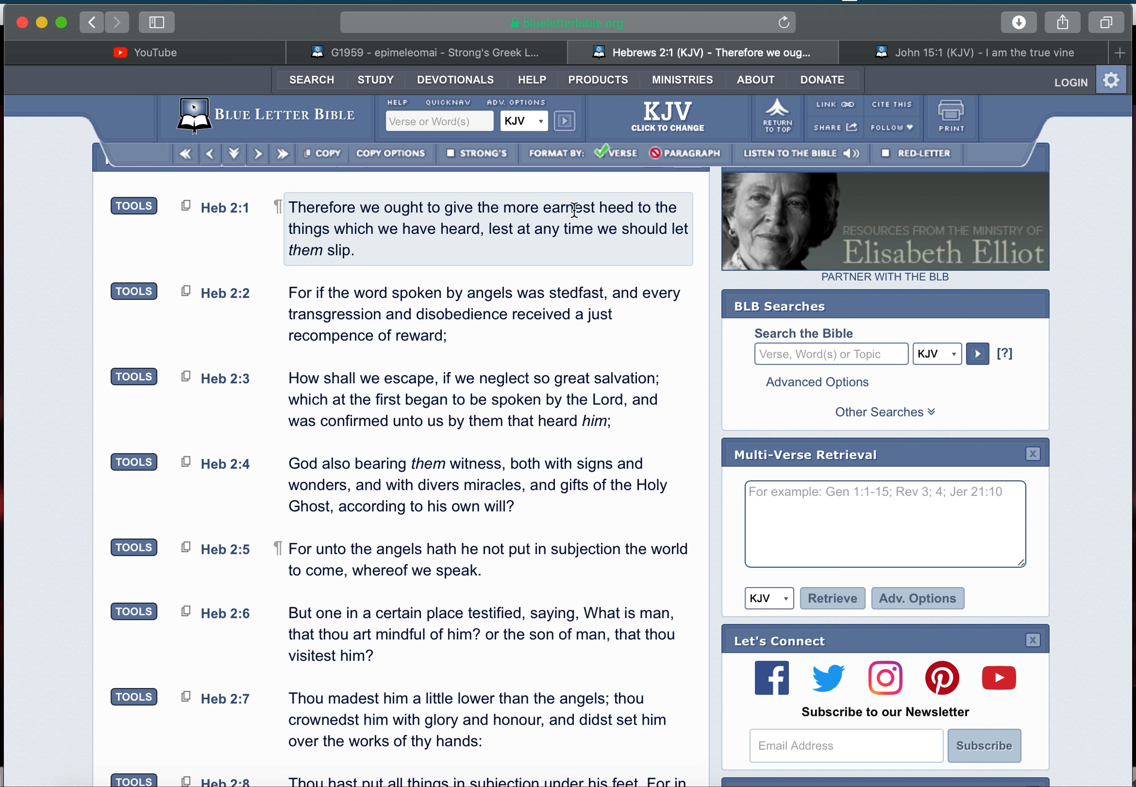
mouse_move(621, 208)
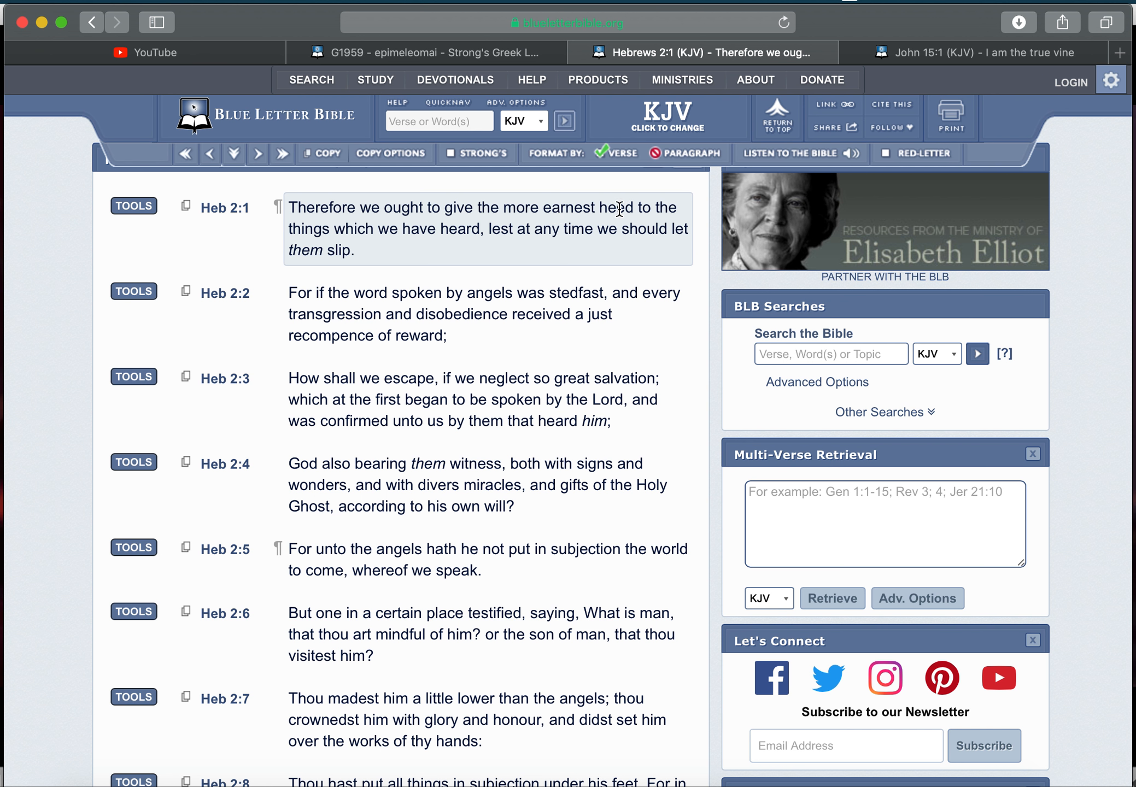
mouse_move(547, 231)
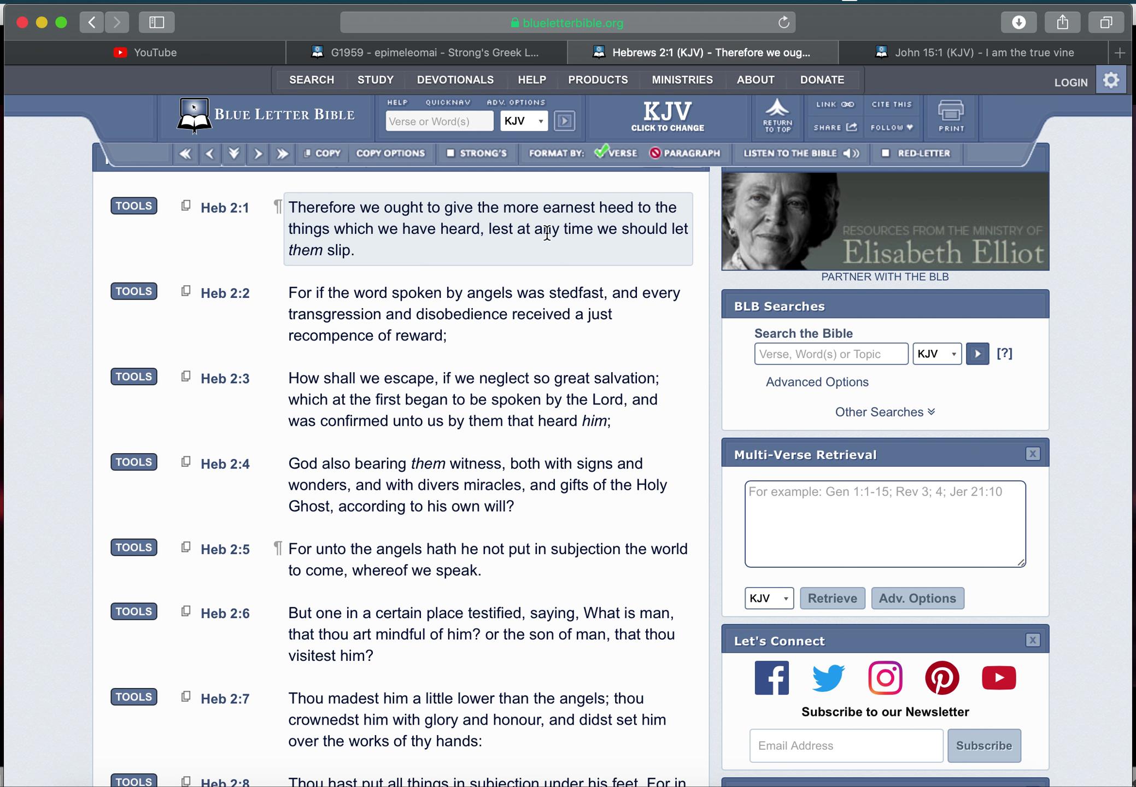
left_click(133, 206)
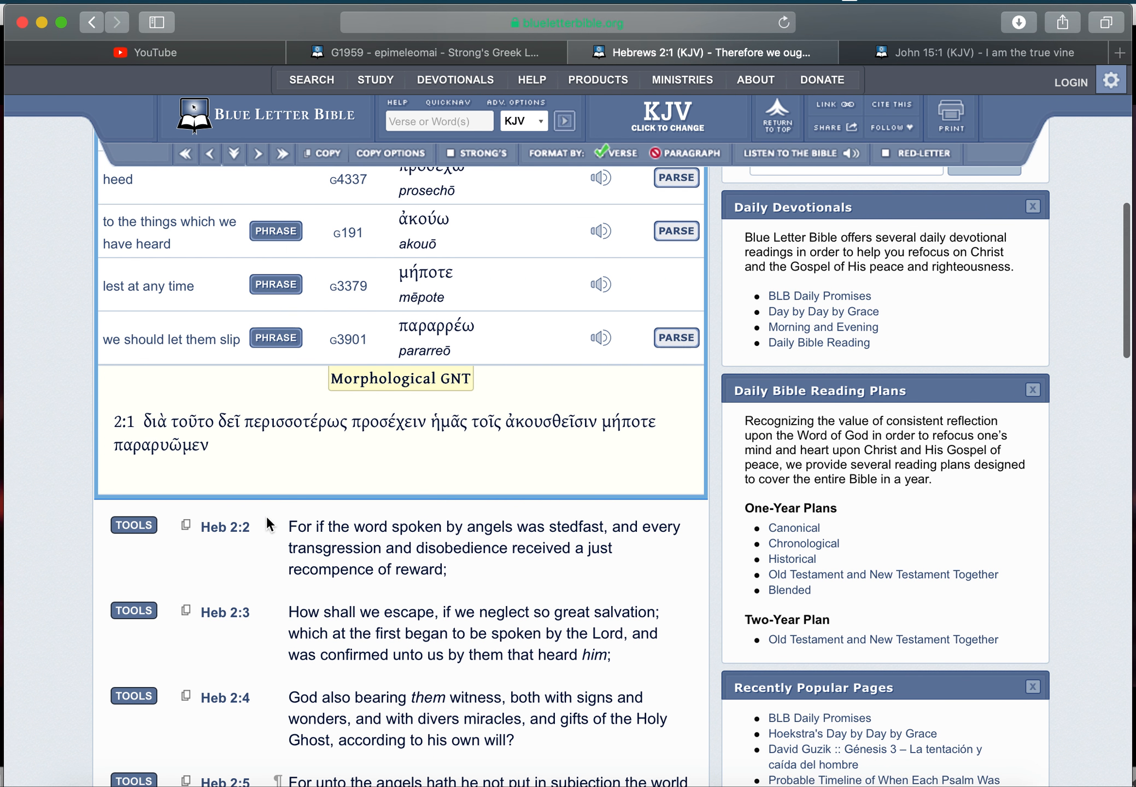
- Open G3901 pararreō, highlight its usage definition, and open a new browser tab
left_click(348, 340)
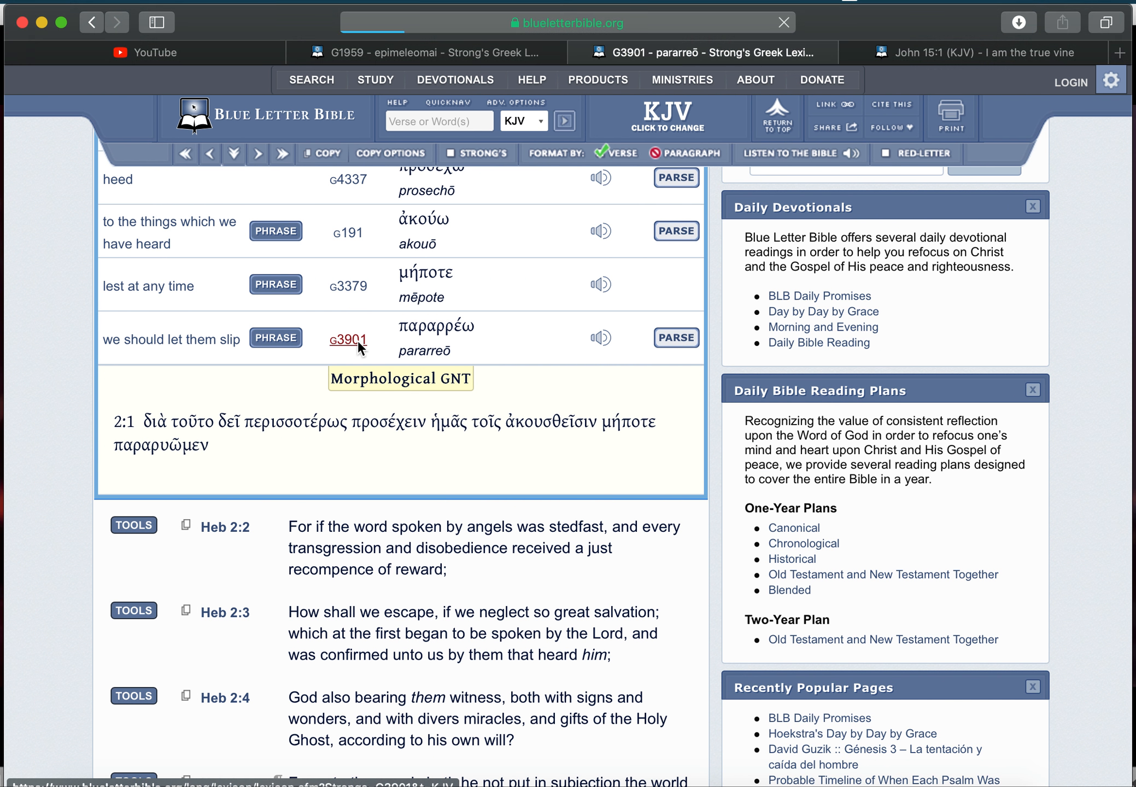
left_click(348, 340)
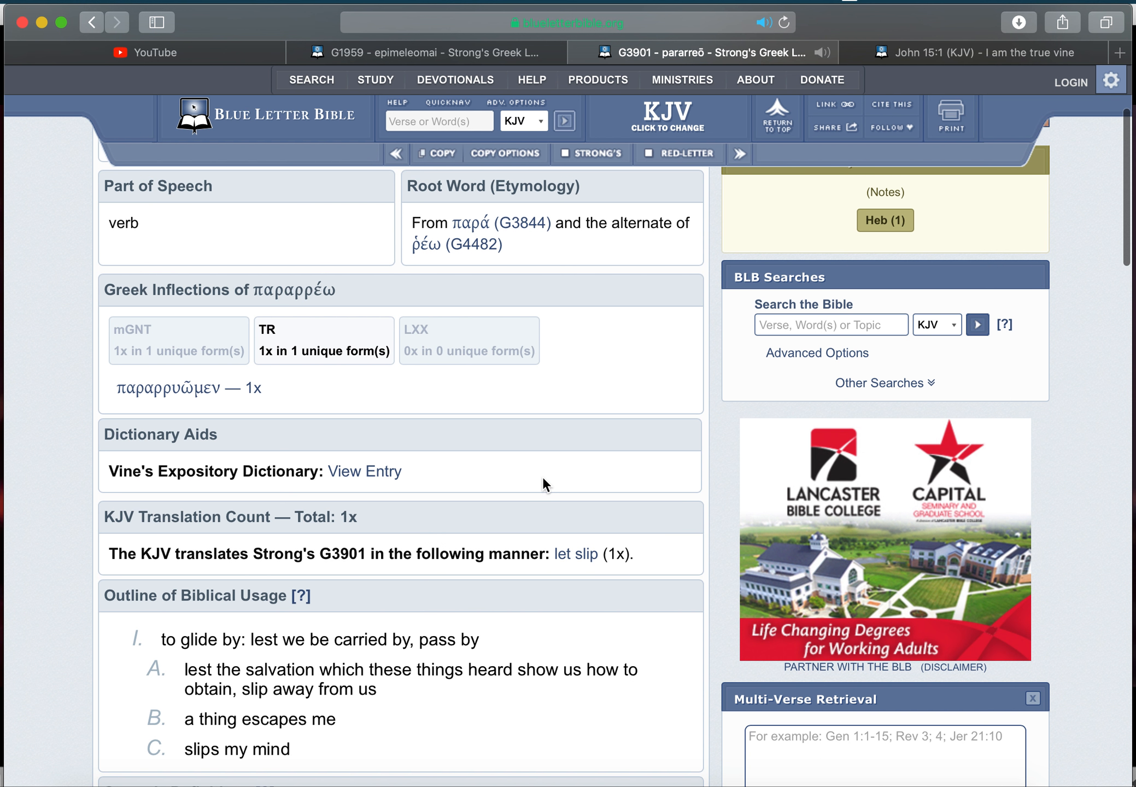
scroll("down", 3)
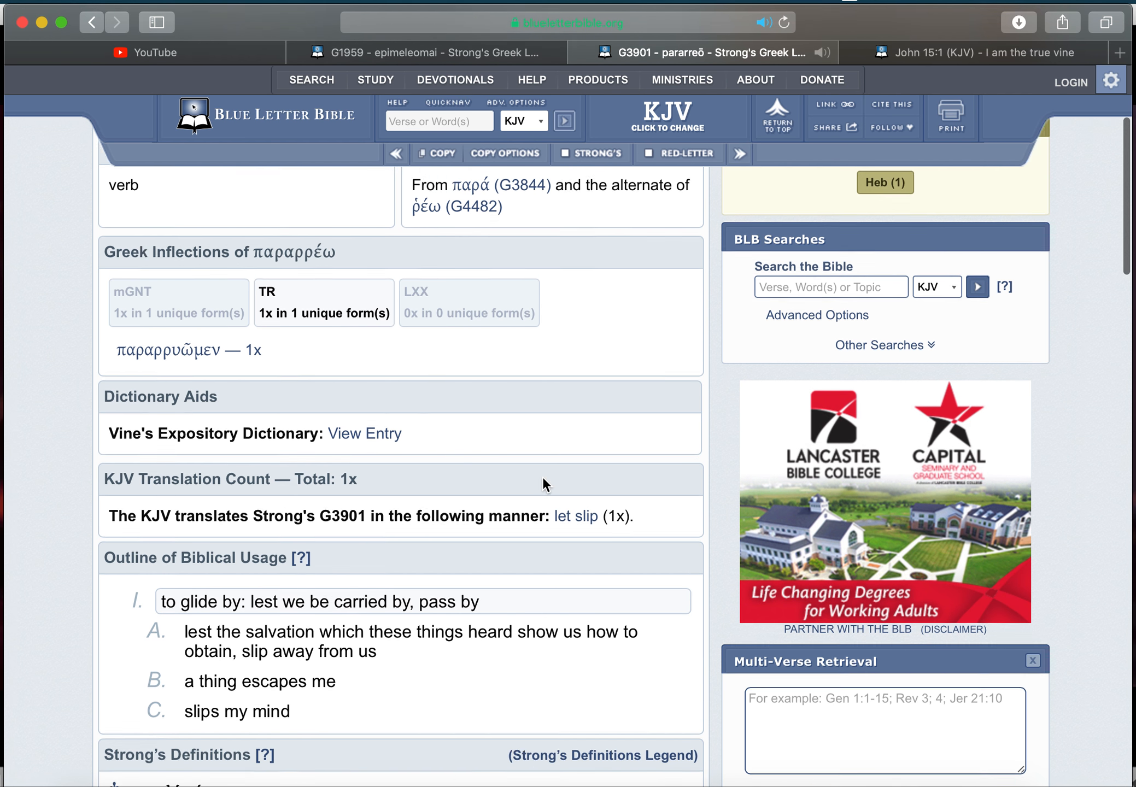
scroll("down", 3)
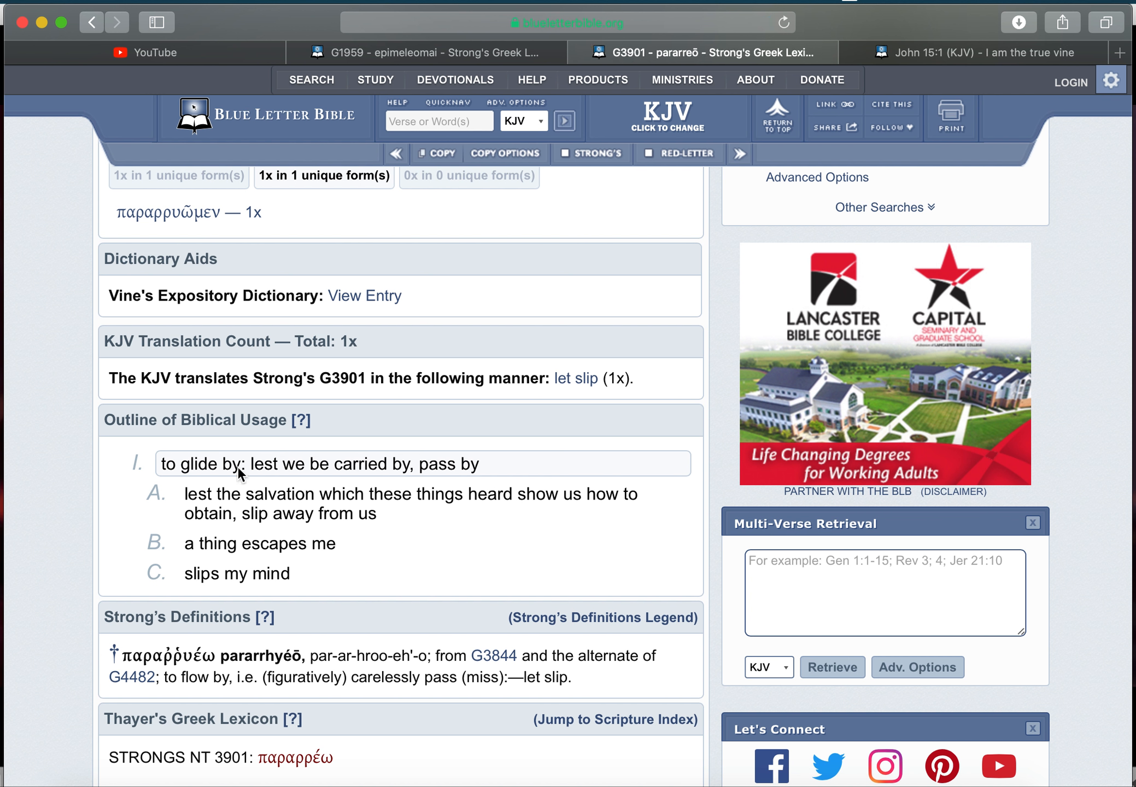
mouse_move(385, 471)
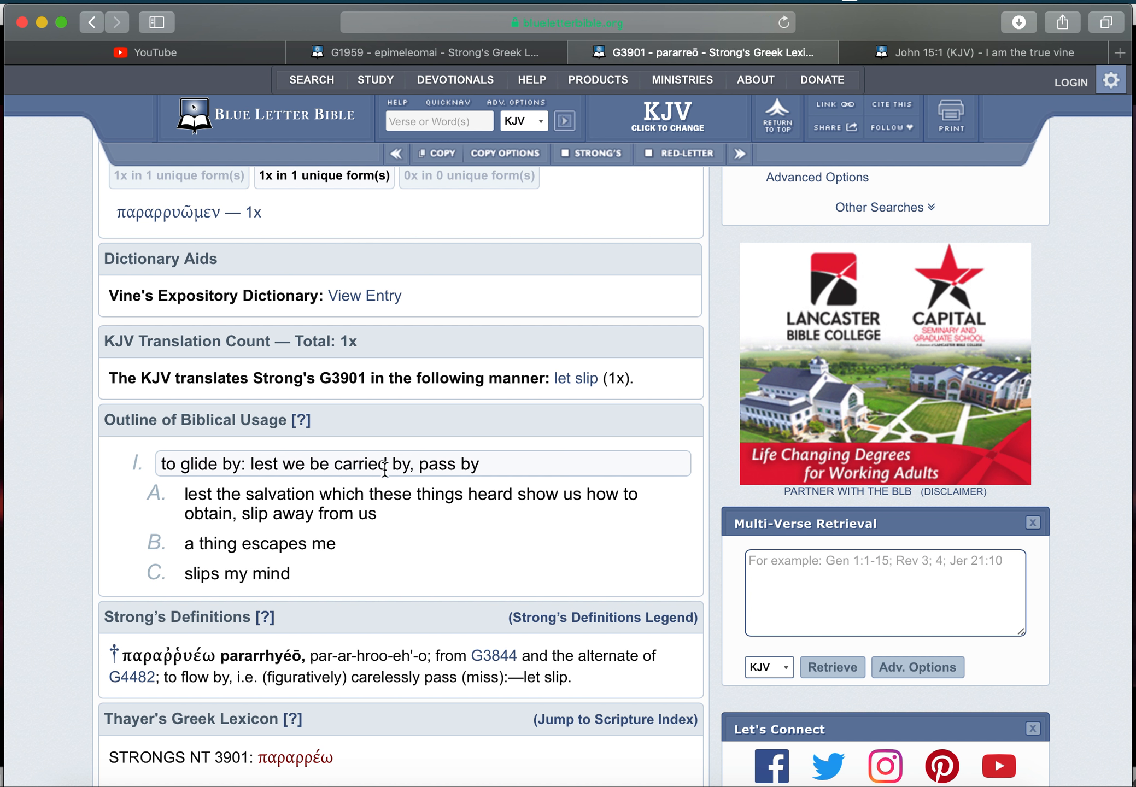
mouse_move(259, 482)
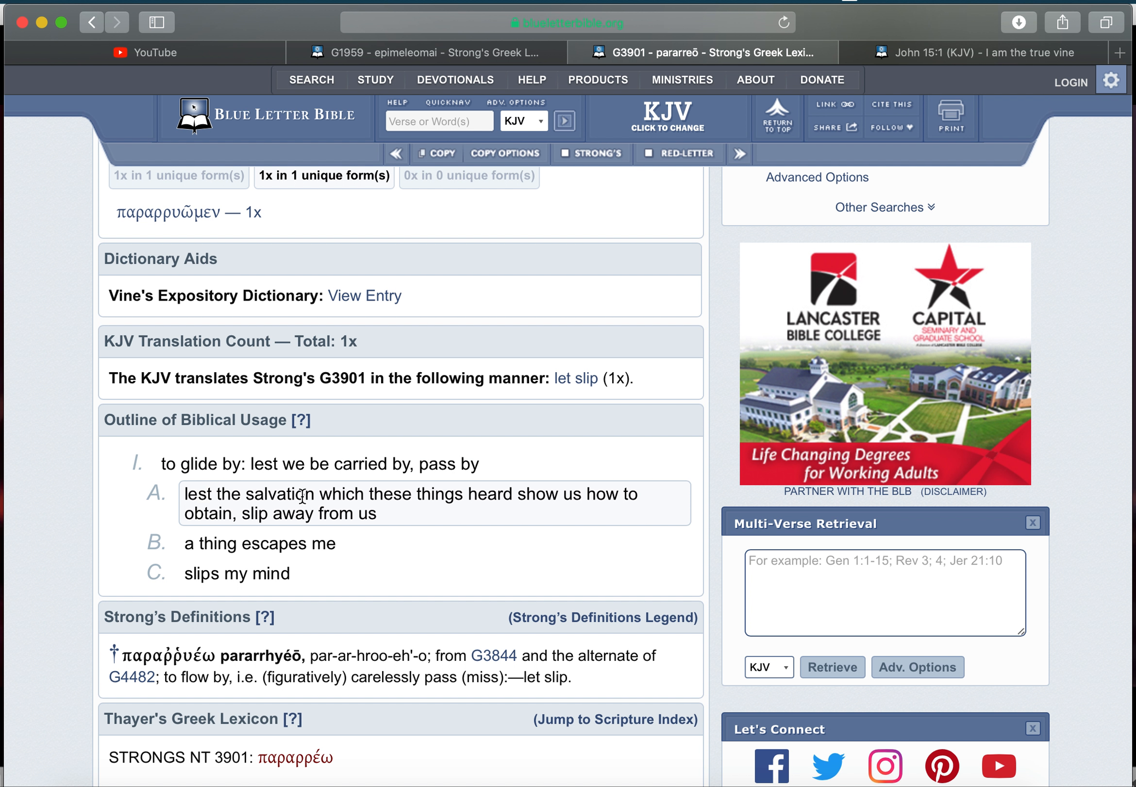
mouse_move(495, 496)
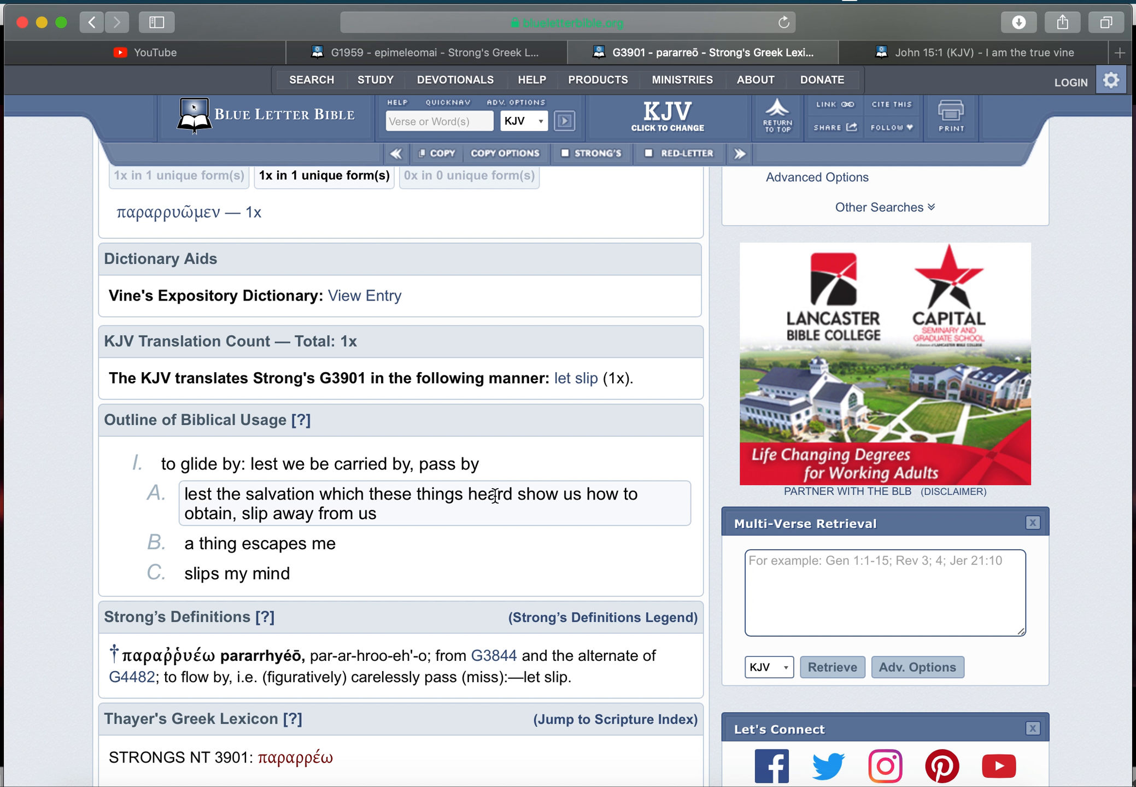
mouse_move(215, 516)
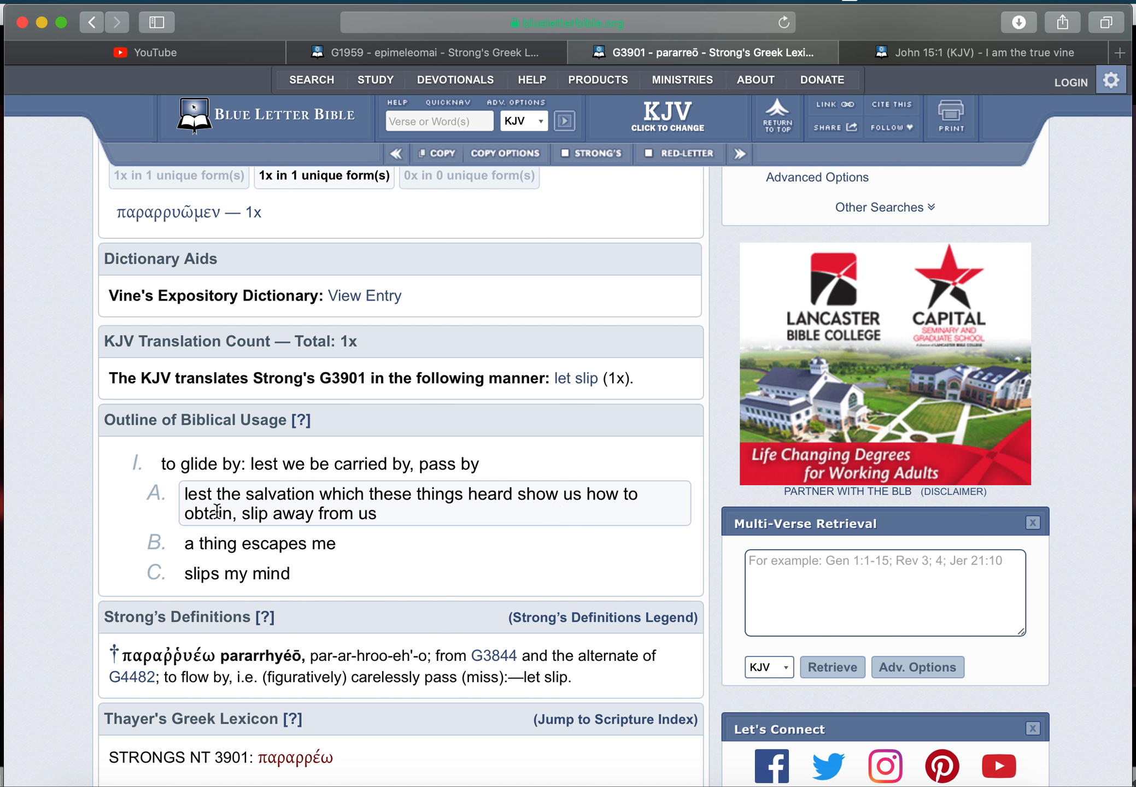
mouse_move(359, 519)
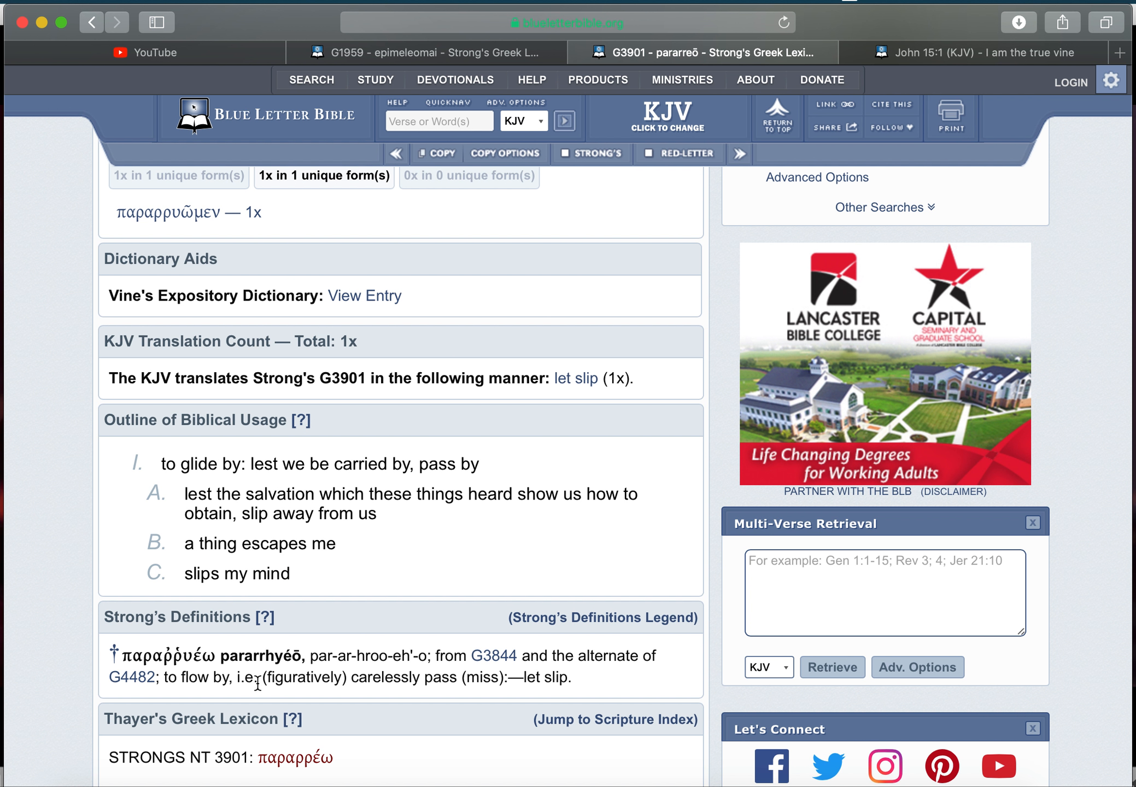
mouse_move(332, 687)
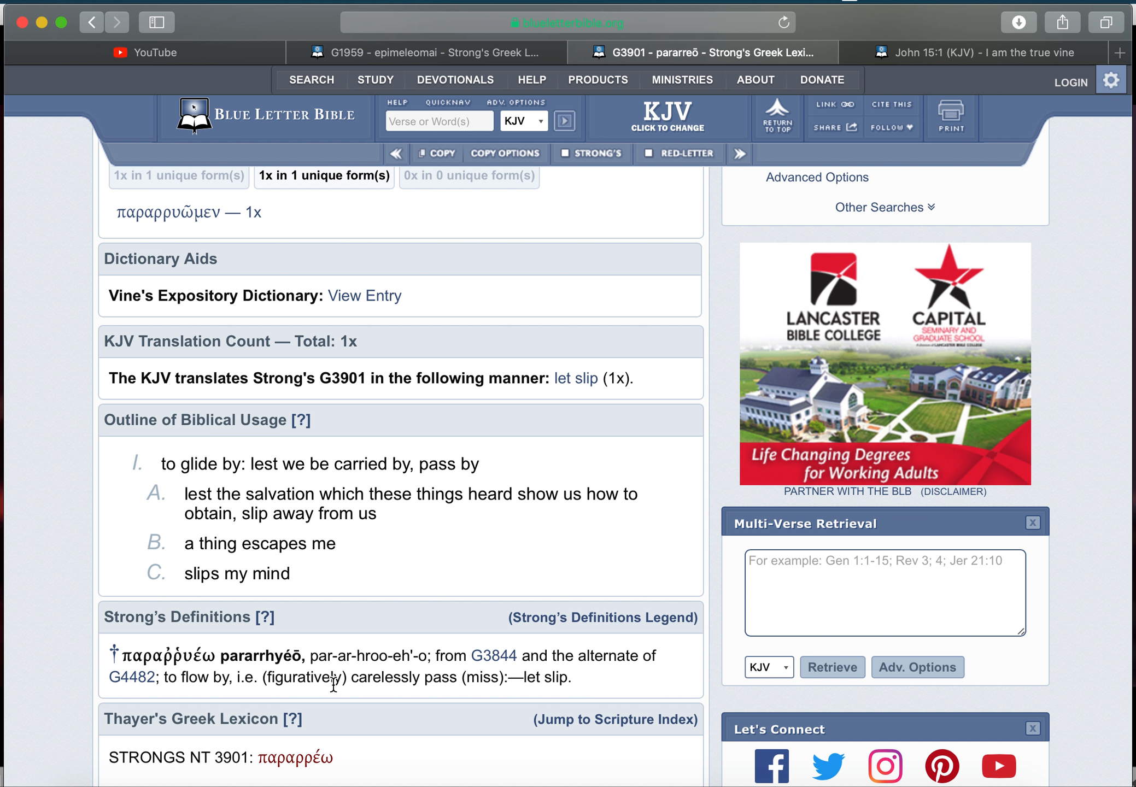
mouse_move(456, 689)
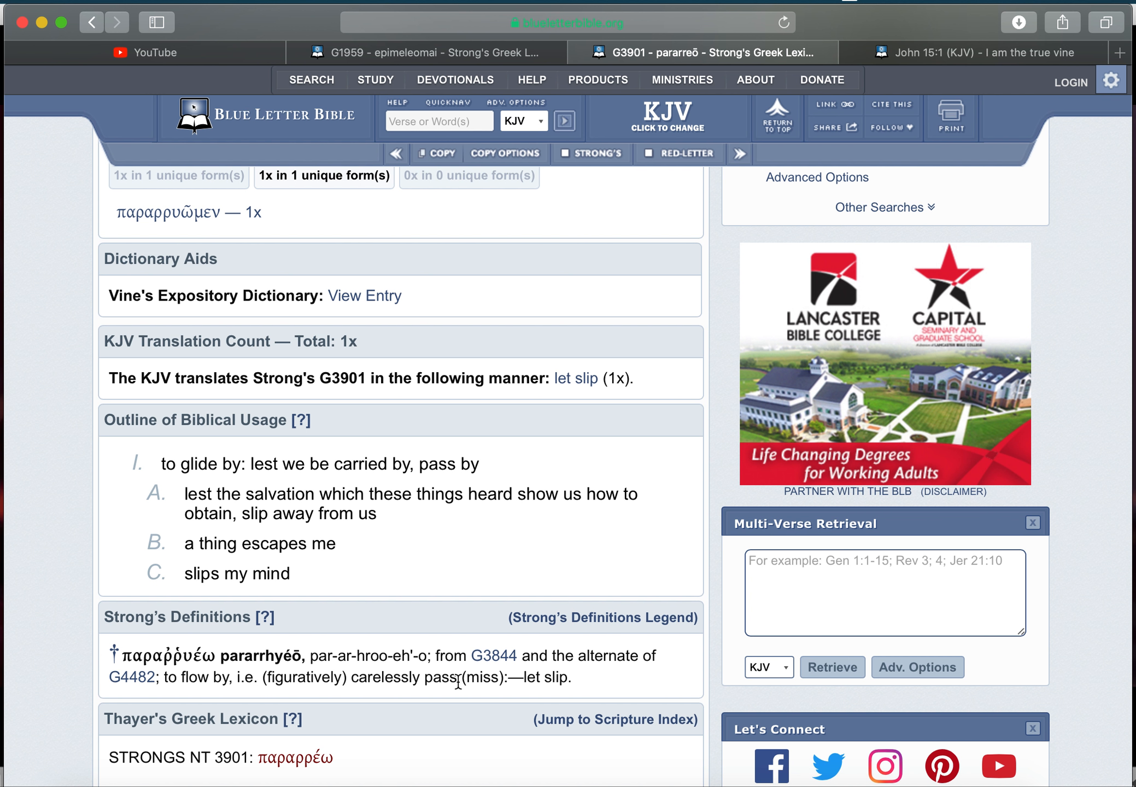
mouse_move(532, 682)
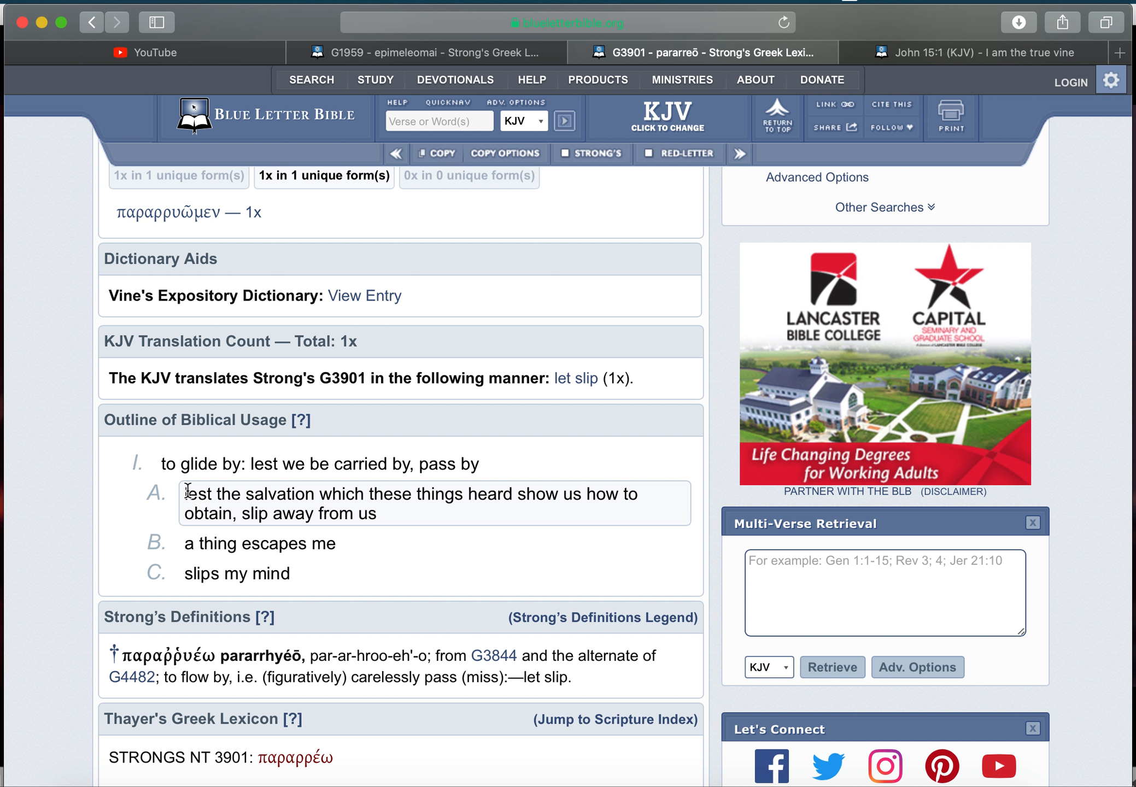
left_click_drag(185, 493, 376, 514)
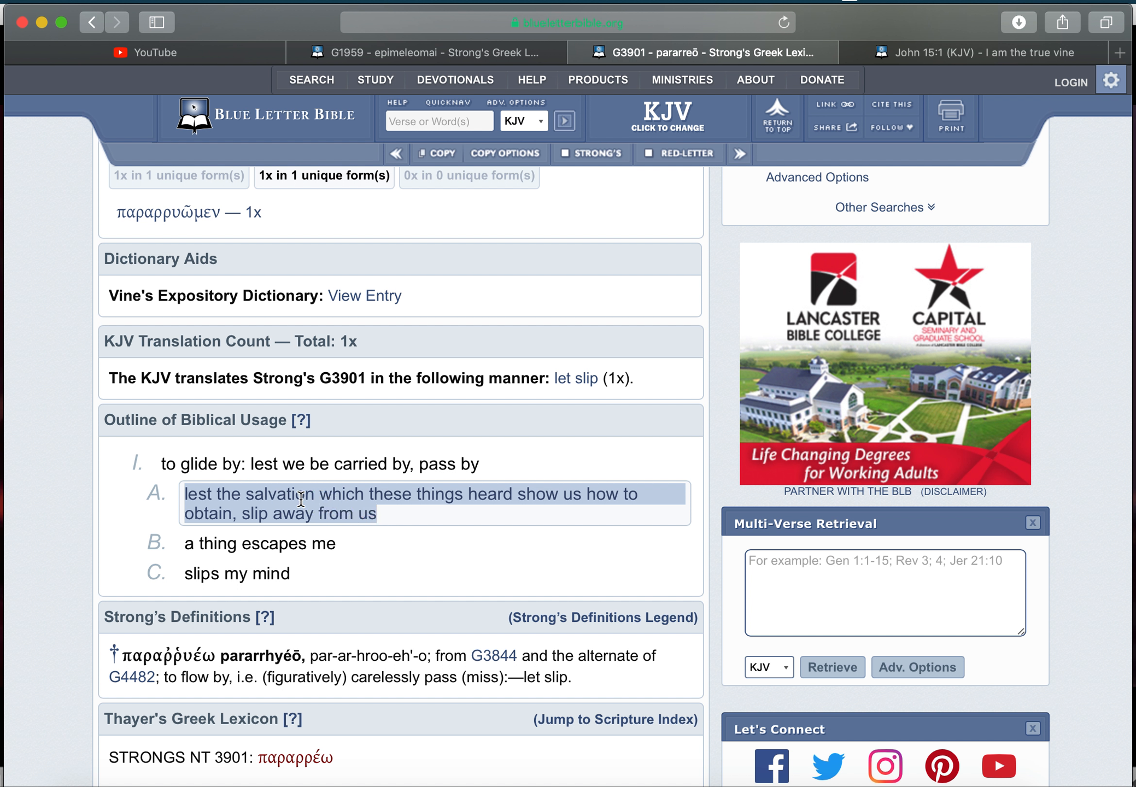
mouse_move(378, 506)
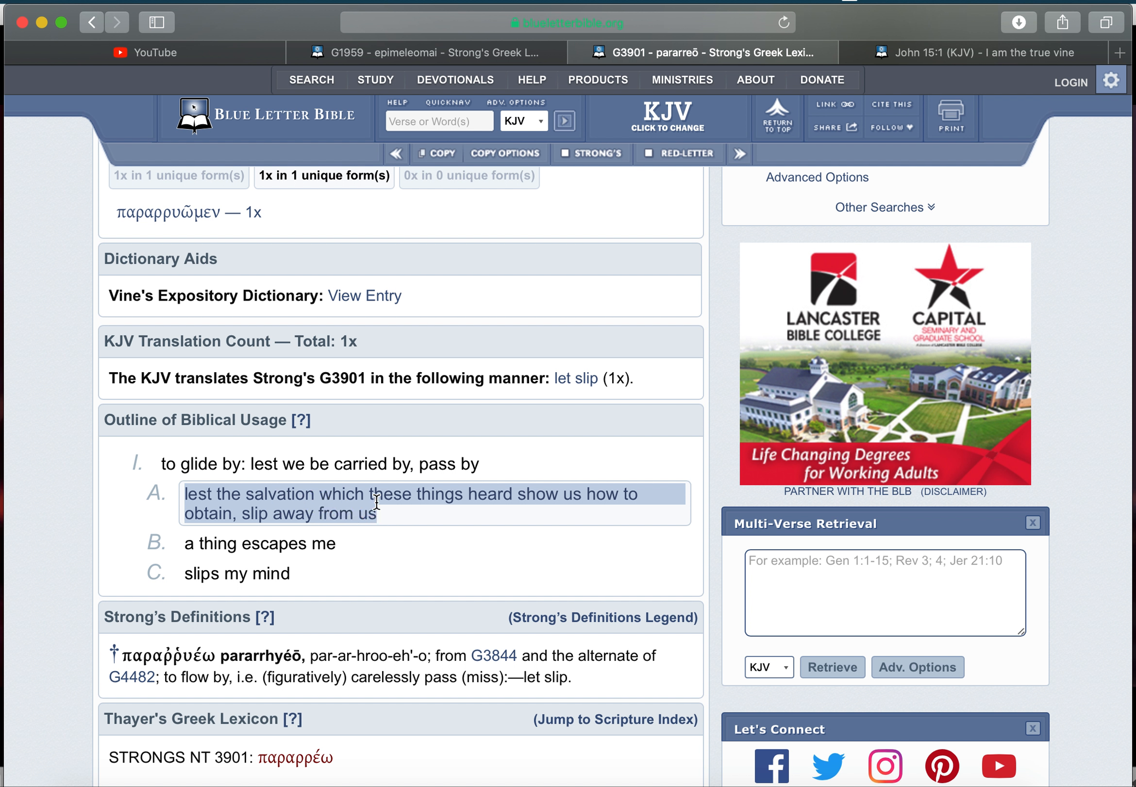
mouse_move(573, 499)
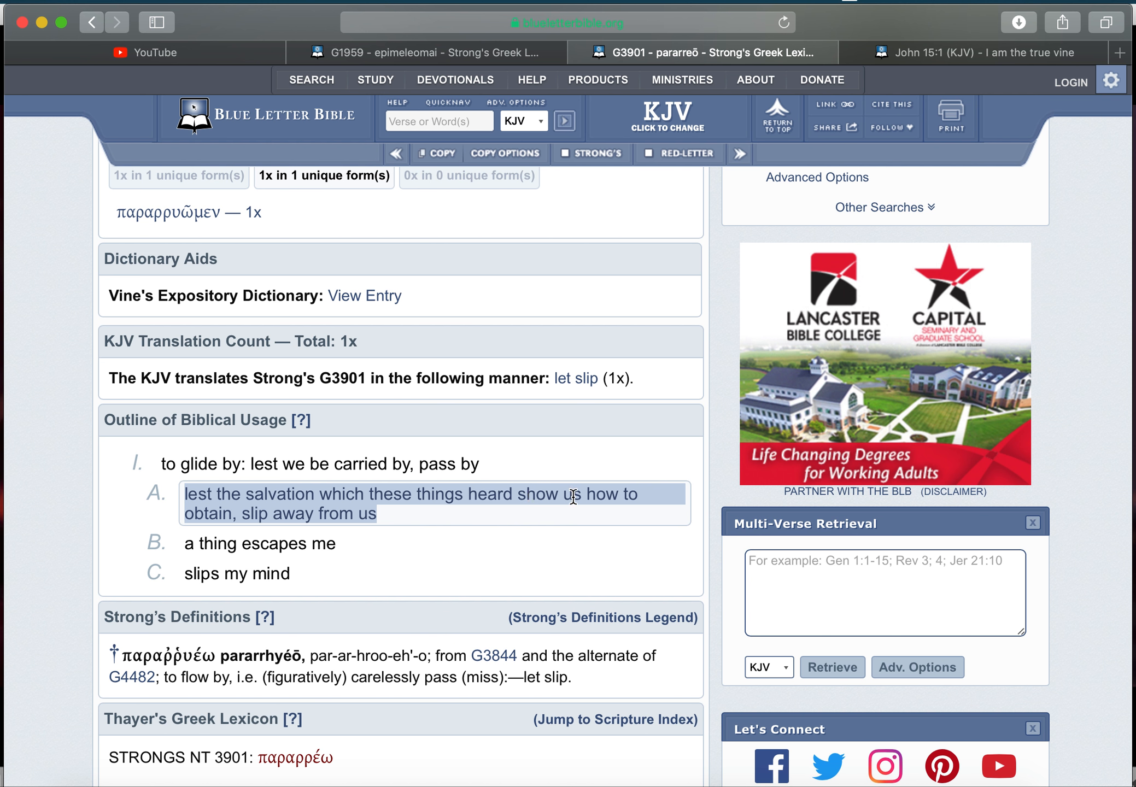
mouse_move(288, 534)
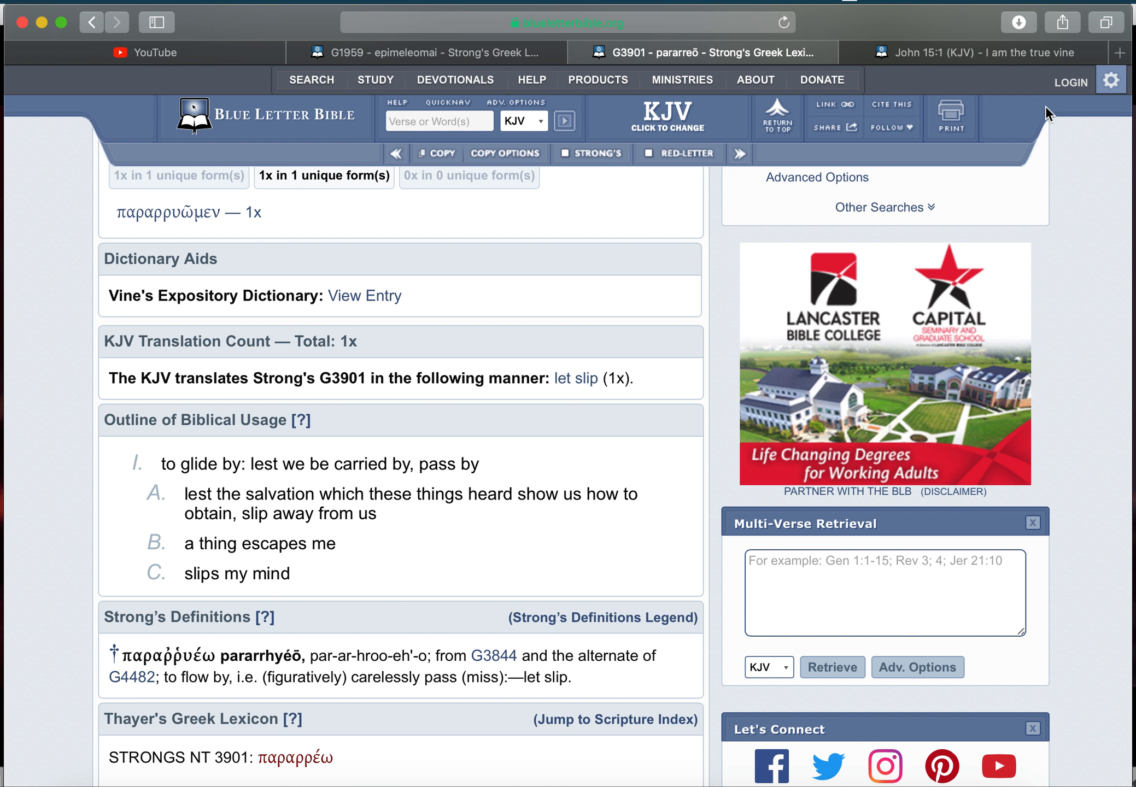
left_click(1119, 53)
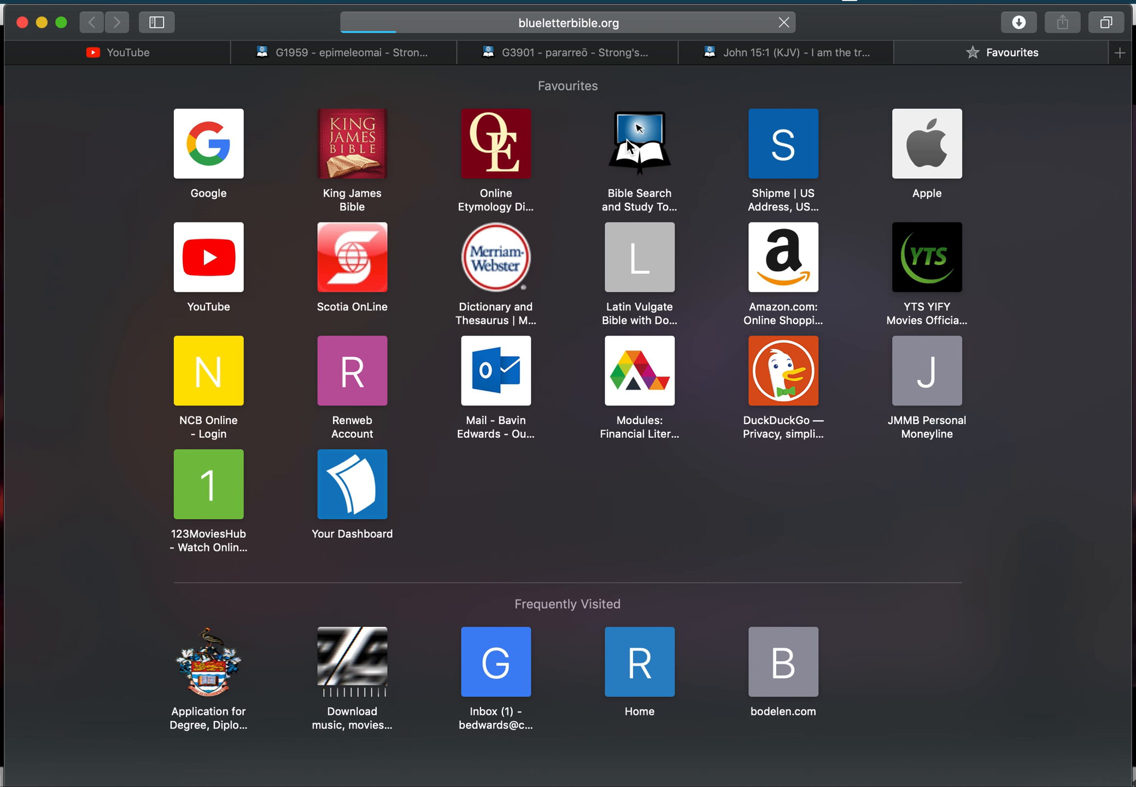
- Search Blue Letter Bible for '1 peter', then enter '2 Peter' in the quick search box
left_click(639, 143)
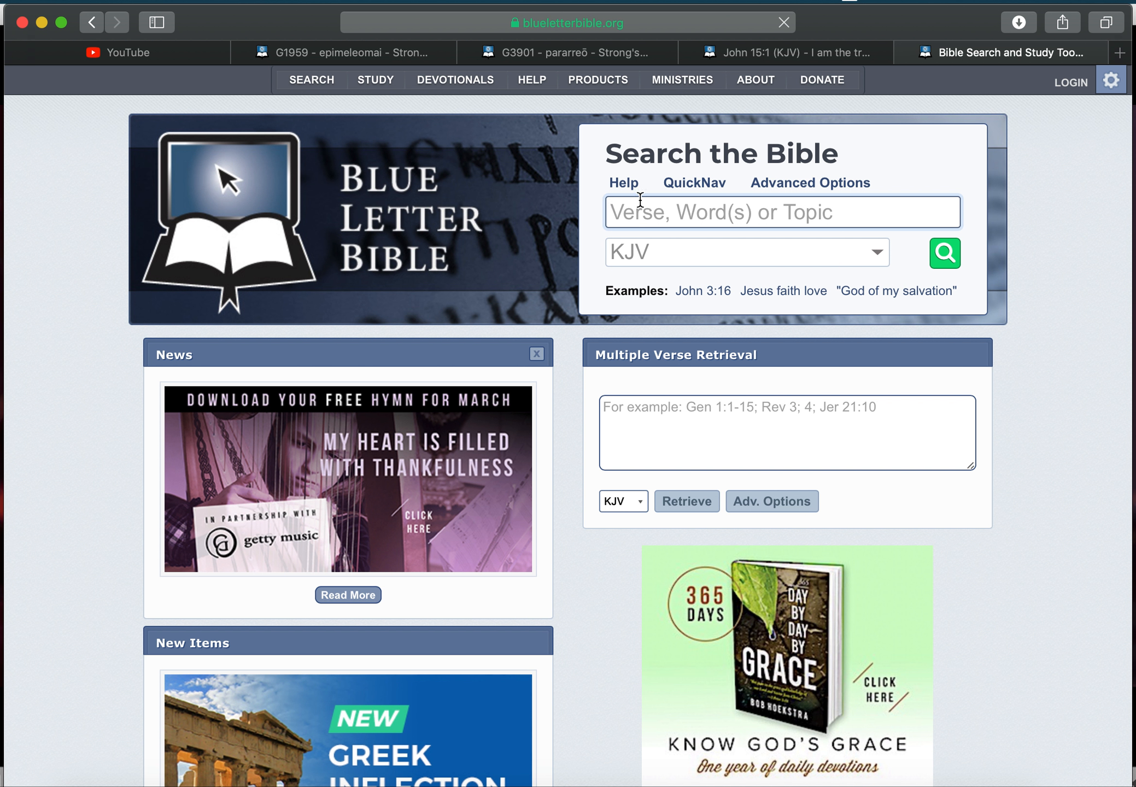
type("1 peter")
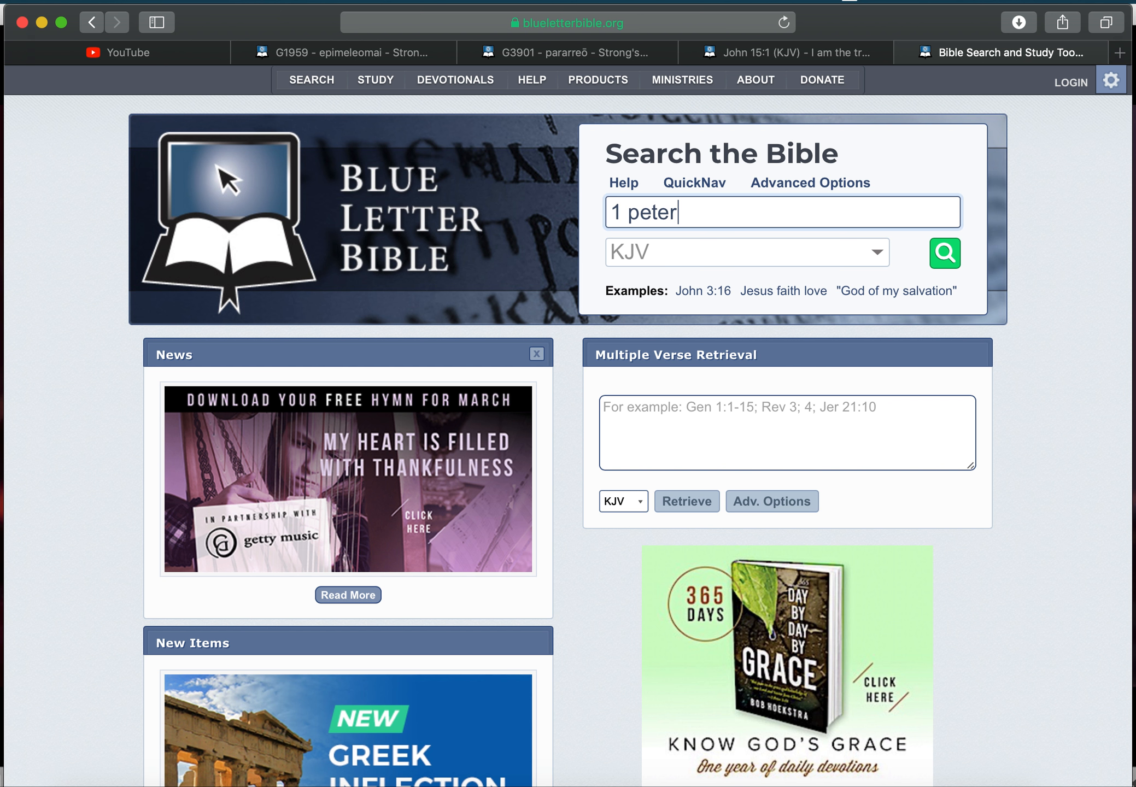
left_click(944, 253)
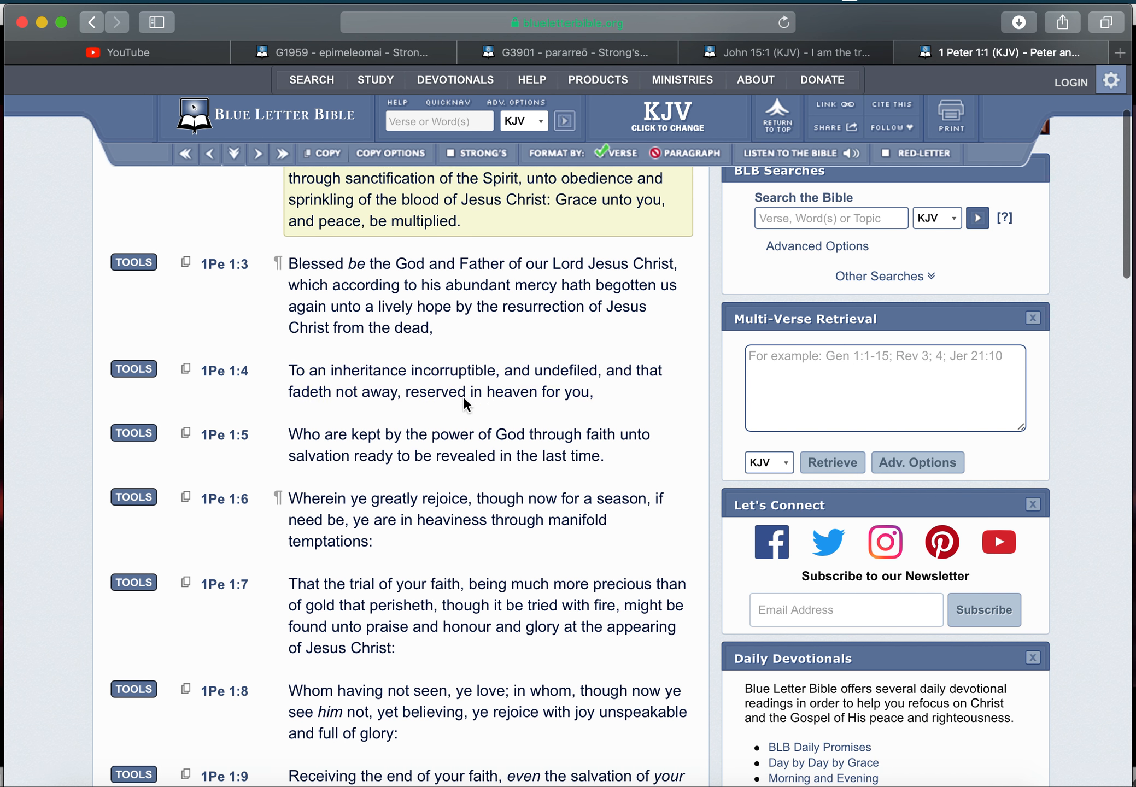
scroll("down", 3)
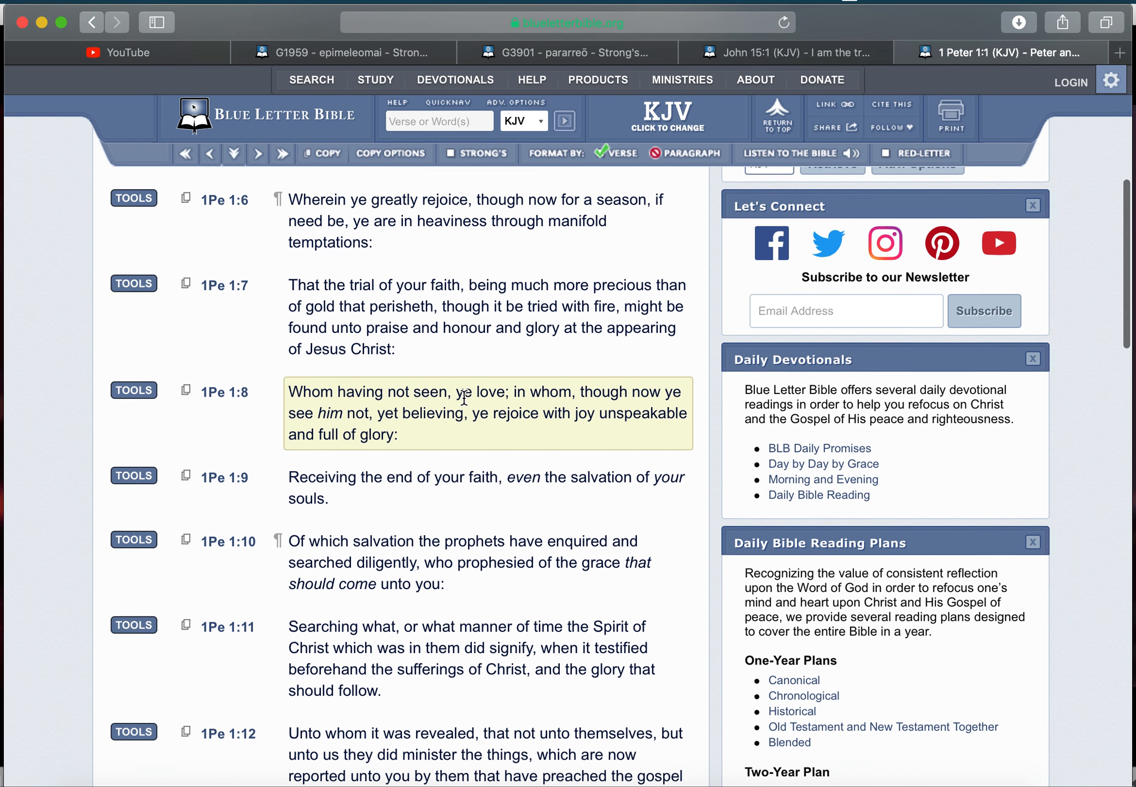
scroll("down", 3)
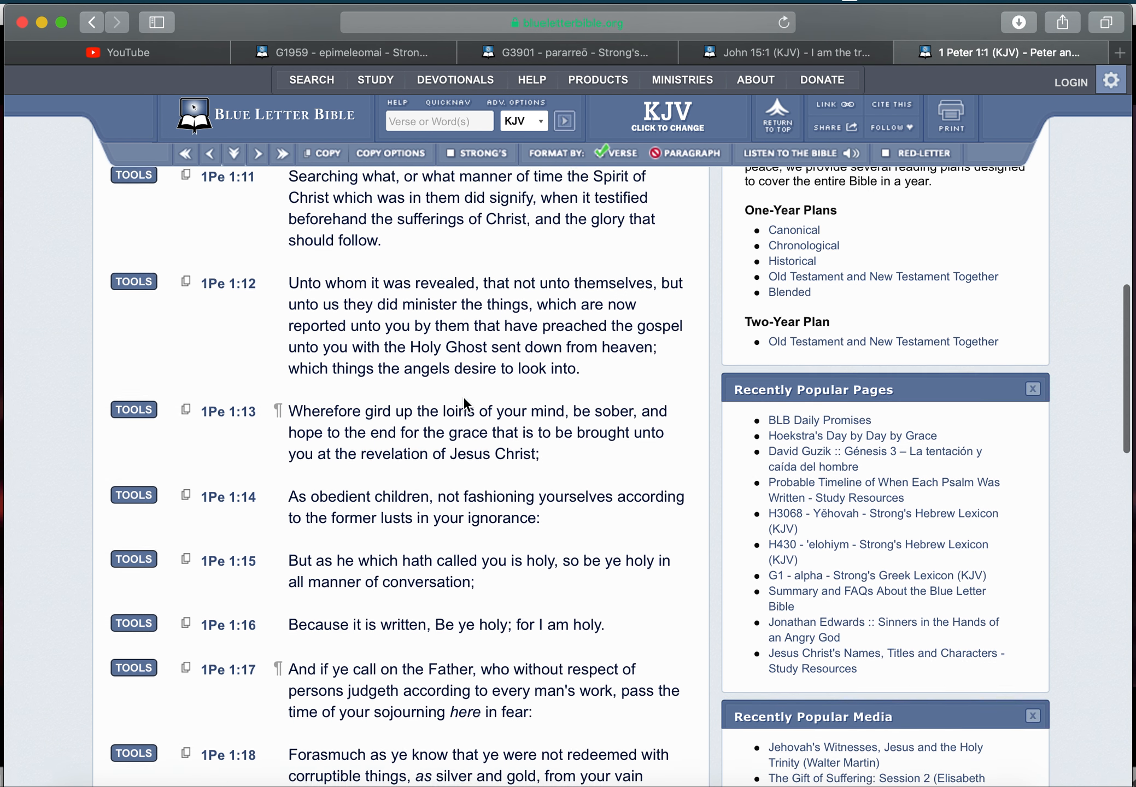
scroll("down", 3)
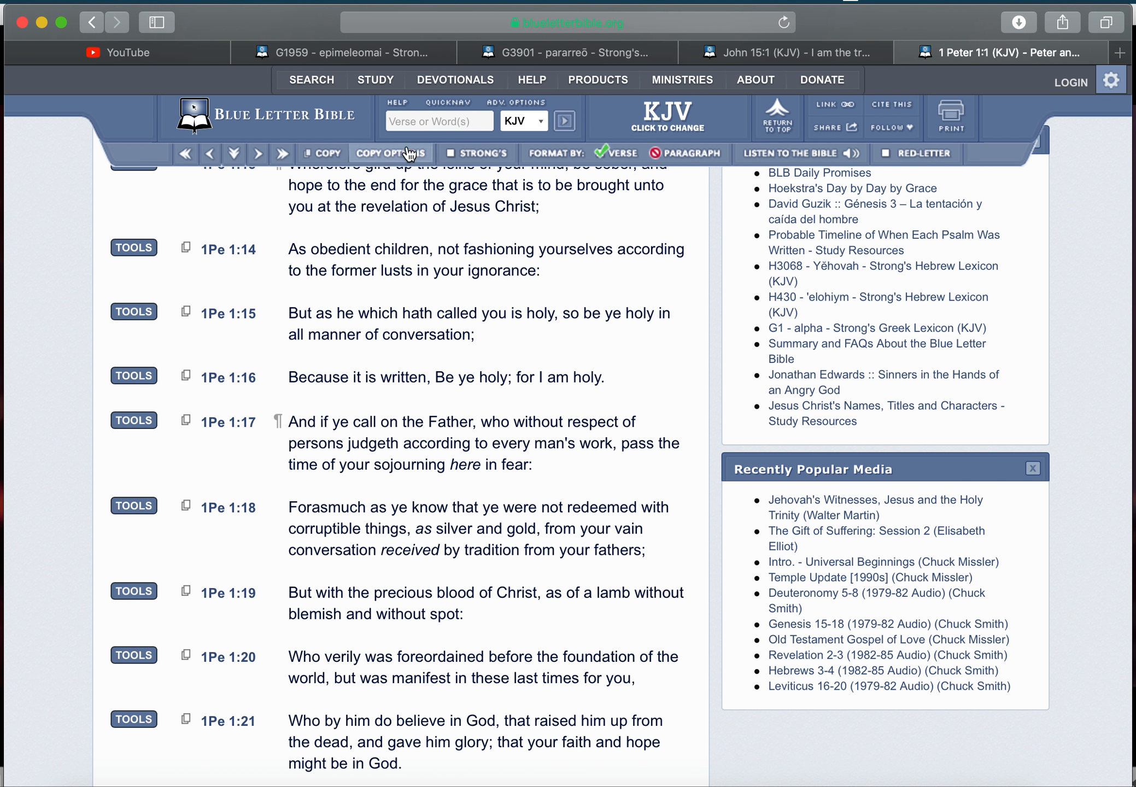
left_click(410, 122)
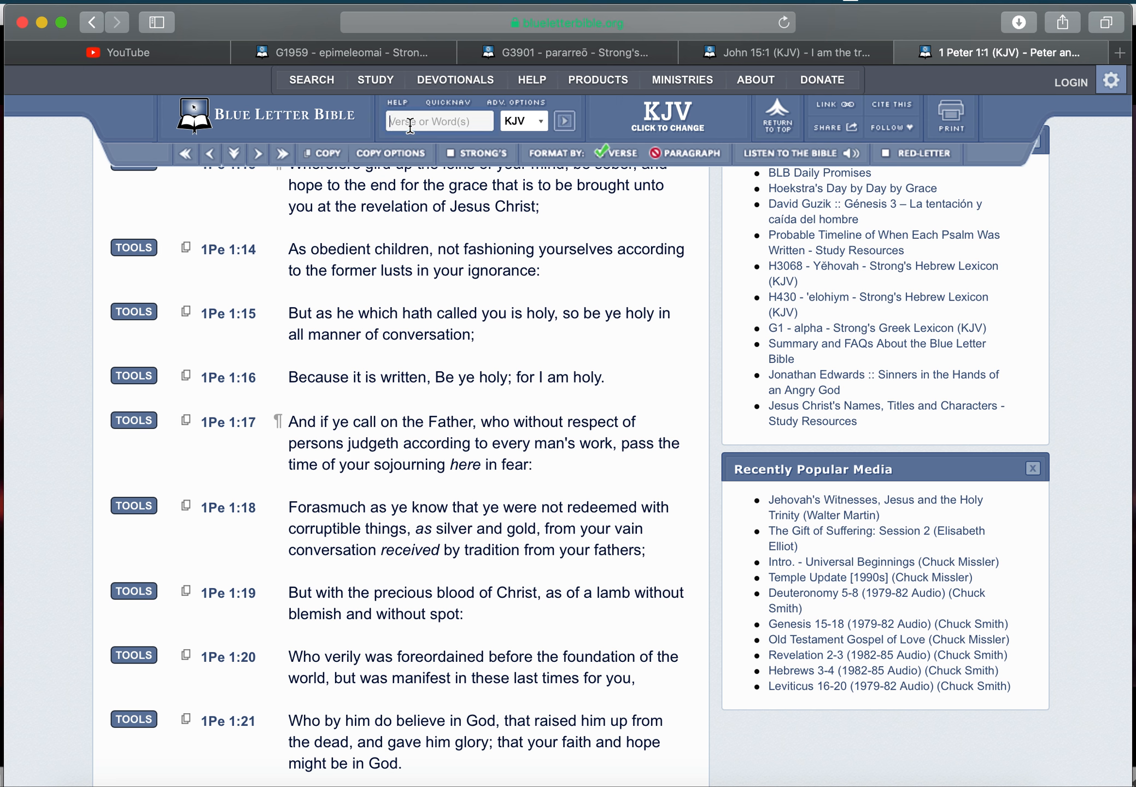
type("2 Peter")
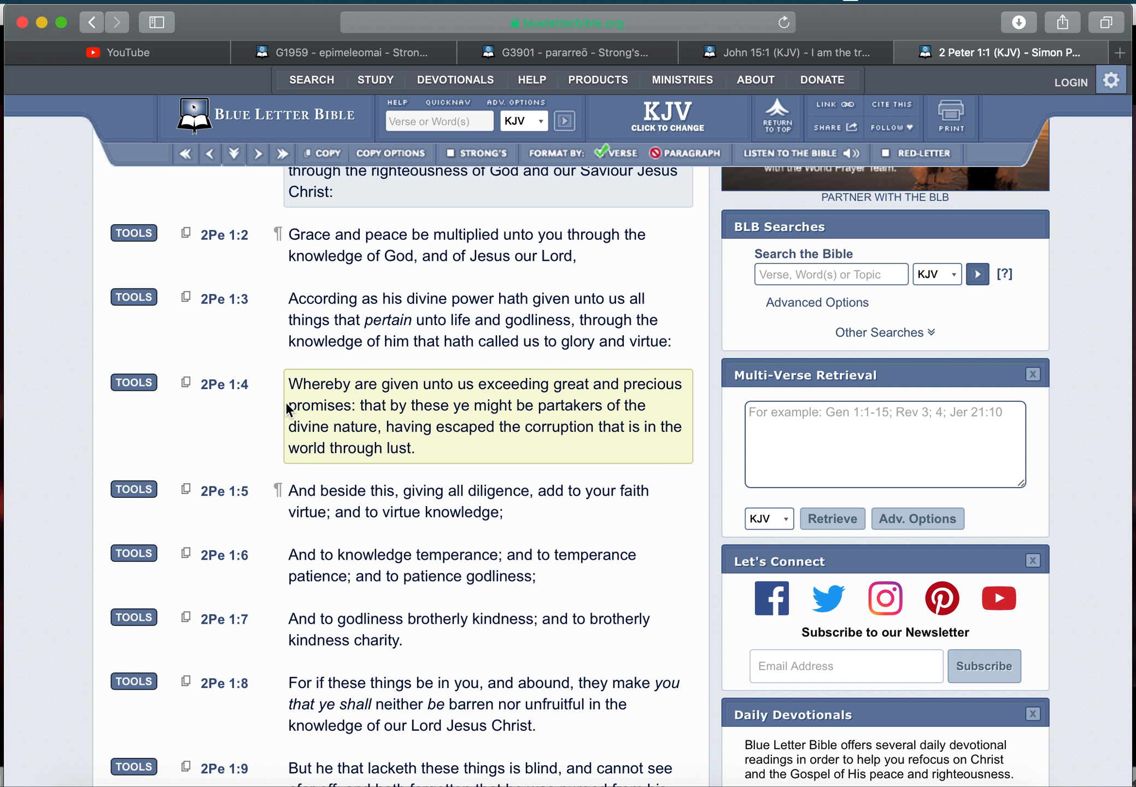
mouse_move(326, 497)
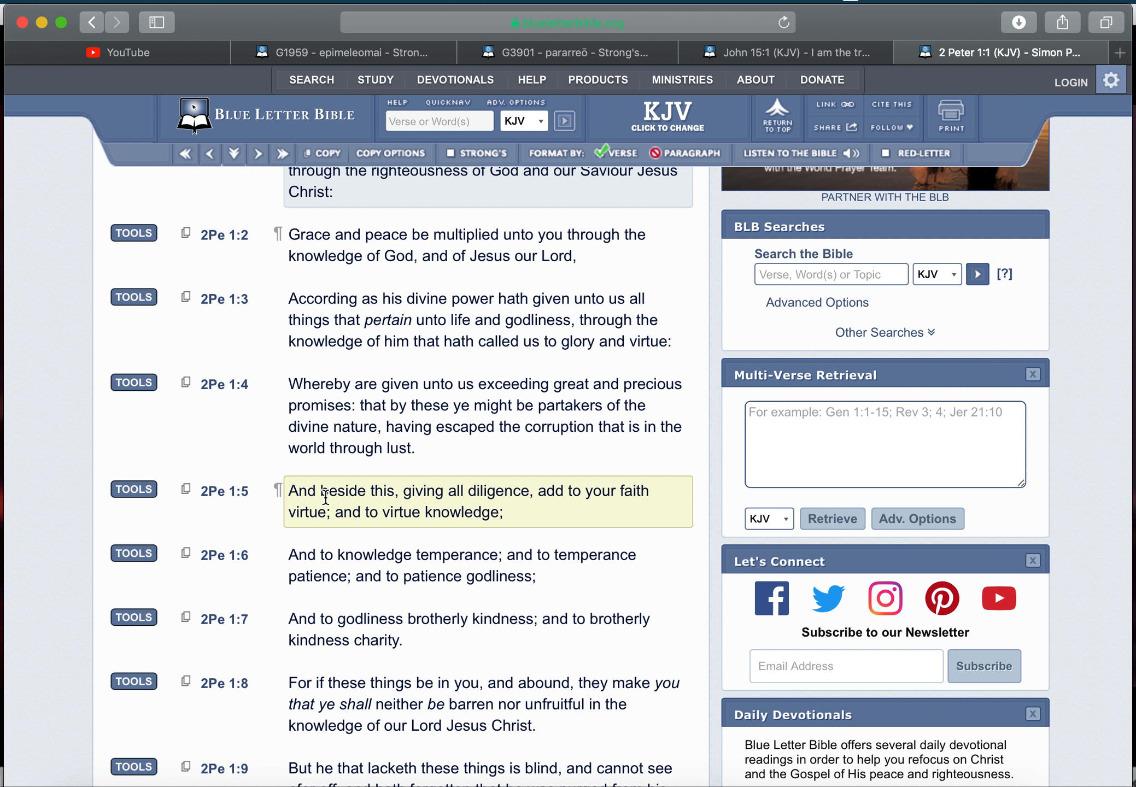
mouse_move(514, 491)
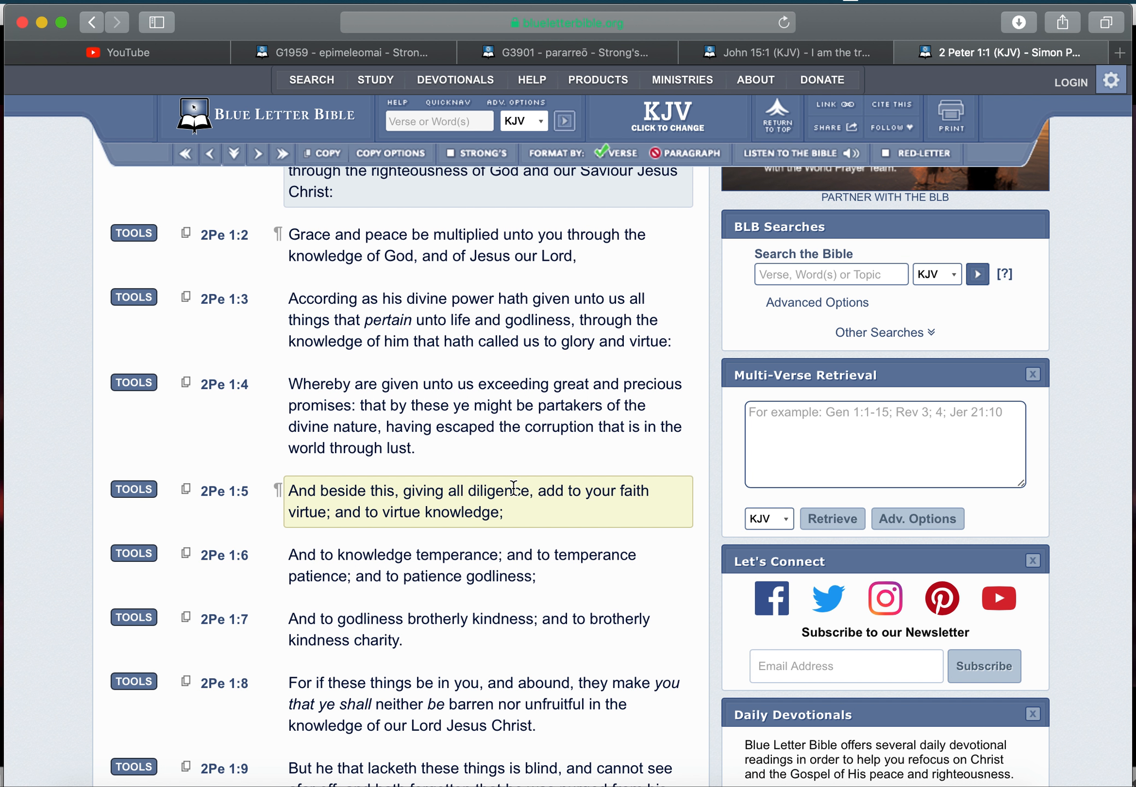
mouse_move(365, 514)
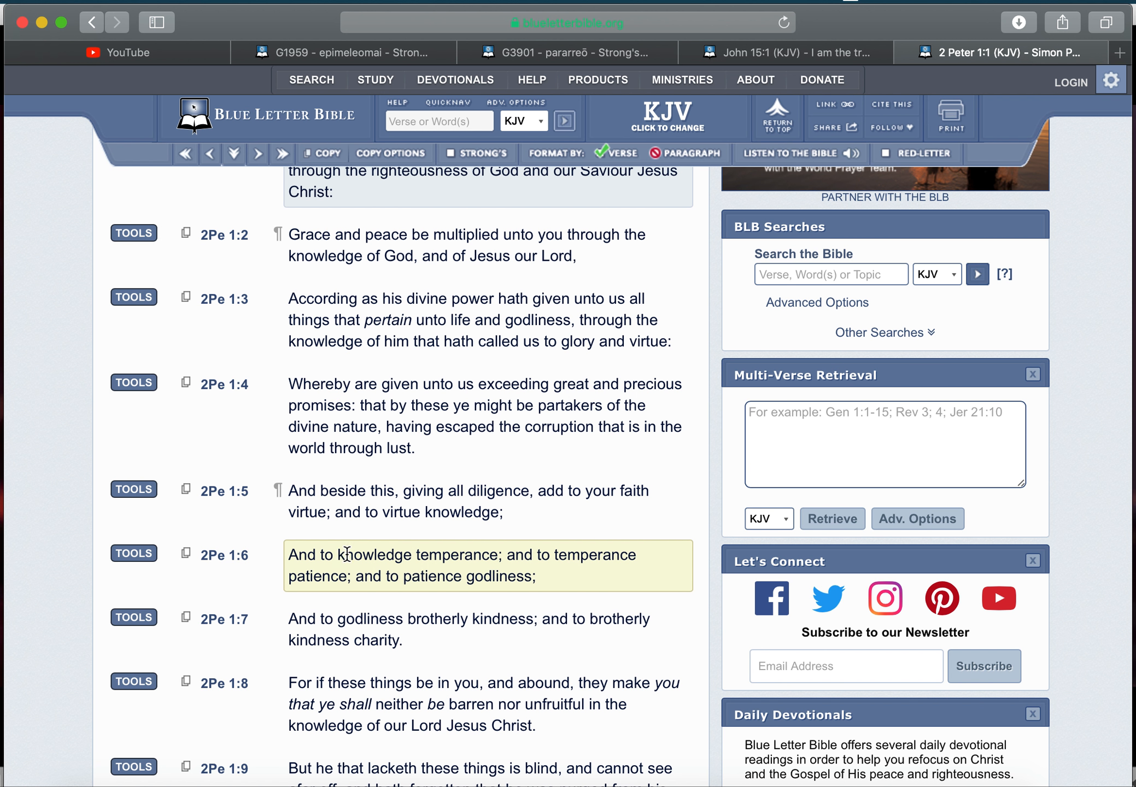
mouse_move(414, 579)
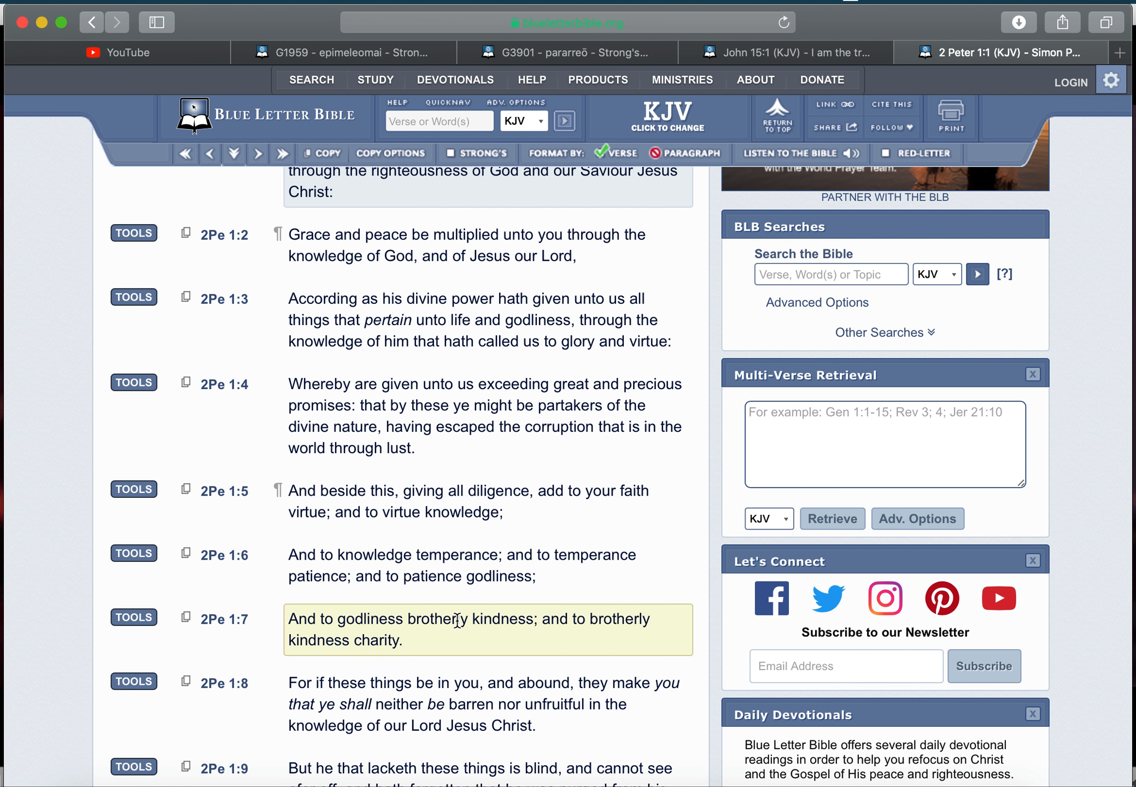
mouse_move(402, 649)
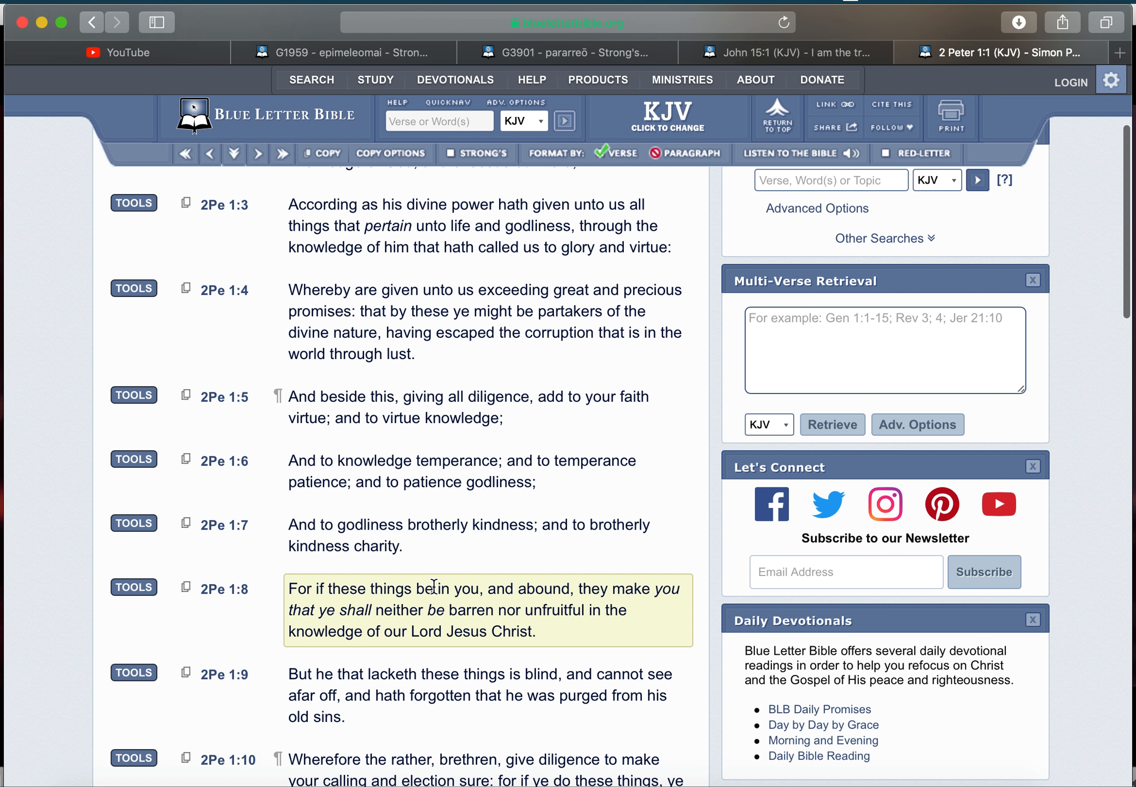
mouse_move(595, 589)
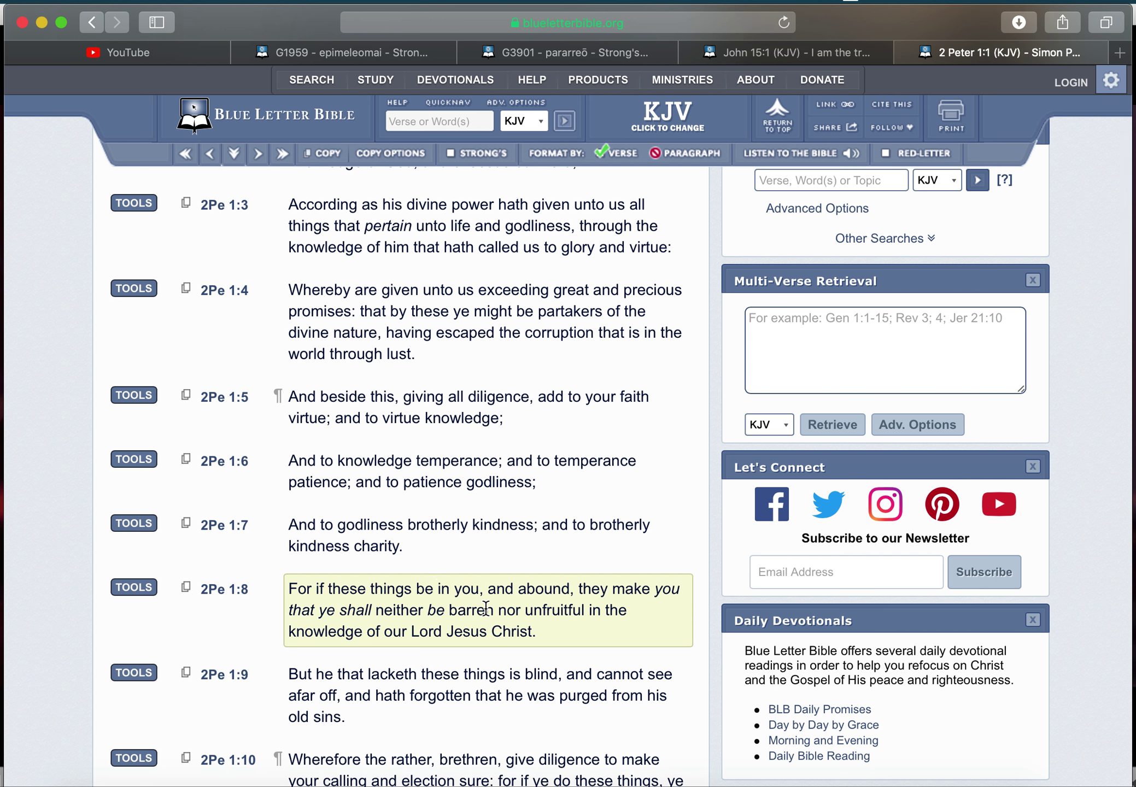
mouse_move(385, 638)
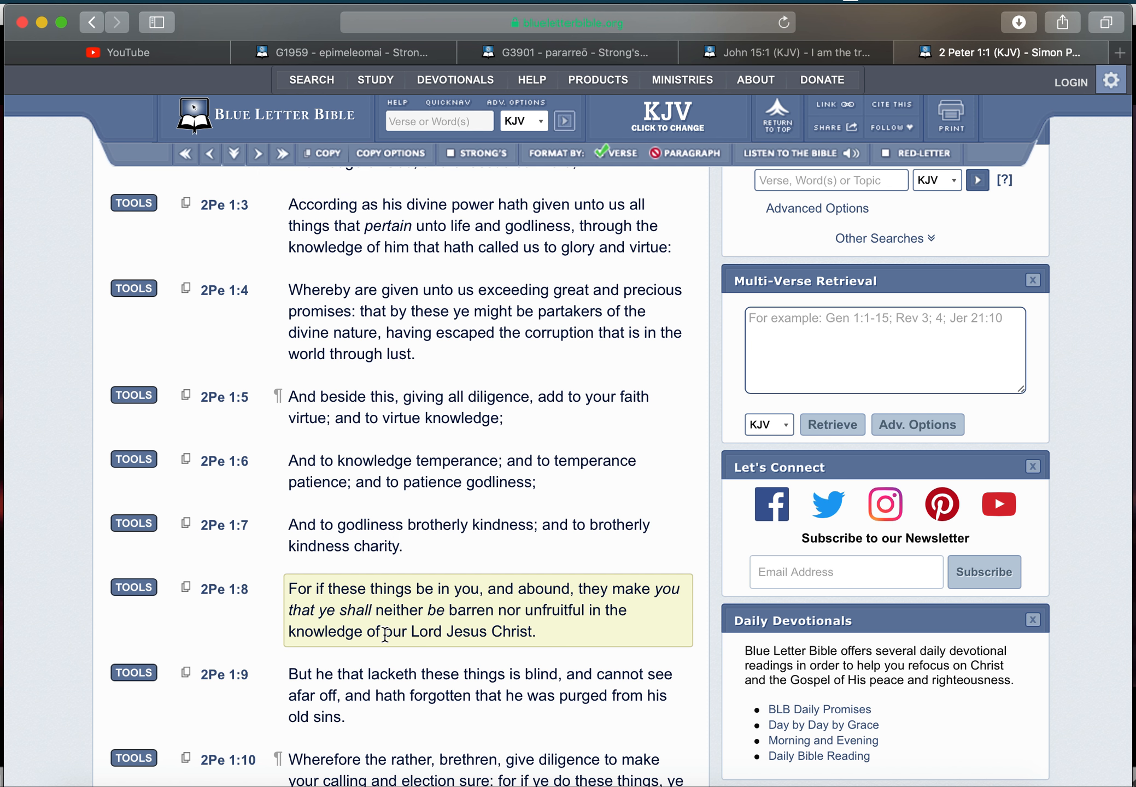
mouse_move(502, 640)
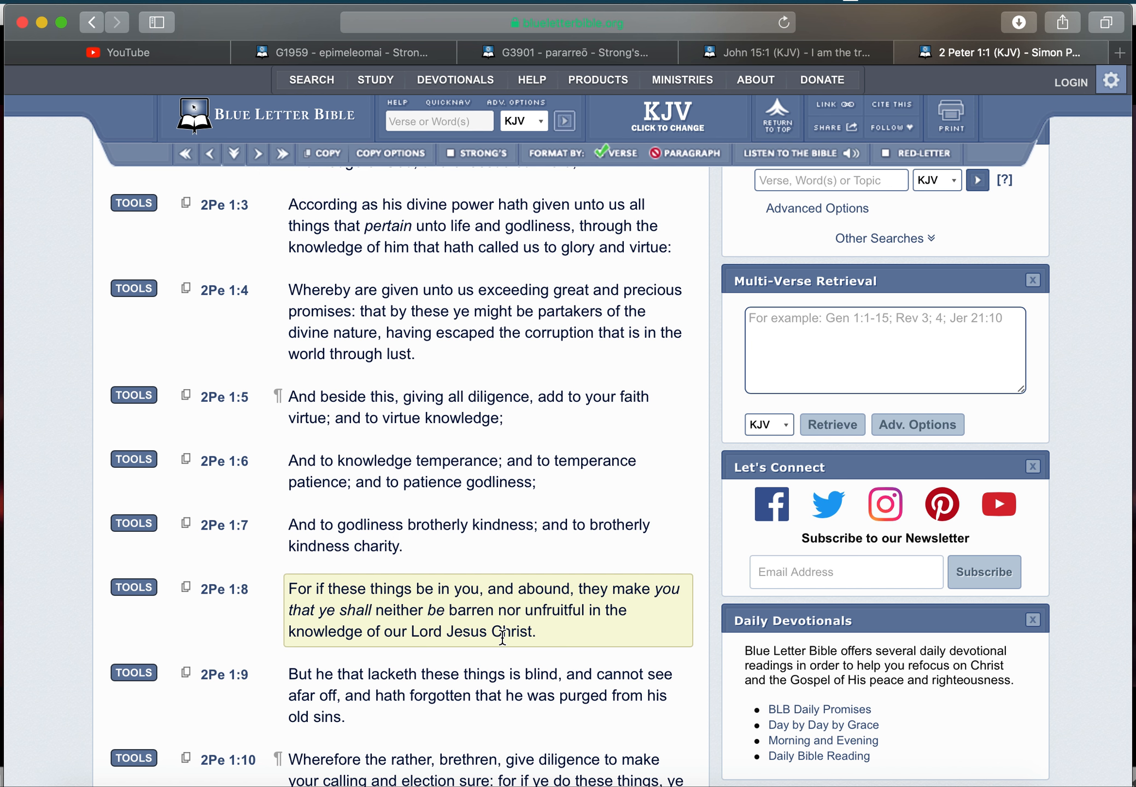
scroll("down", 3)
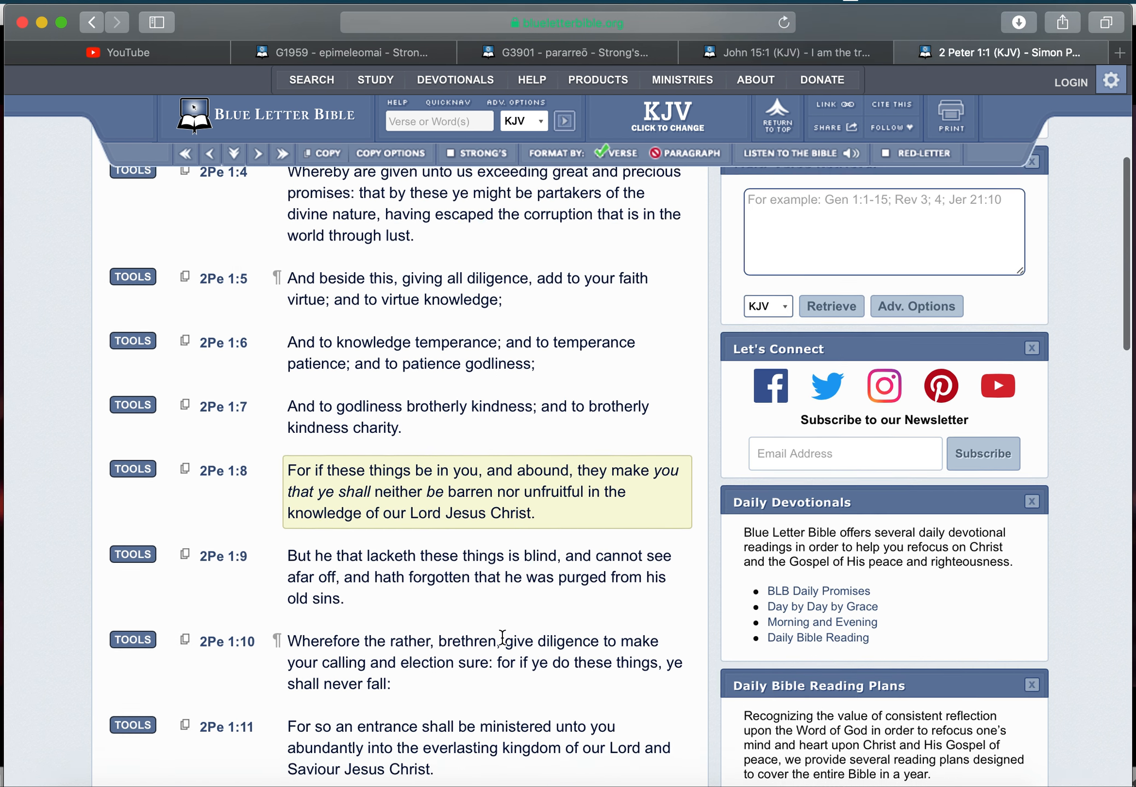
scroll("down", 3)
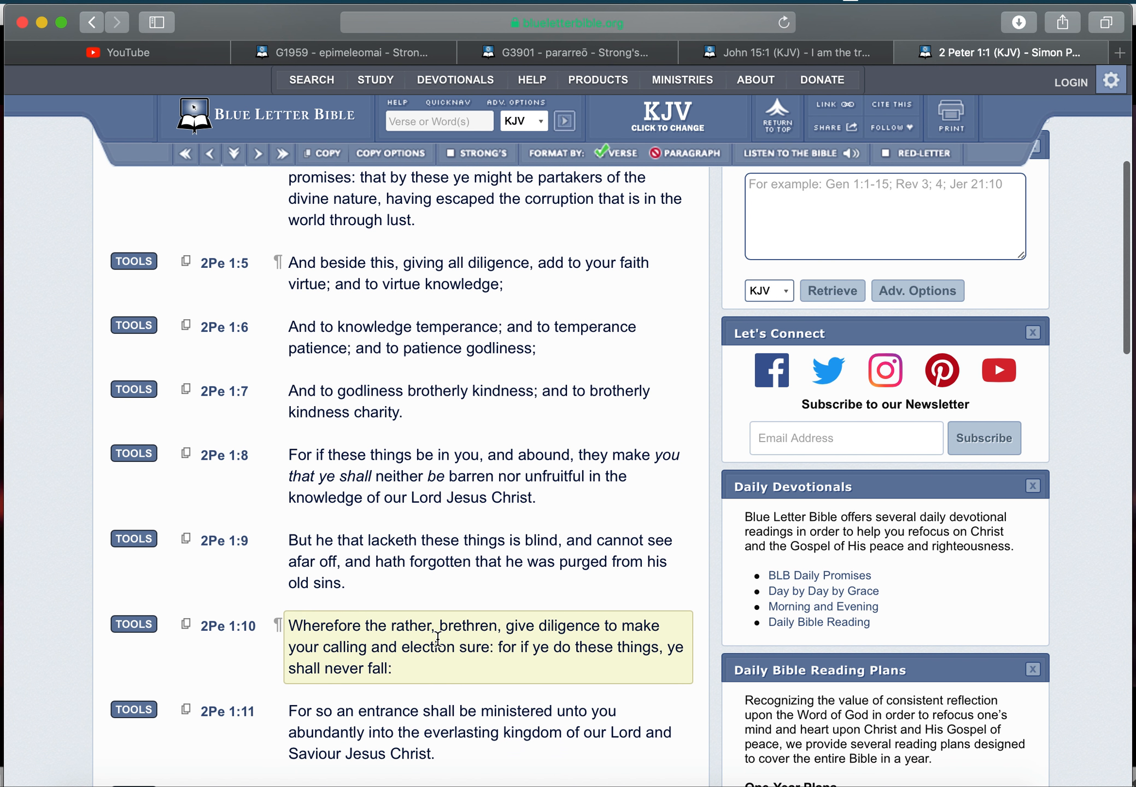
mouse_move(388, 647)
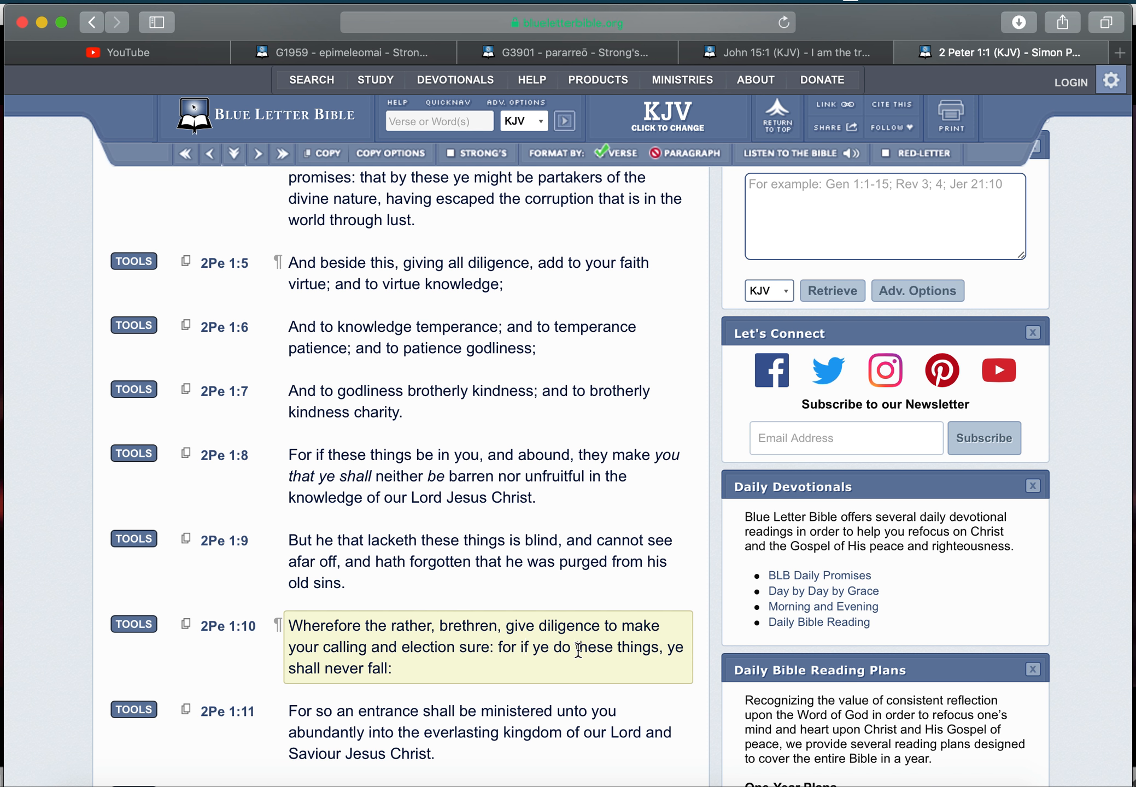
mouse_move(380, 671)
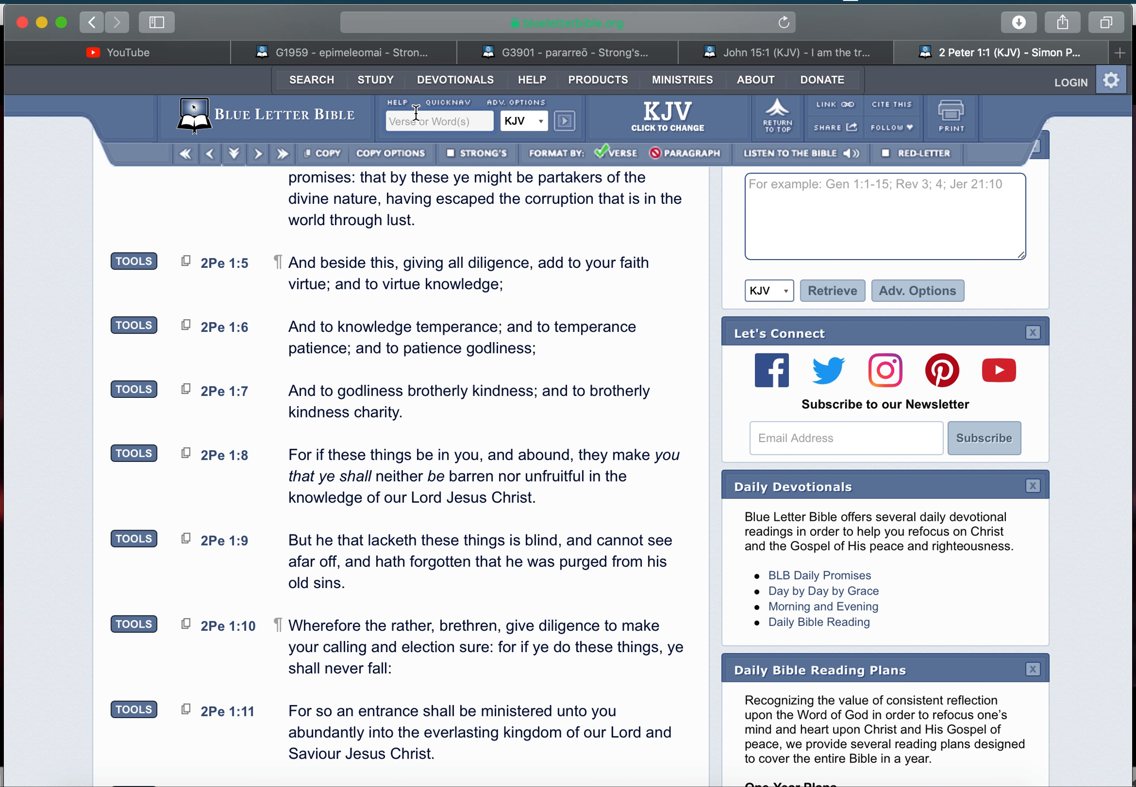
- Search 'continue in the doctrine' and open 1 Timothy 4:16 from the results
type("cont")
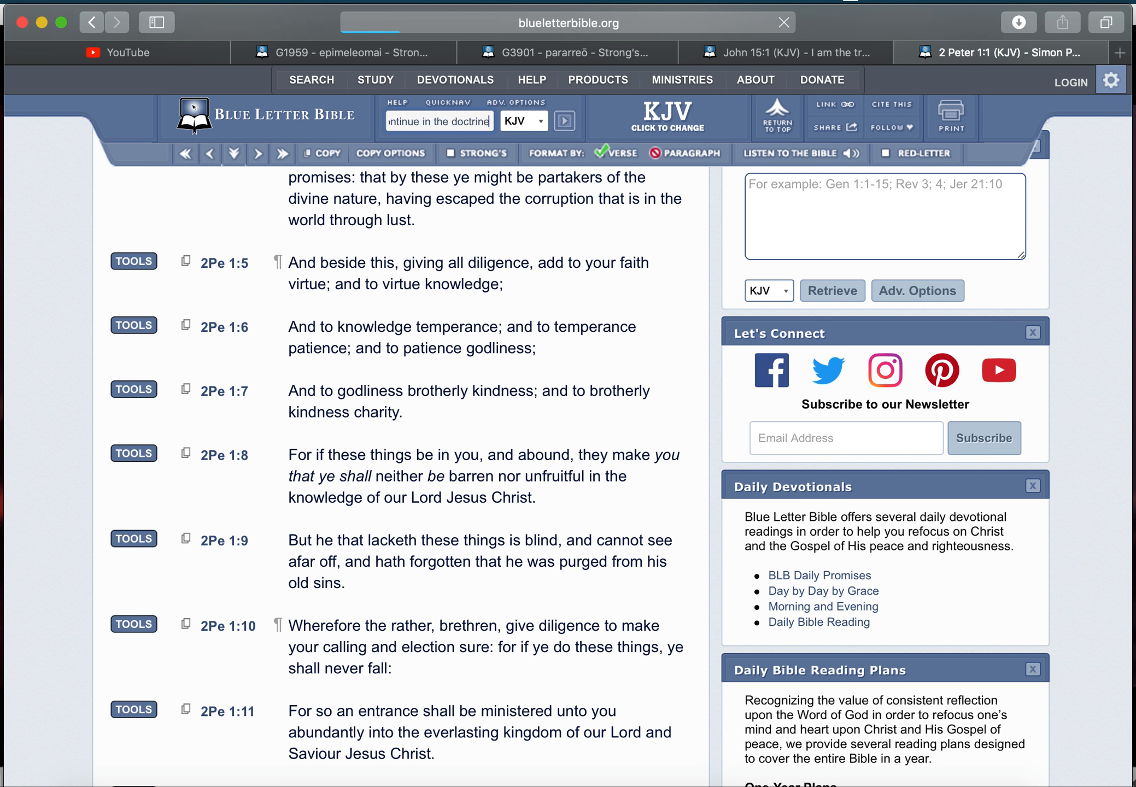
left_click(564, 121)
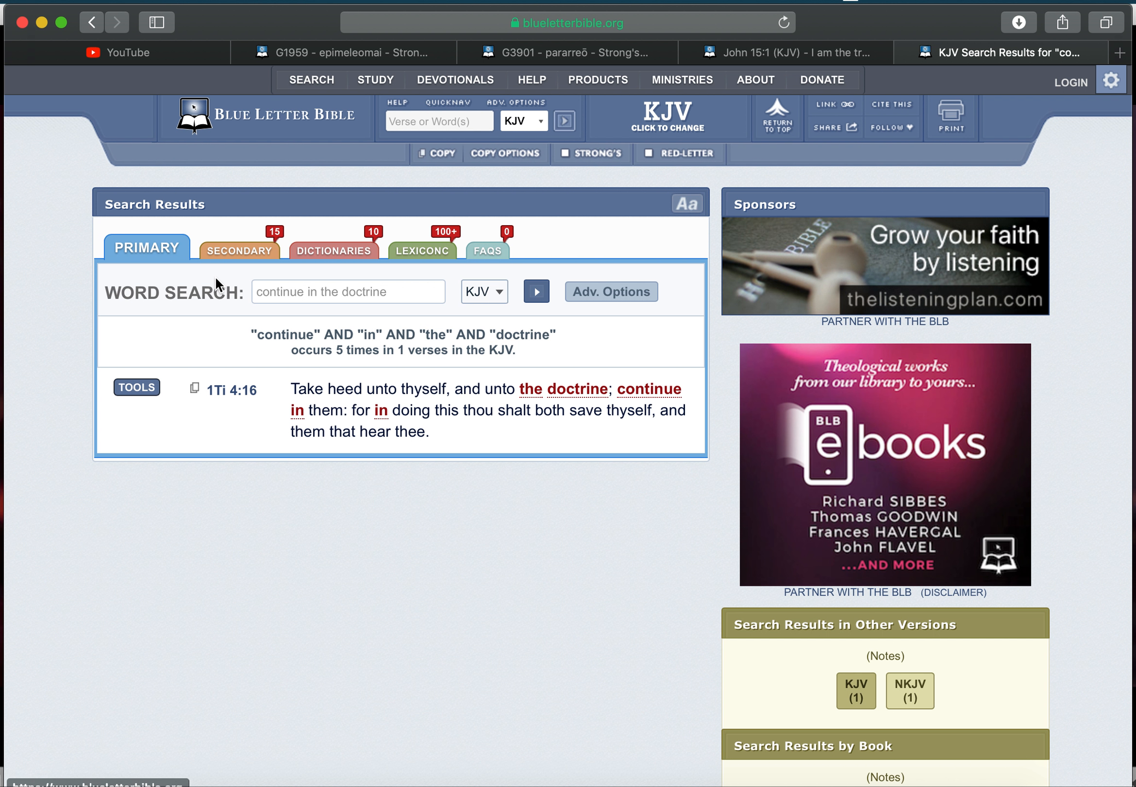
left_click(223, 390)
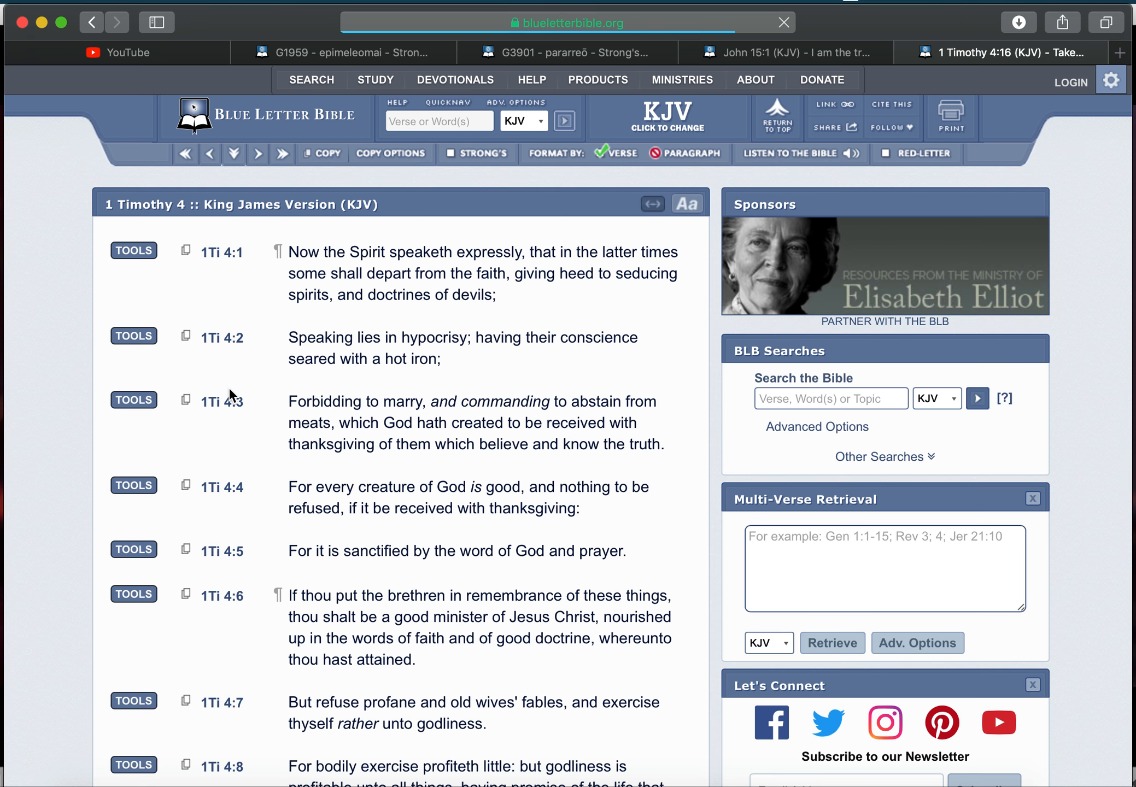
scroll("down", 3)
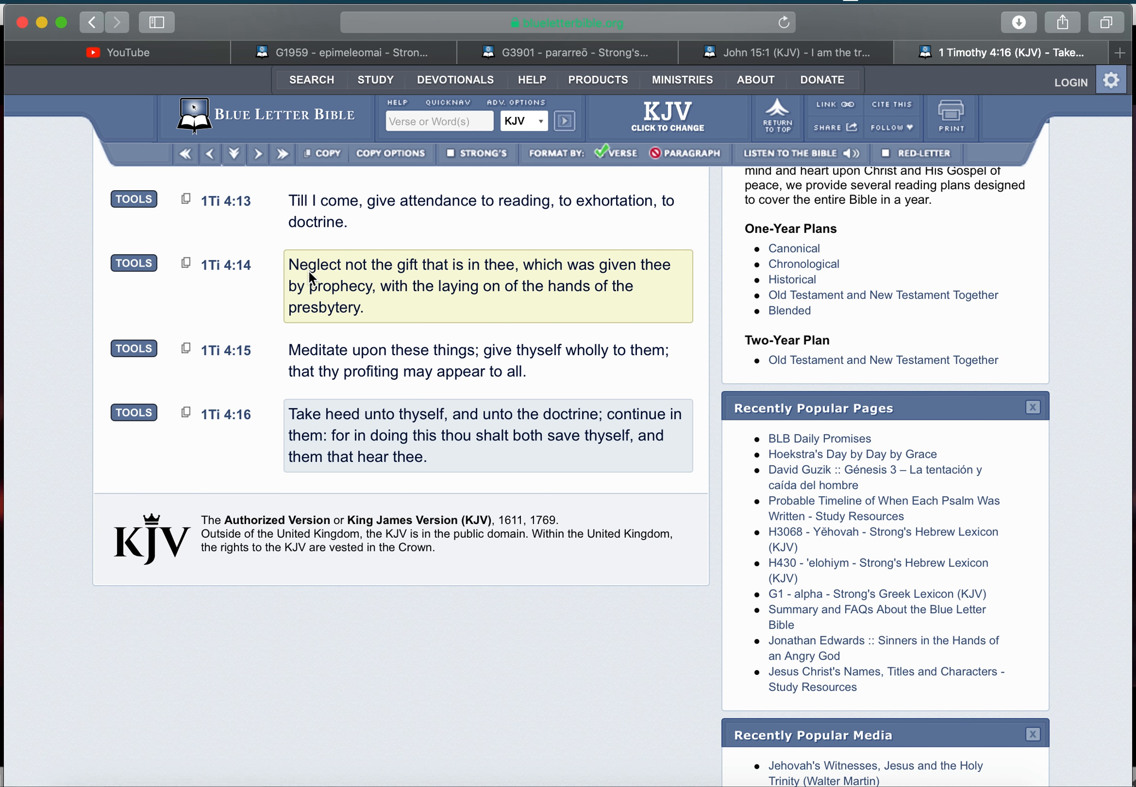
mouse_move(501, 273)
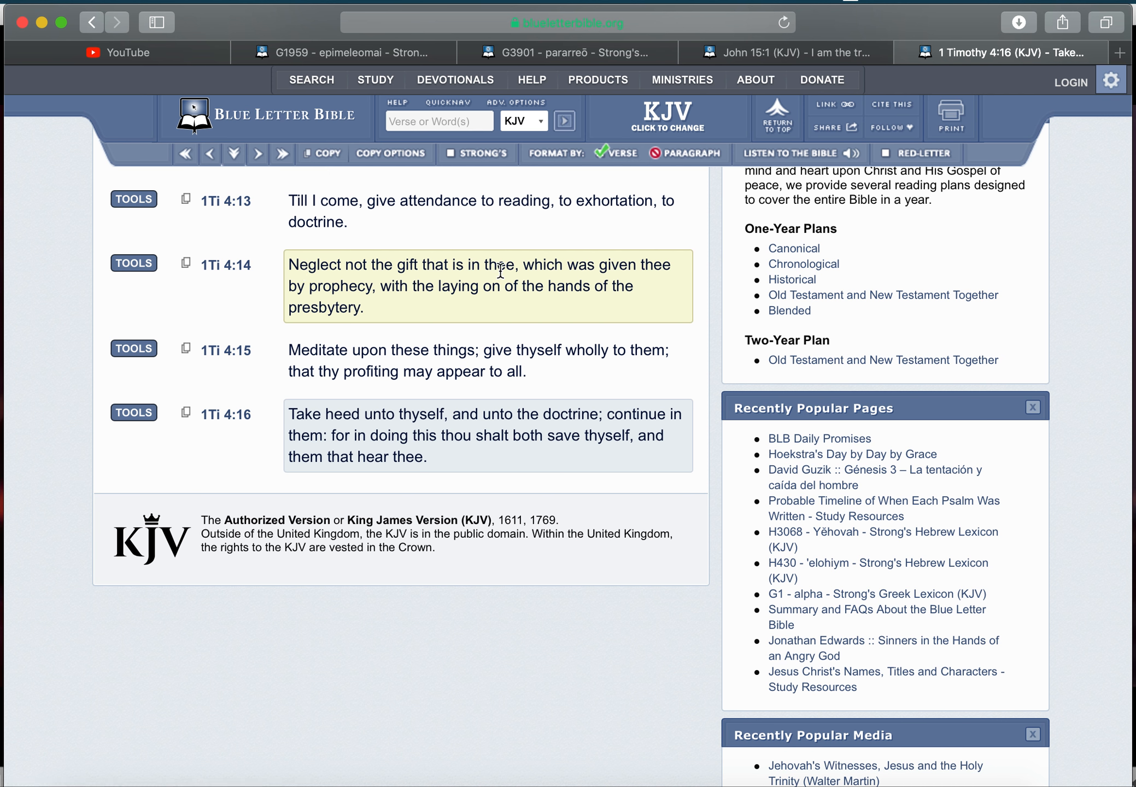
mouse_move(396, 286)
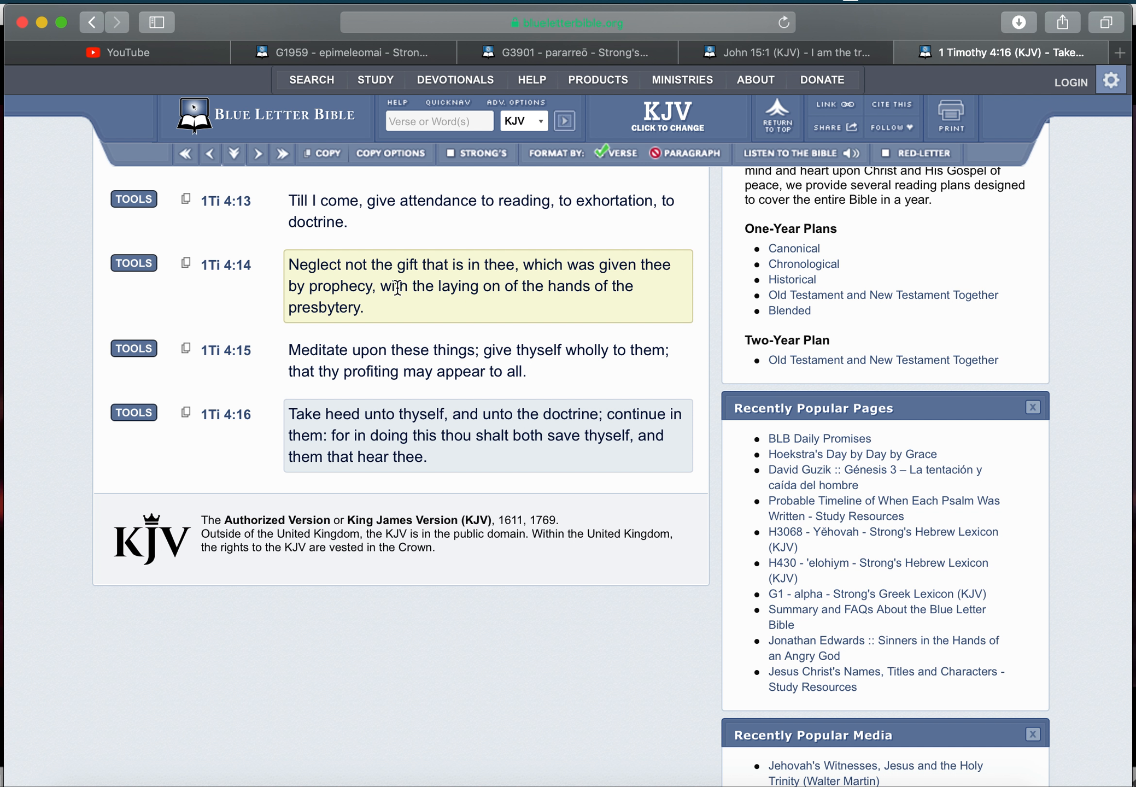
mouse_move(434, 295)
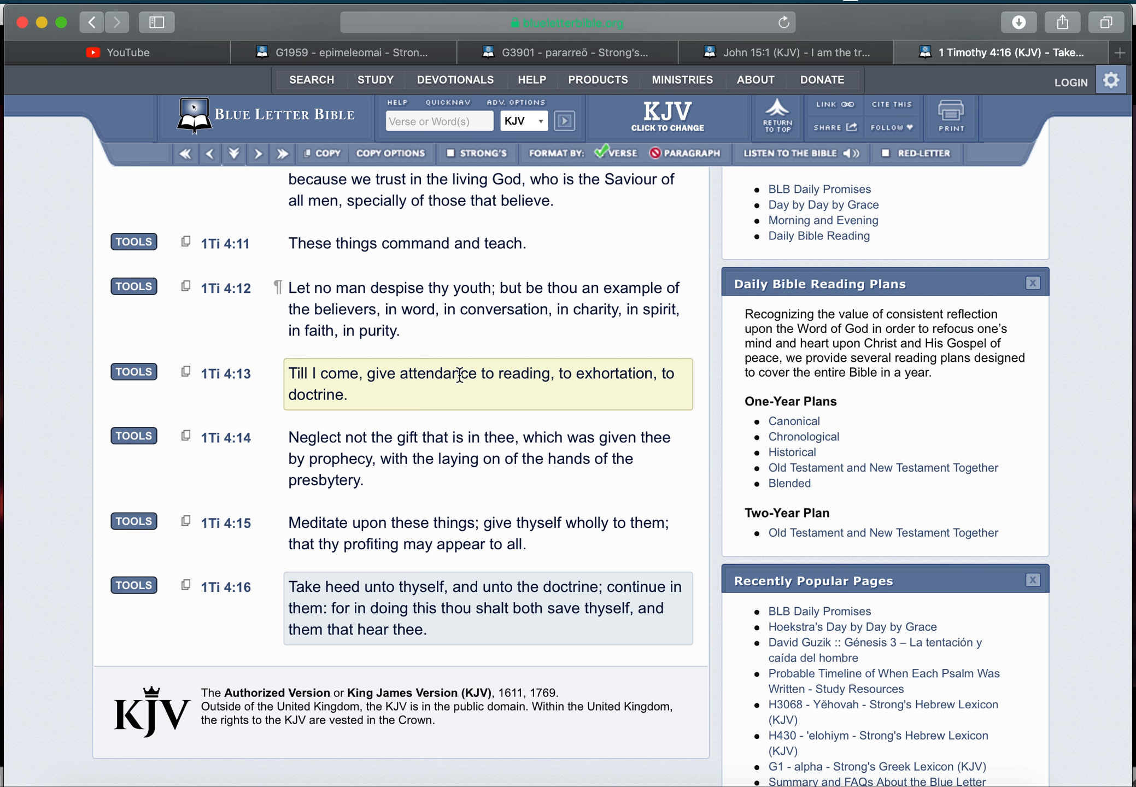
mouse_move(575, 382)
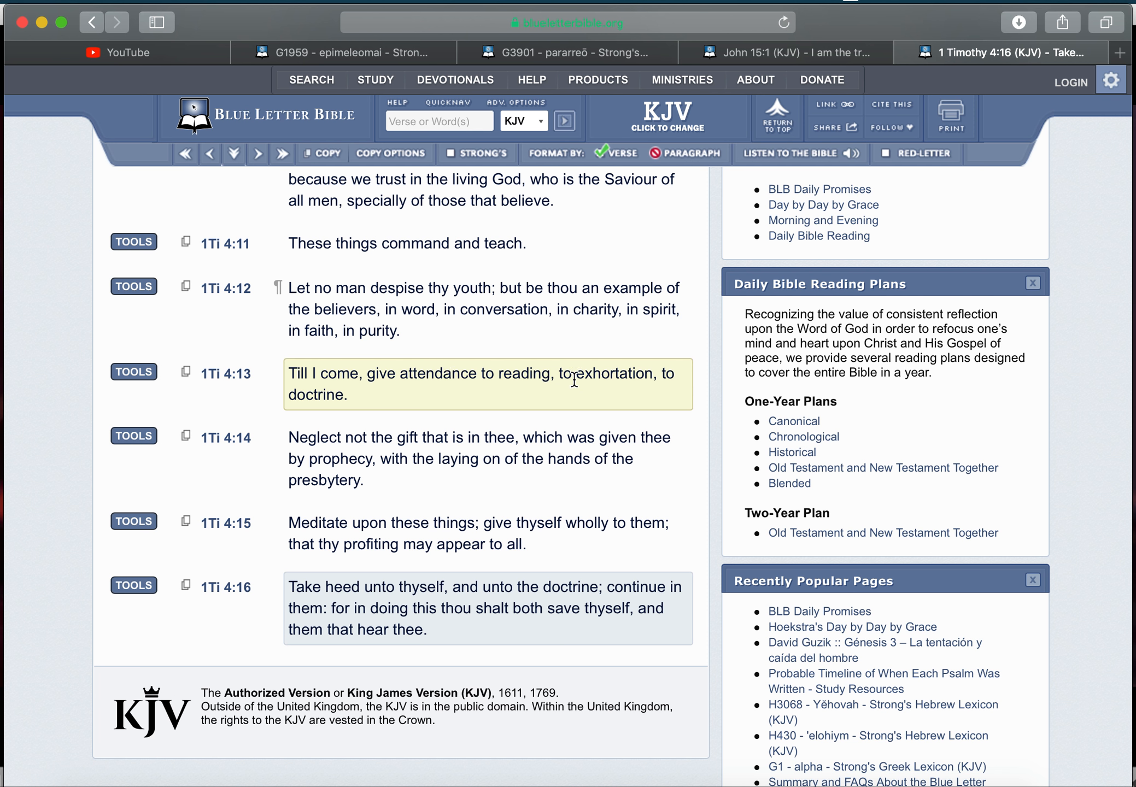
- Open G4337 prosechō from 1 Timothy 4:13's tools, then return to the 1 Timothy 4 tab
left_click(133, 372)
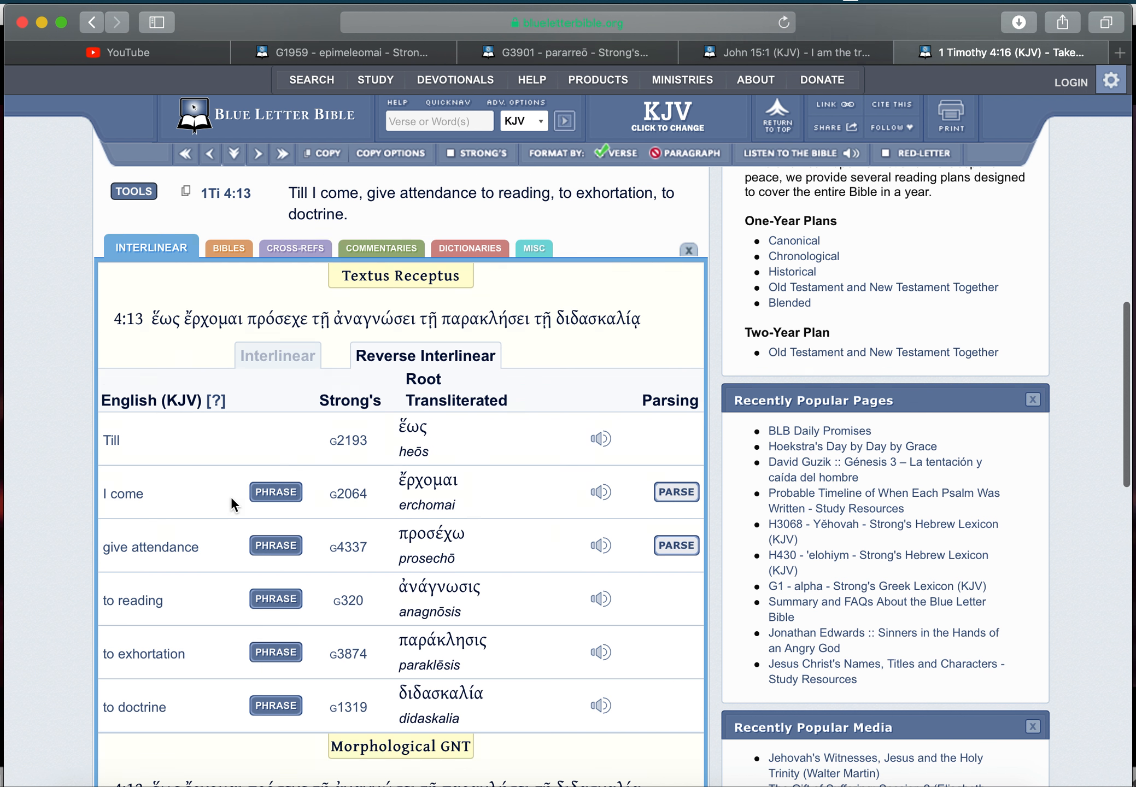
scroll("down", 3)
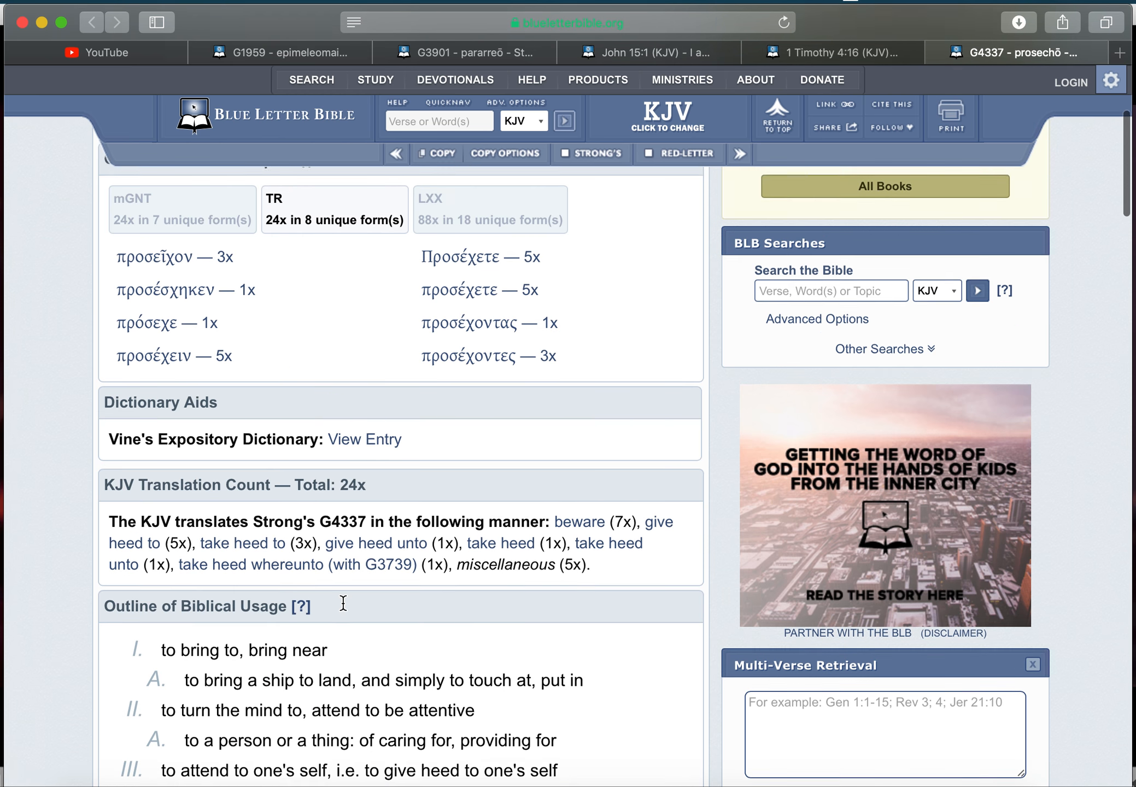
left_click(837, 53)
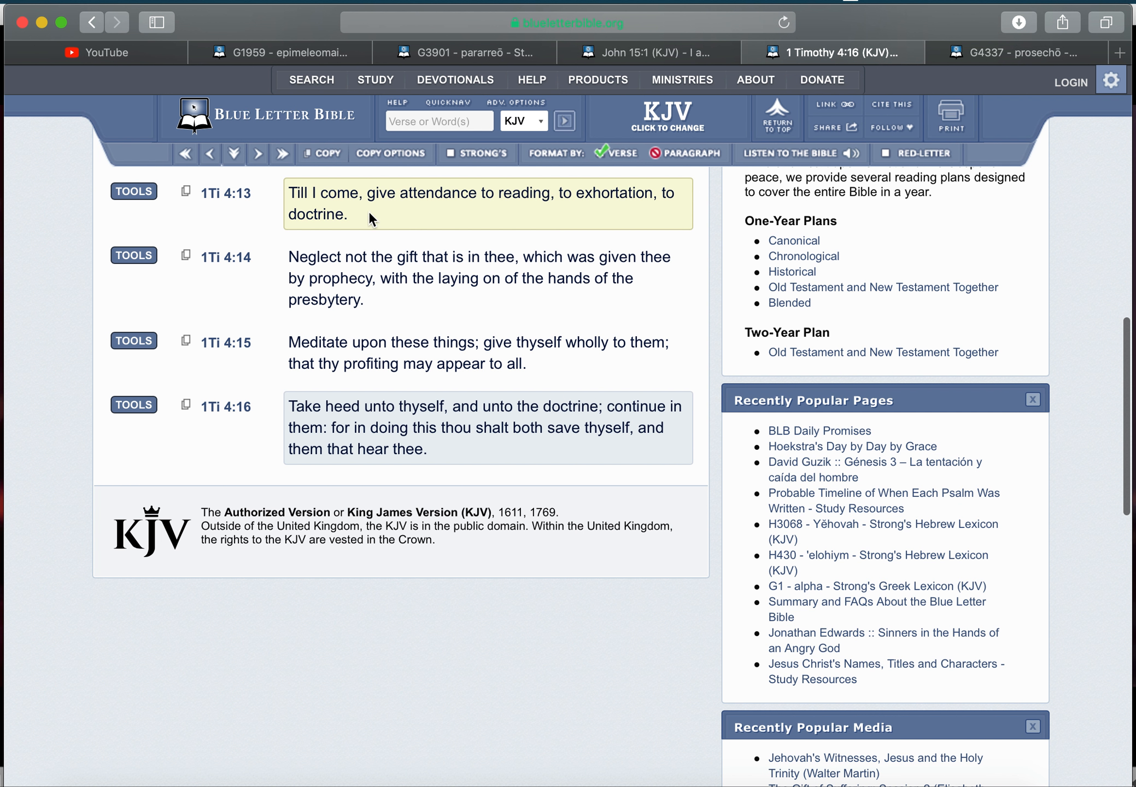
mouse_move(490, 275)
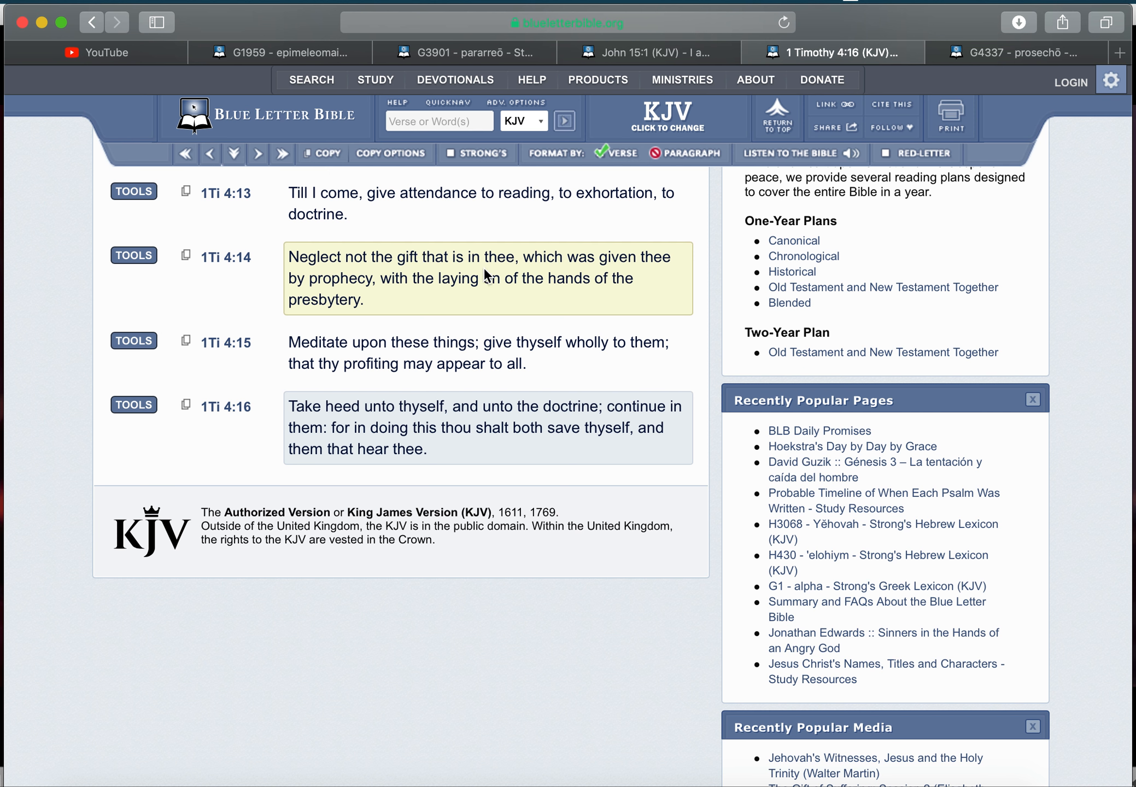
mouse_move(397, 298)
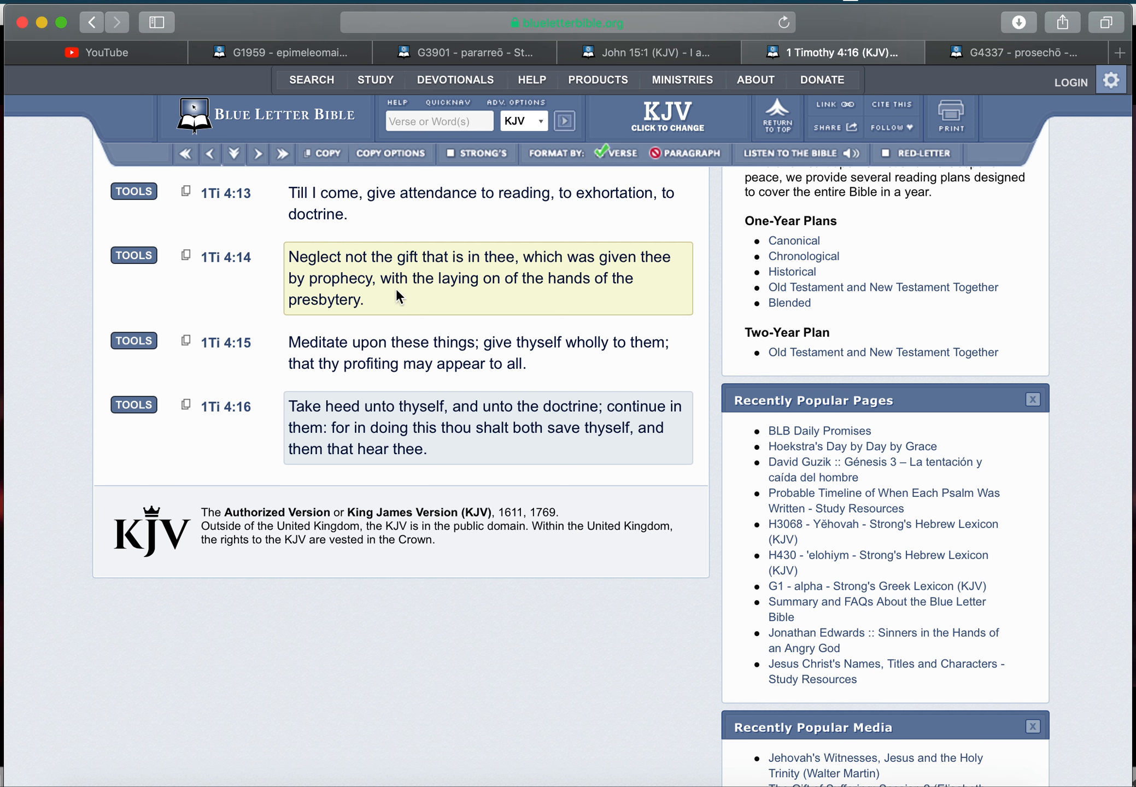
mouse_move(455, 269)
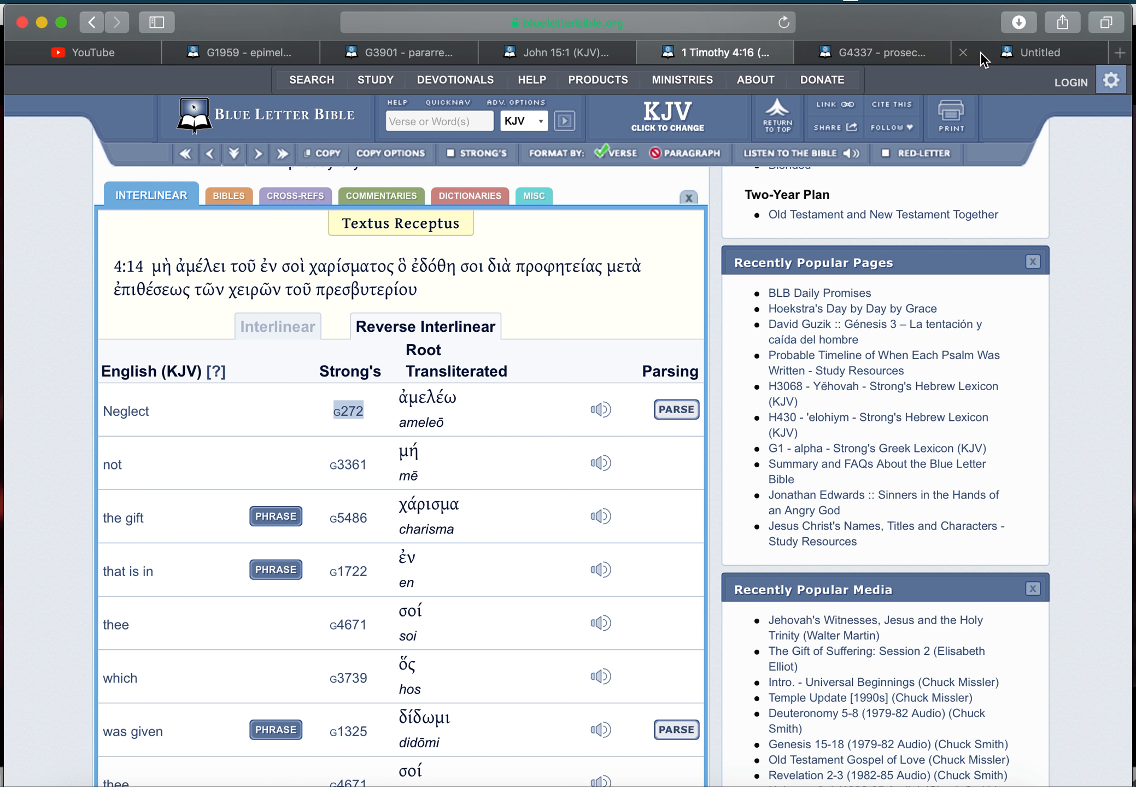
- Review the G272 ameleō entry, look up 'neglect', and return to the G1959 epimeleomai tab
left_click(348, 411)
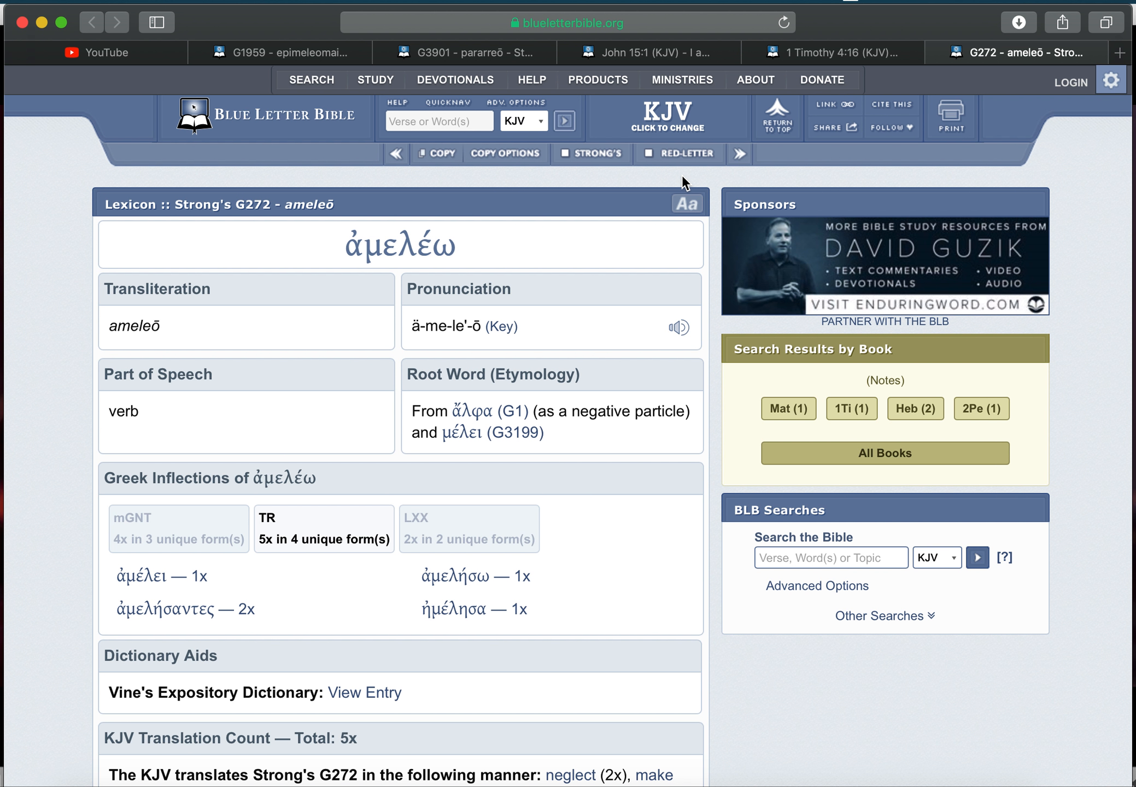
scroll("down", 3)
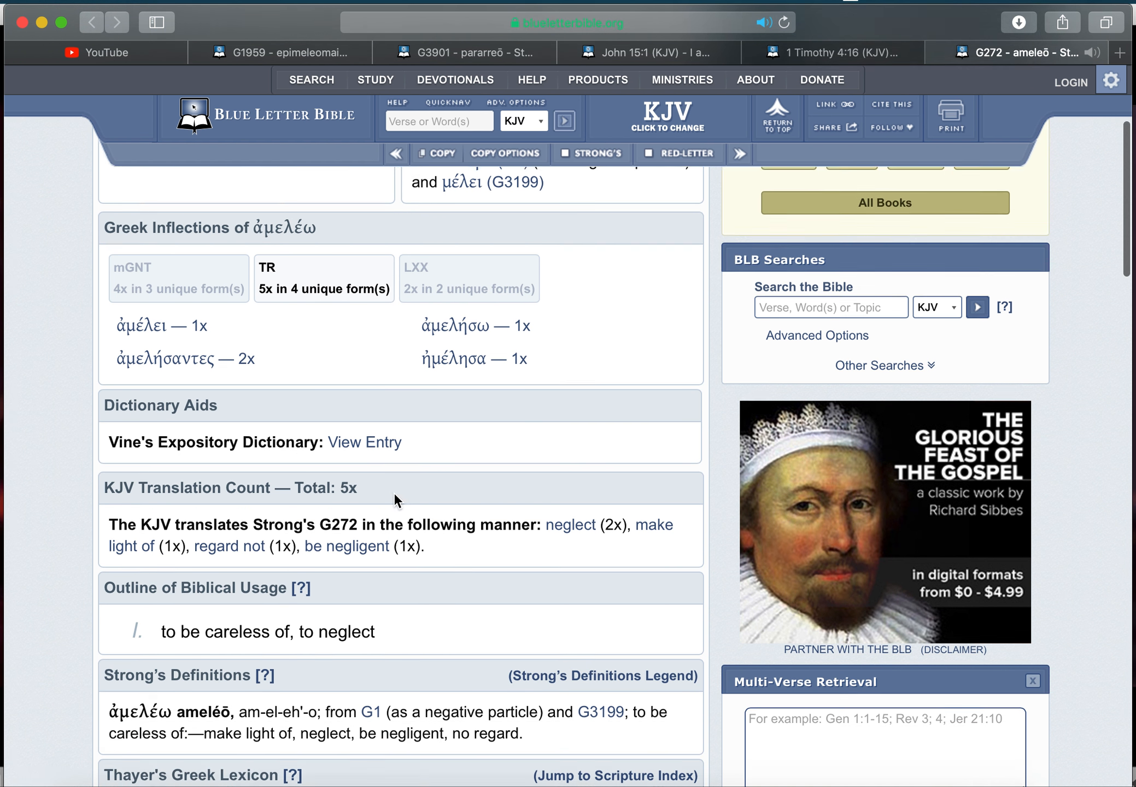
scroll("down", 3)
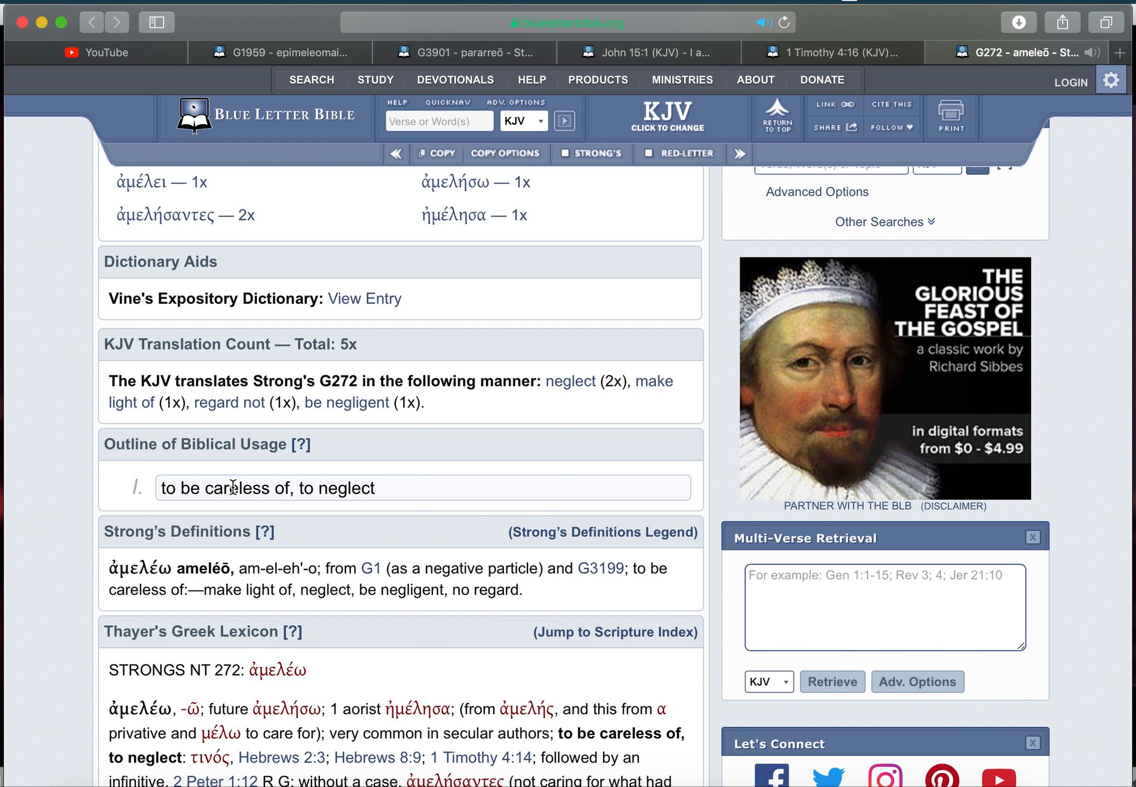
mouse_move(272, 485)
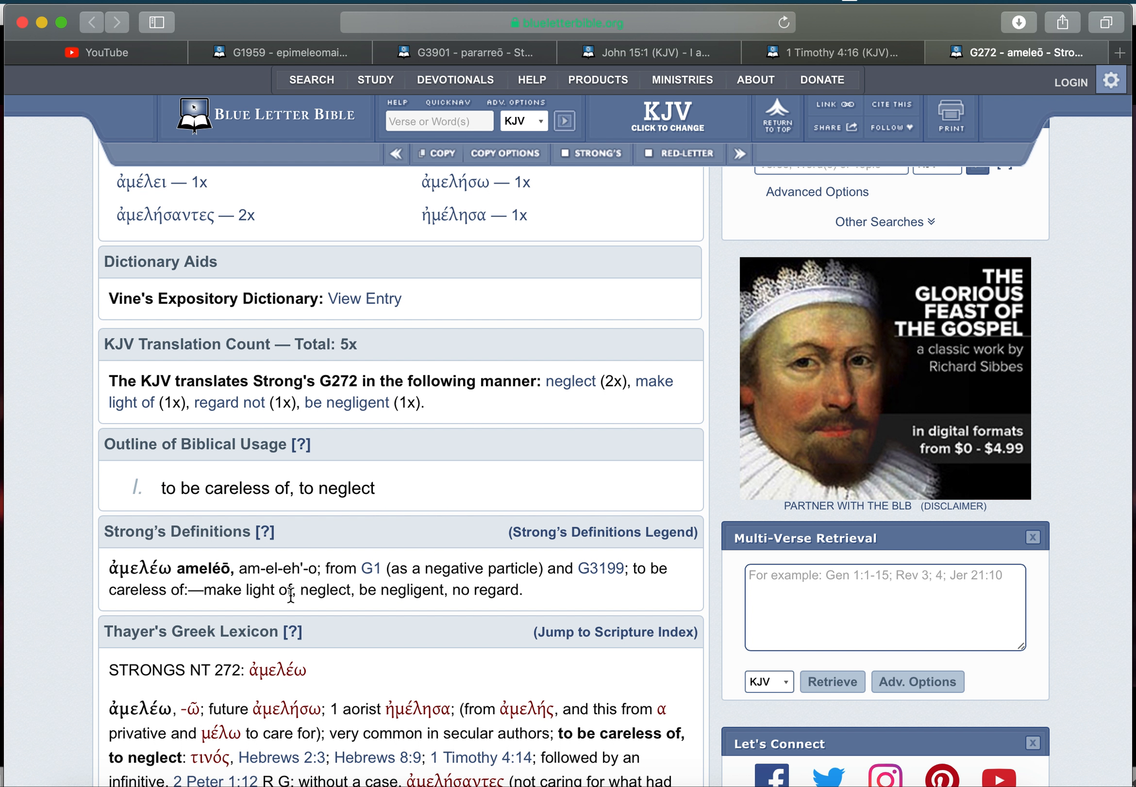
mouse_move(412, 607)
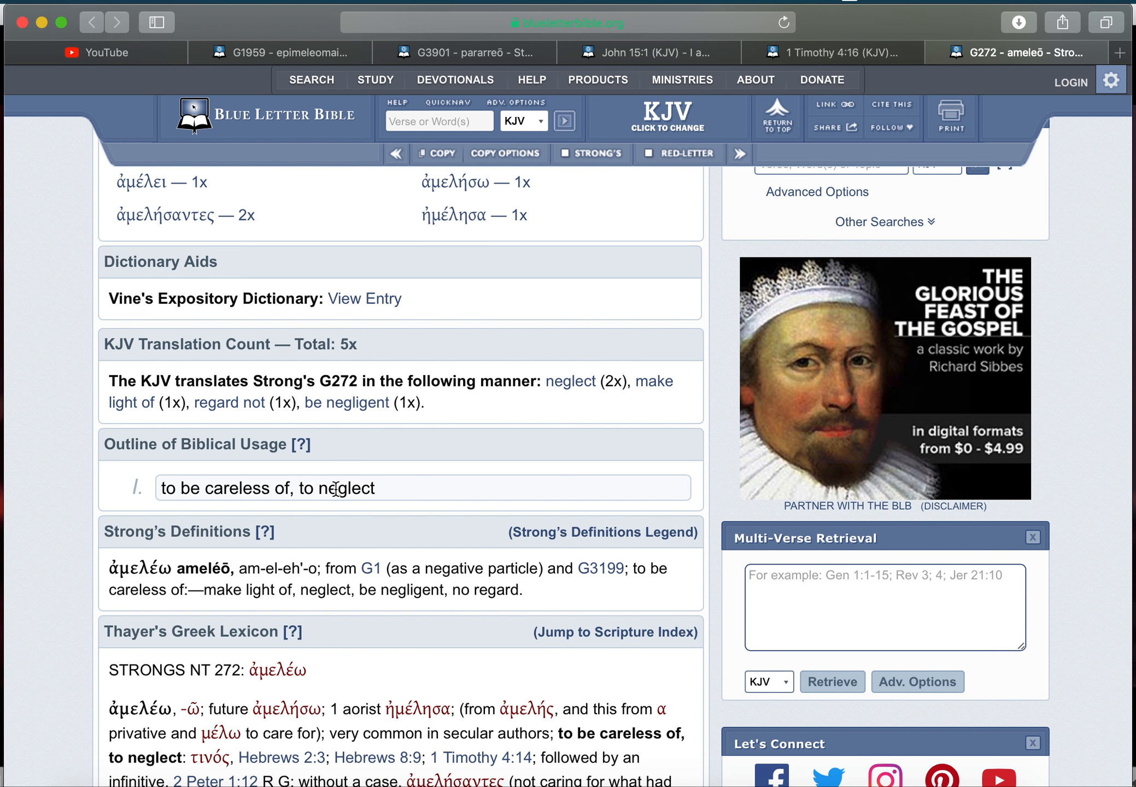
double_click(346, 489)
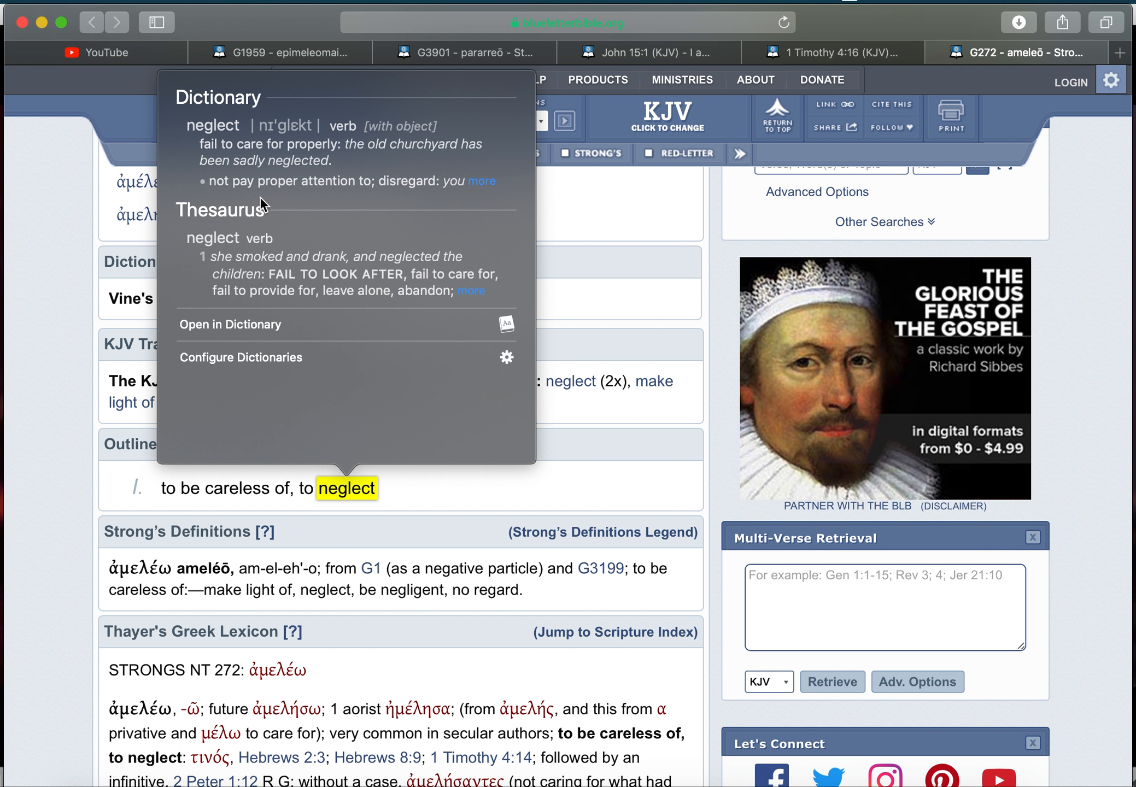
mouse_move(324, 156)
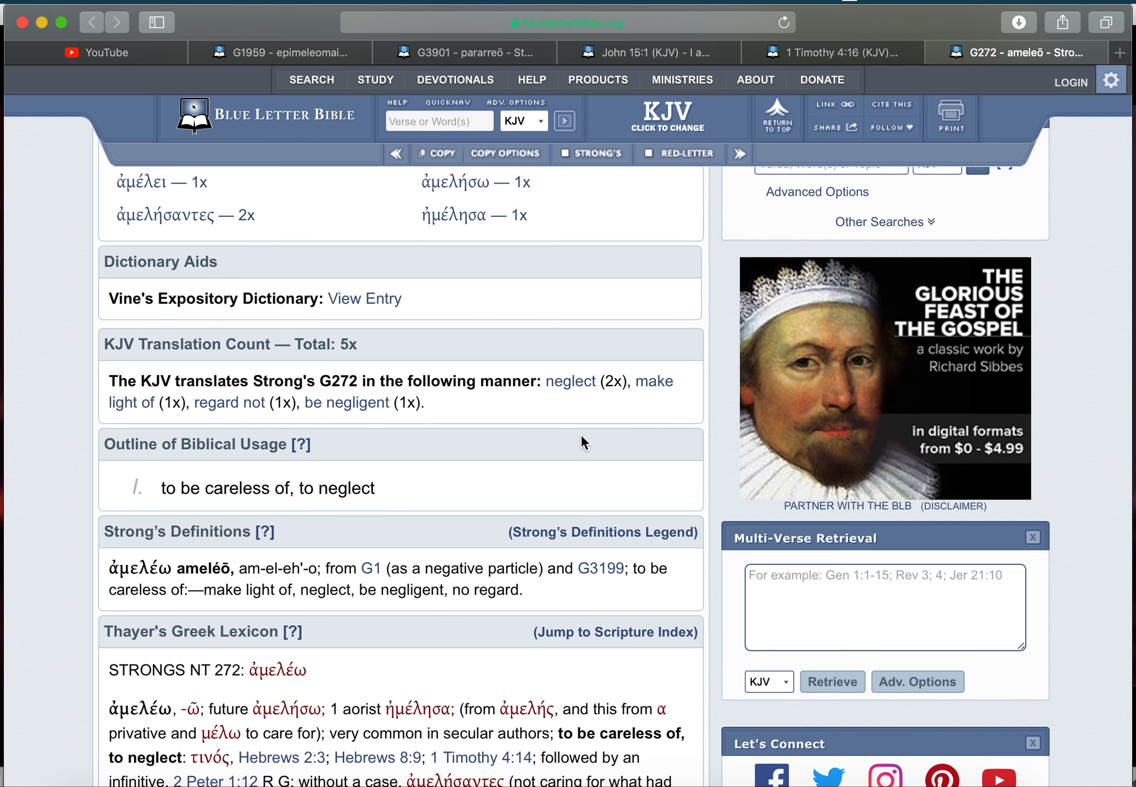
left_click(467, 53)
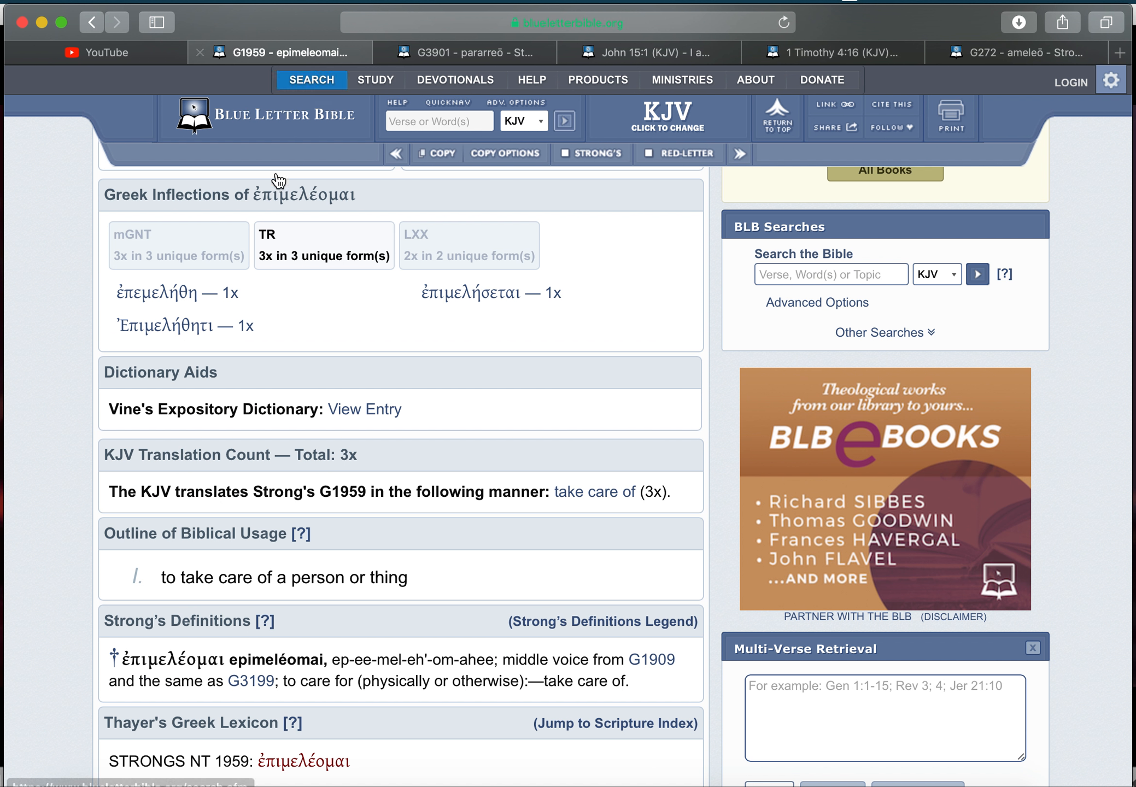
- Search the KJV for 'care for' and open 1 Timothy 3:5 from the 11 results
left_click(439, 121)
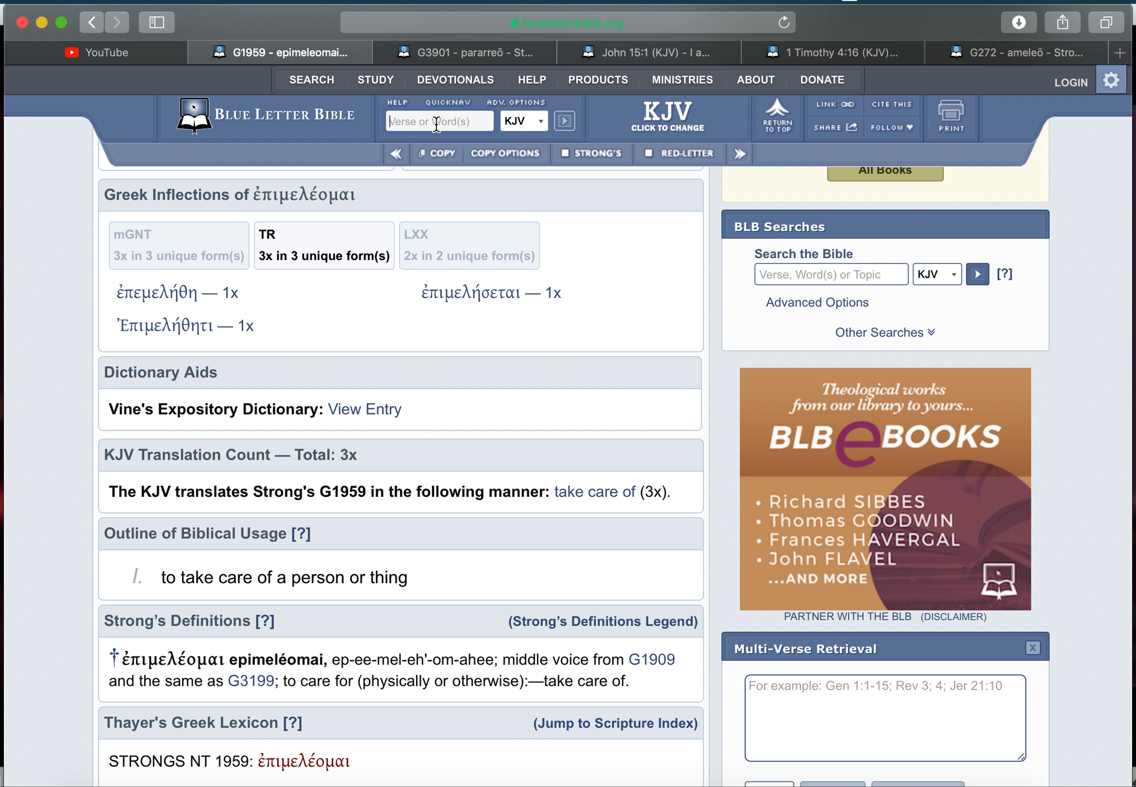
type("care for")
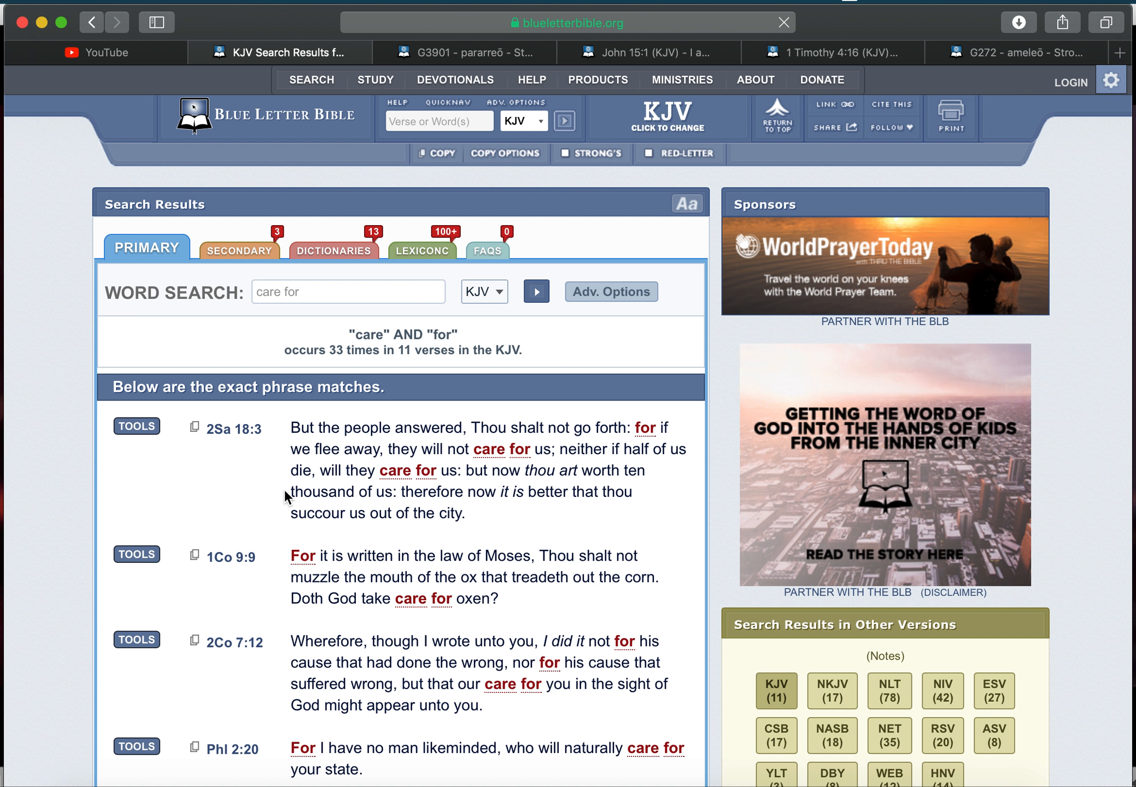
scroll("down", 3)
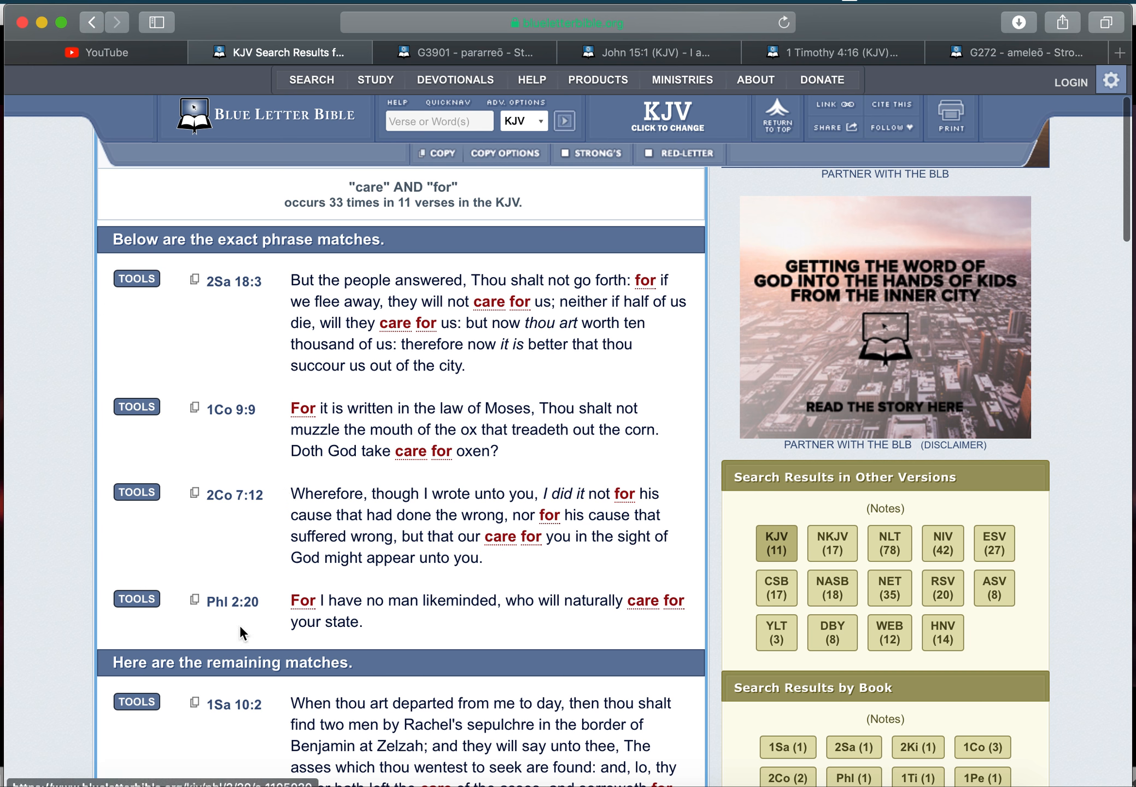
scroll("down", 3)
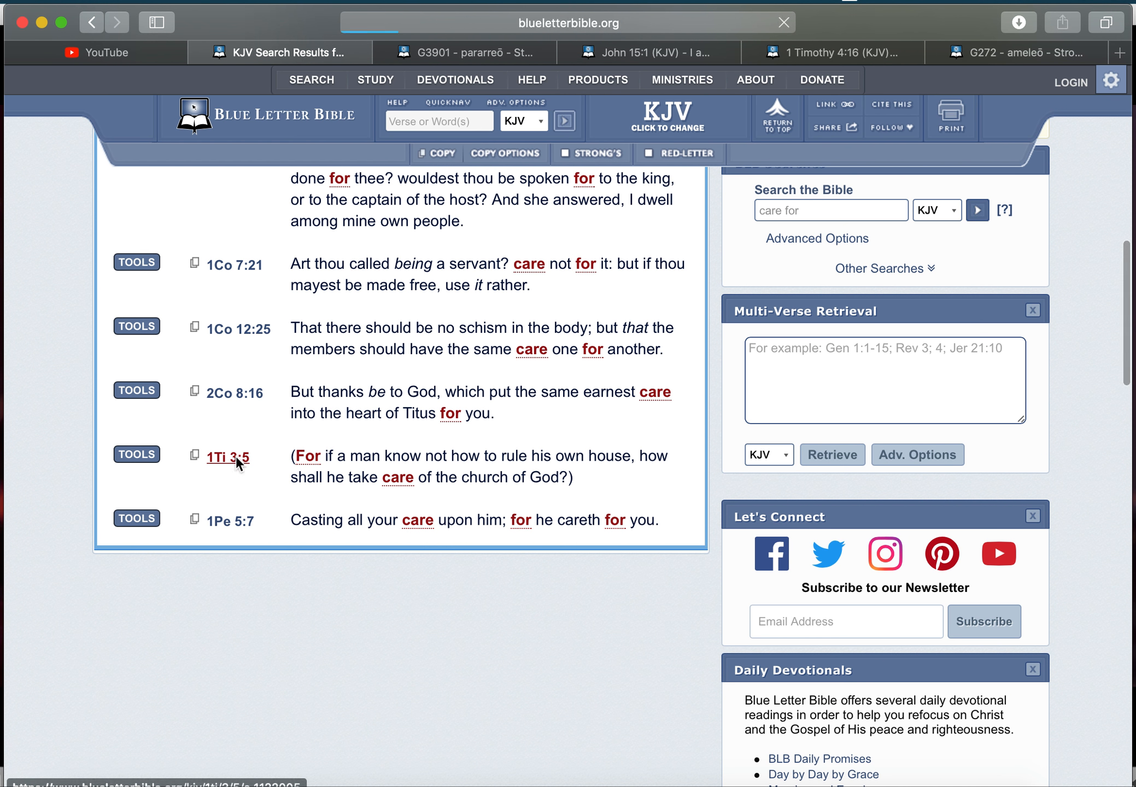
left_click(228, 456)
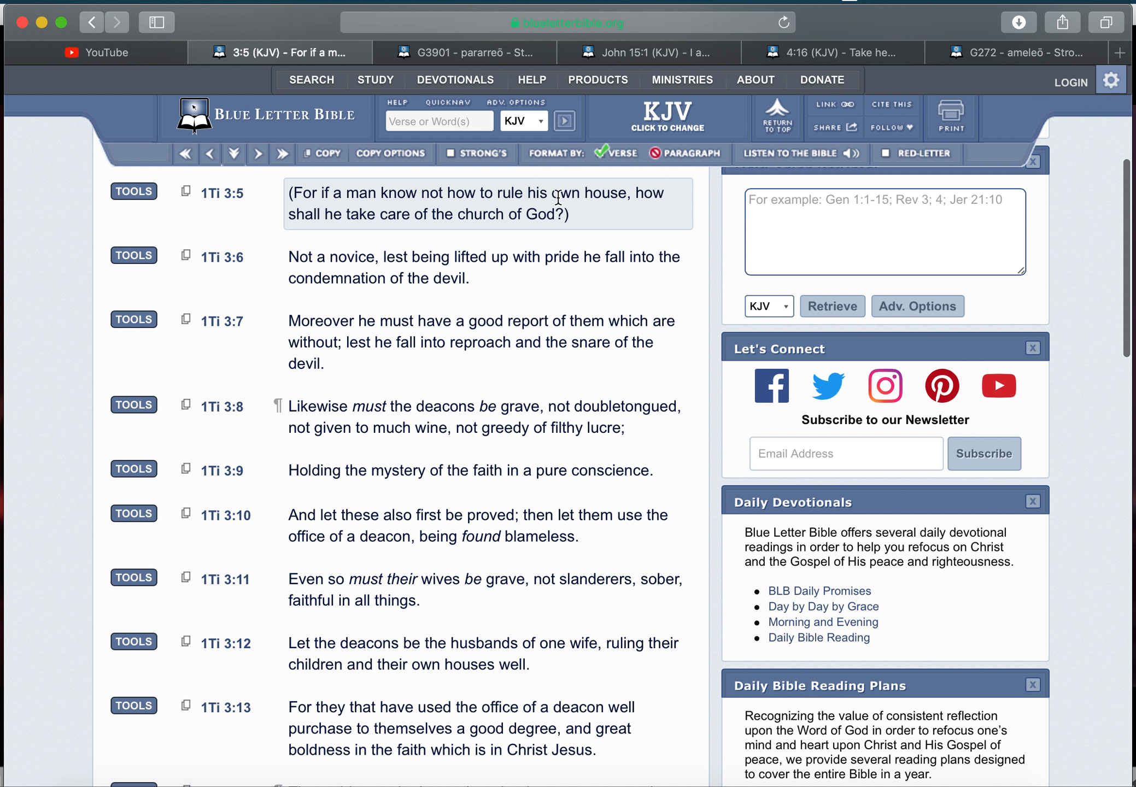
mouse_move(505, 231)
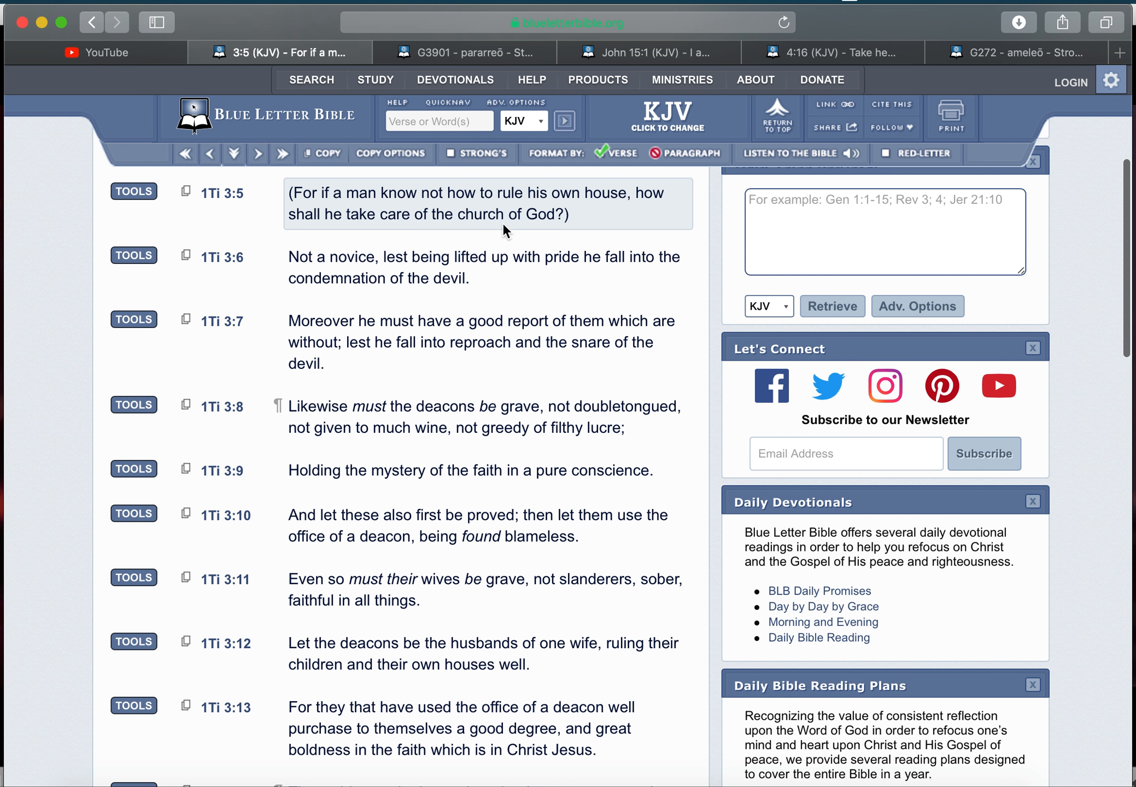
mouse_move(476, 223)
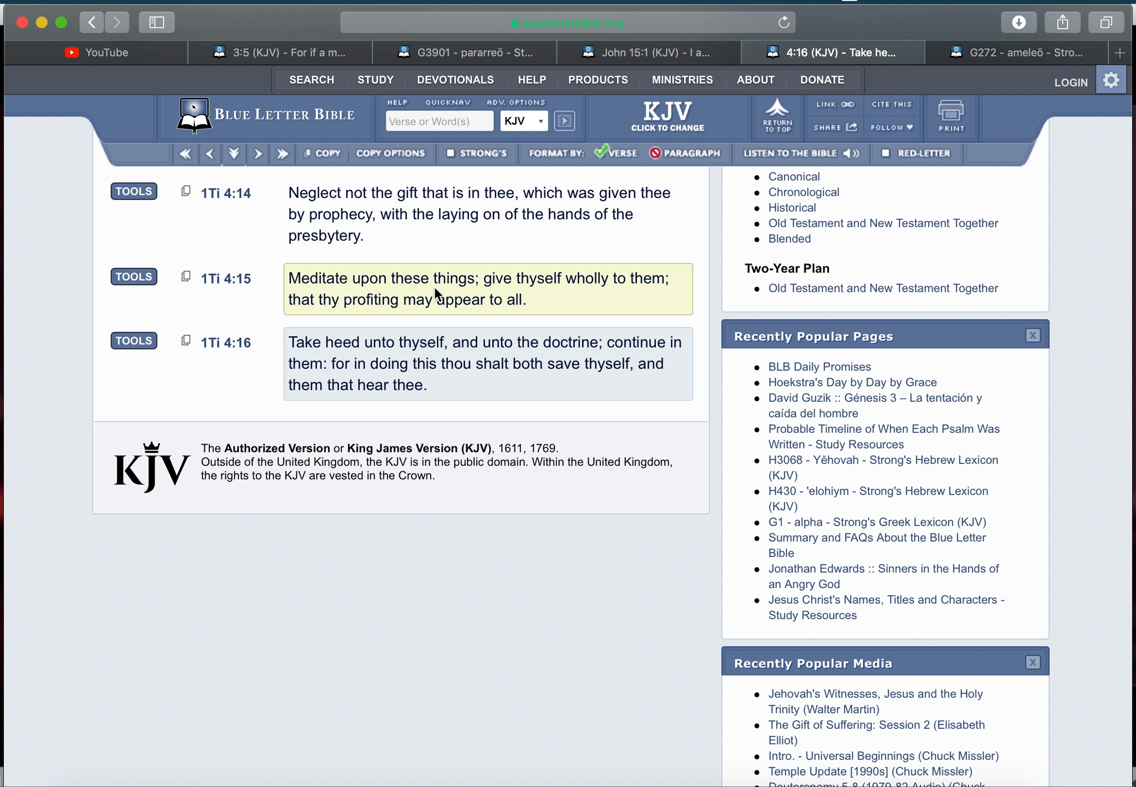
mouse_move(445, 322)
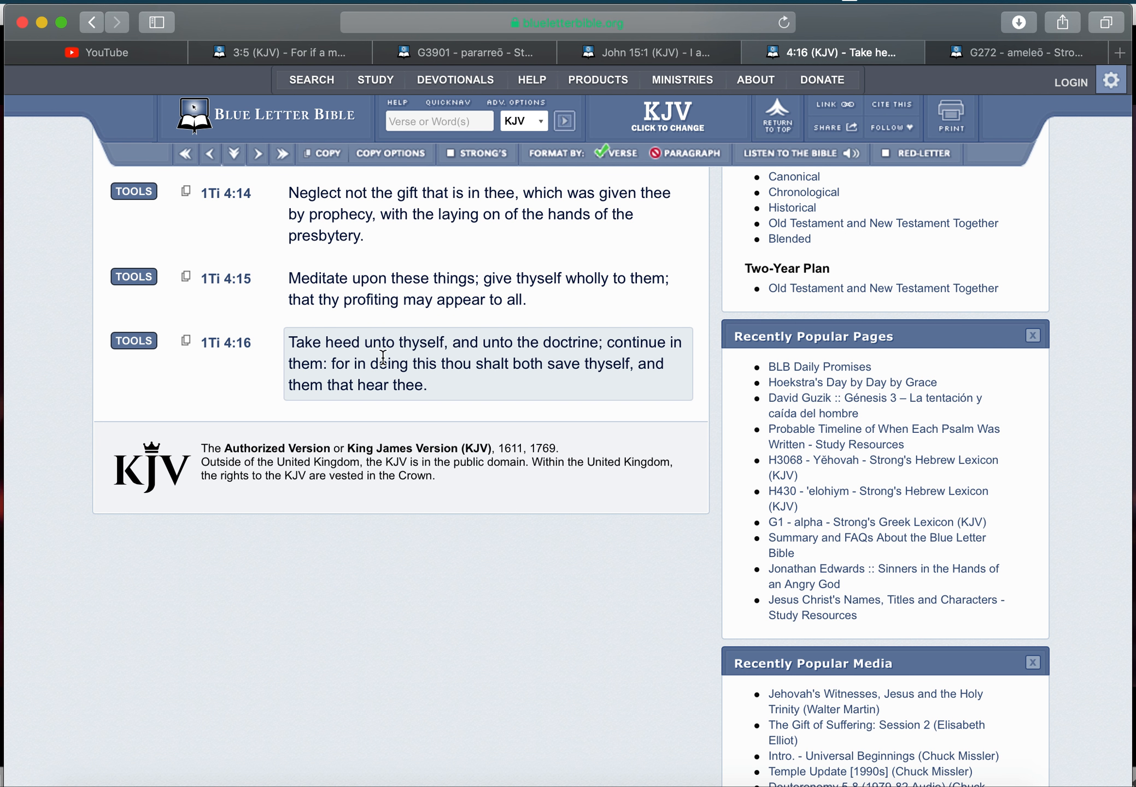
mouse_move(621, 347)
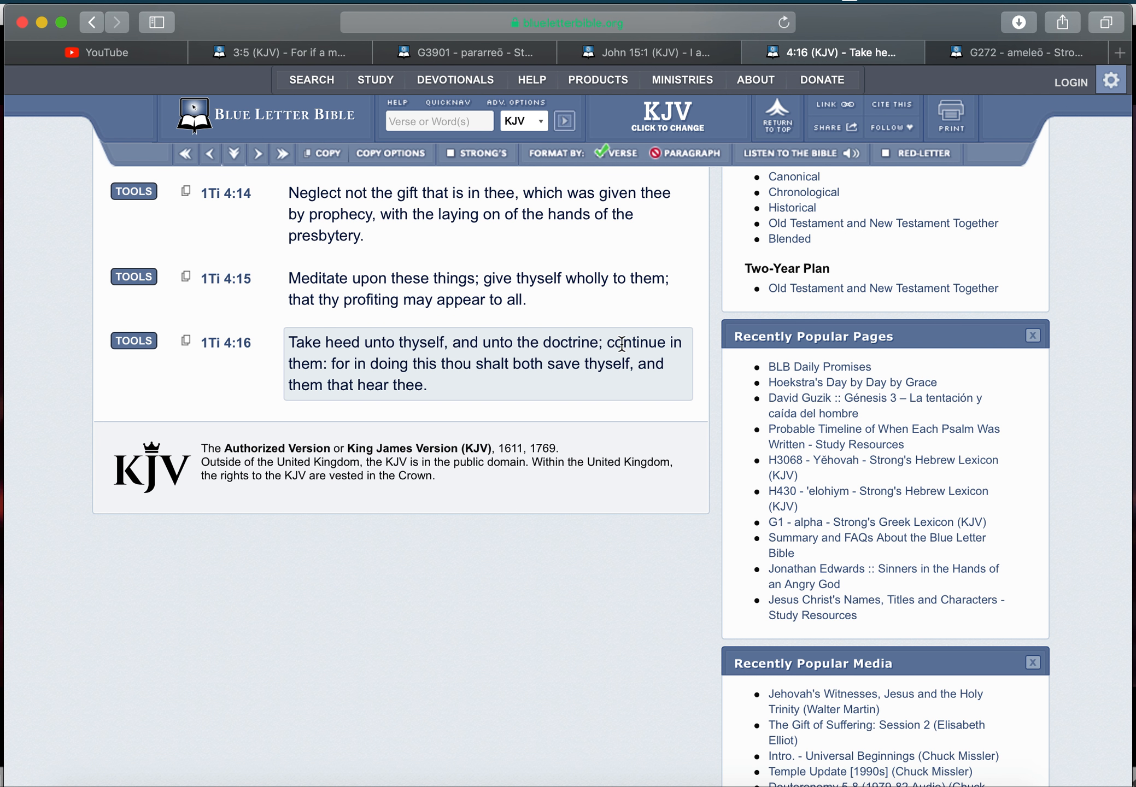
mouse_move(513, 386)
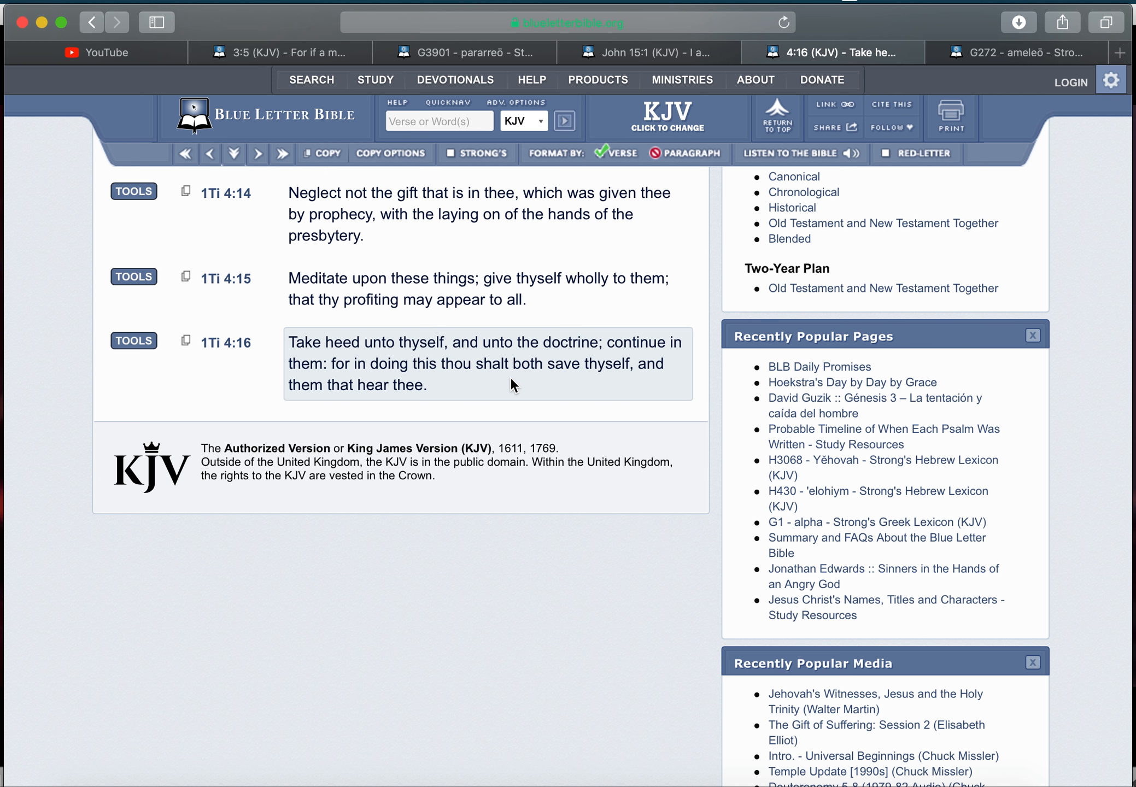
mouse_move(419, 403)
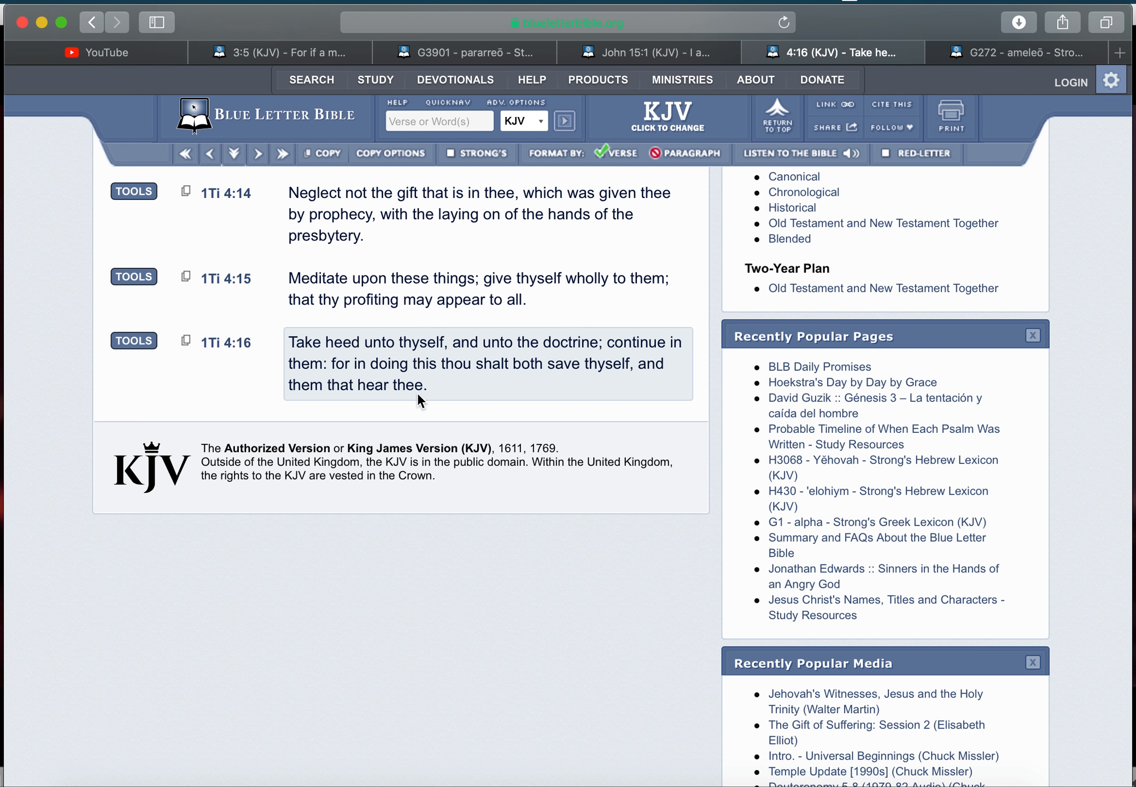
- Close the Hebrews 2:1 interlinear panel, then scroll John 15 down to verse 4
left_click(467, 53)
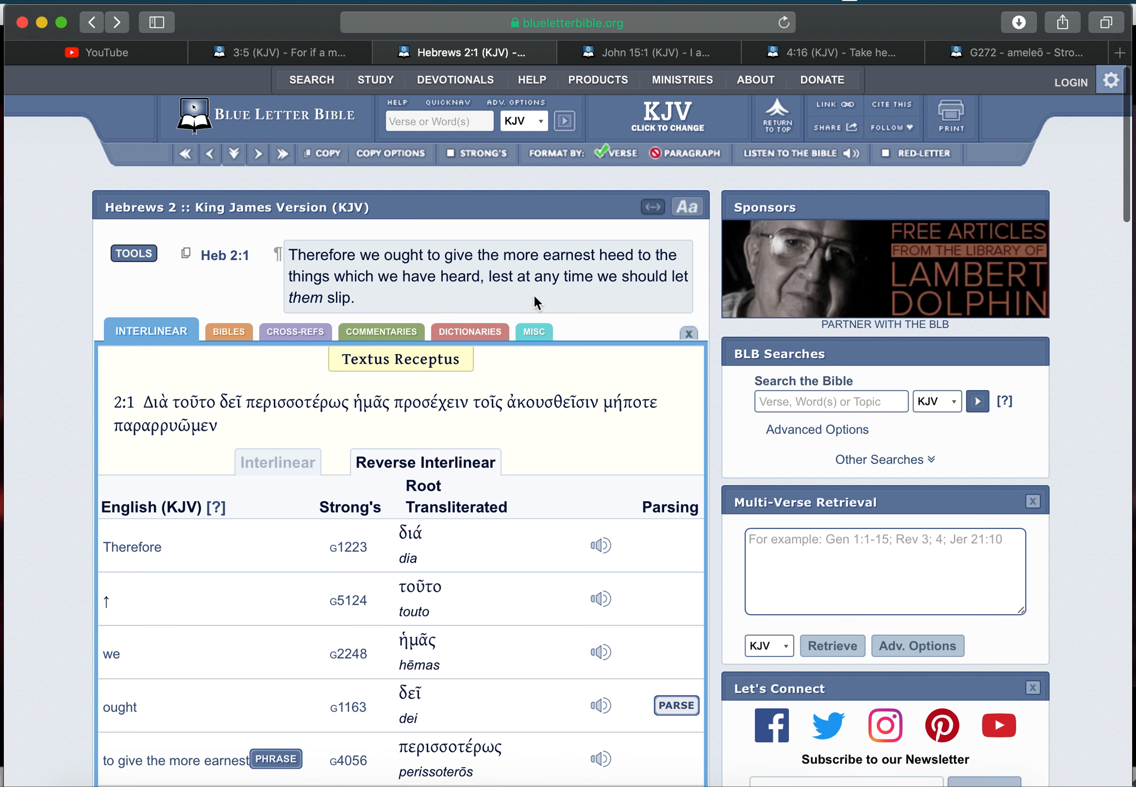
left_click(688, 334)
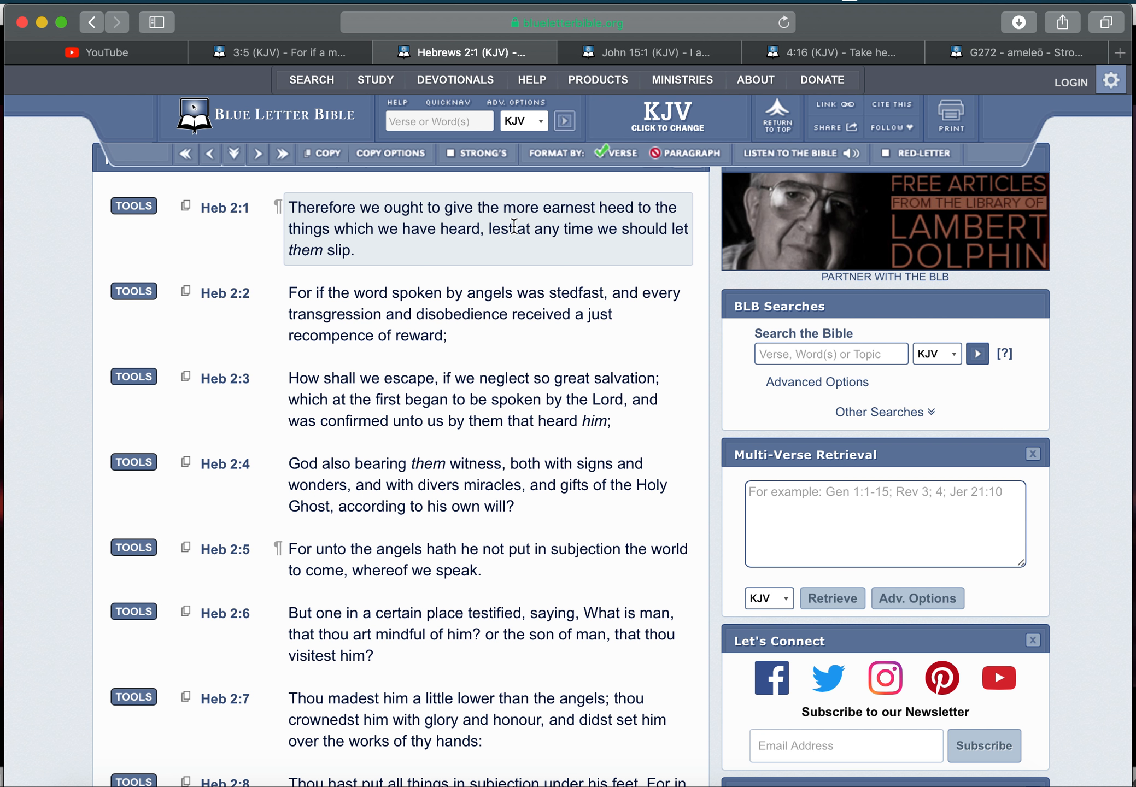
mouse_move(356, 276)
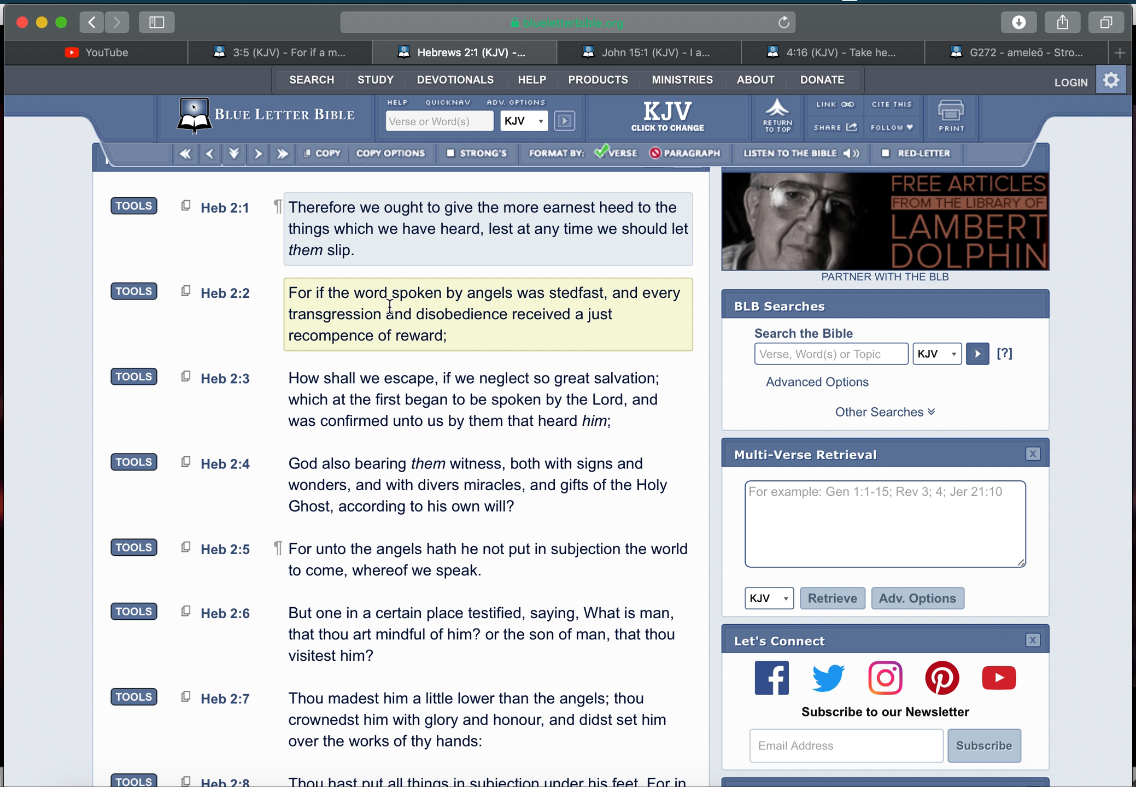
mouse_move(350, 321)
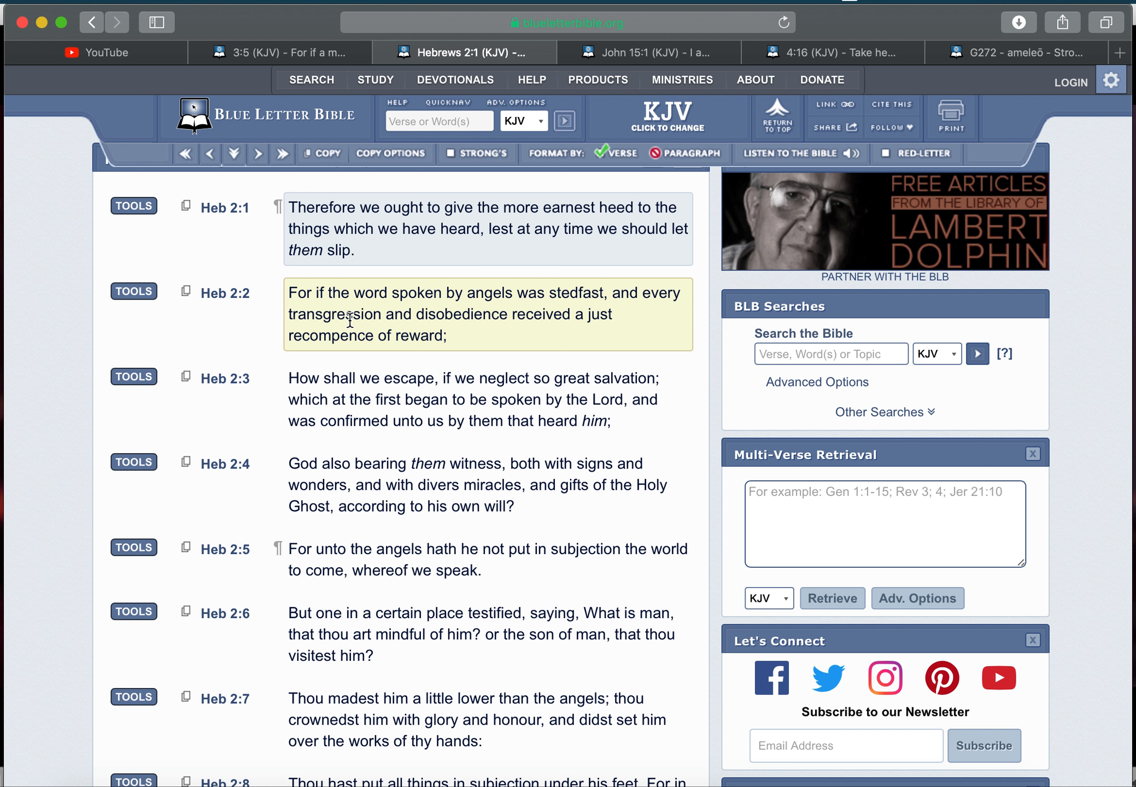
mouse_move(571, 324)
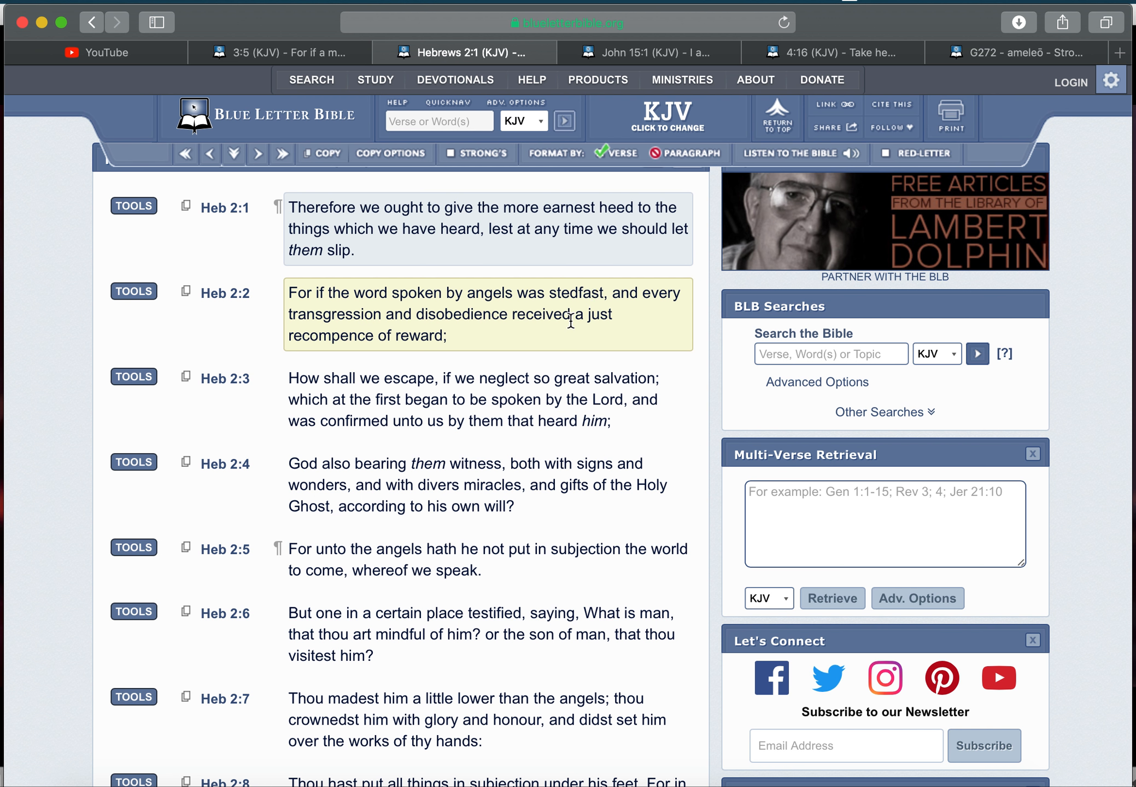
mouse_move(340, 335)
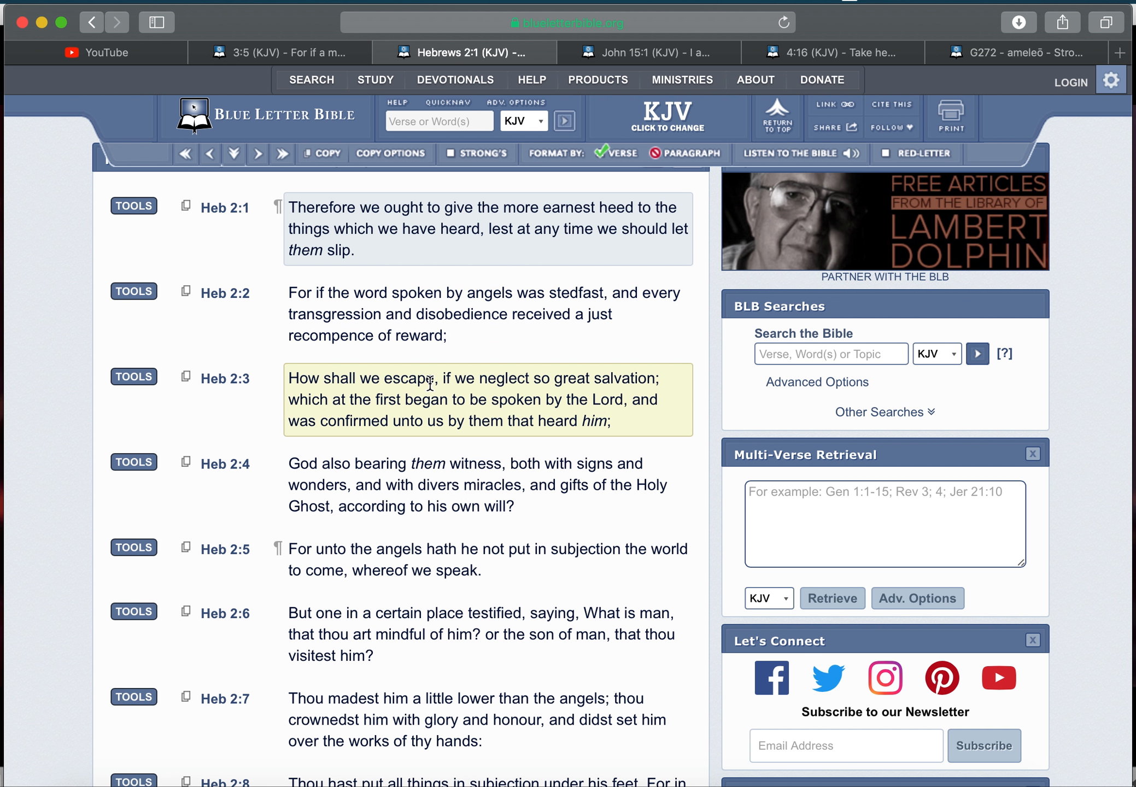
mouse_move(591, 379)
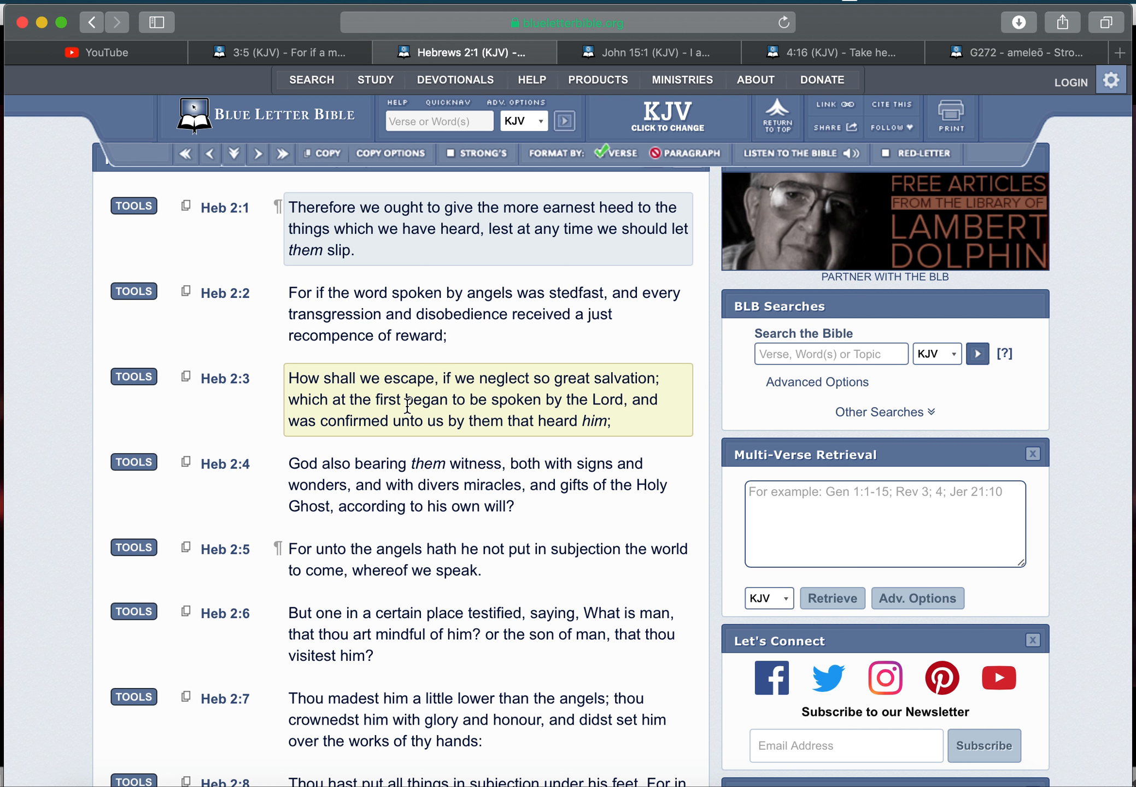
mouse_move(489, 398)
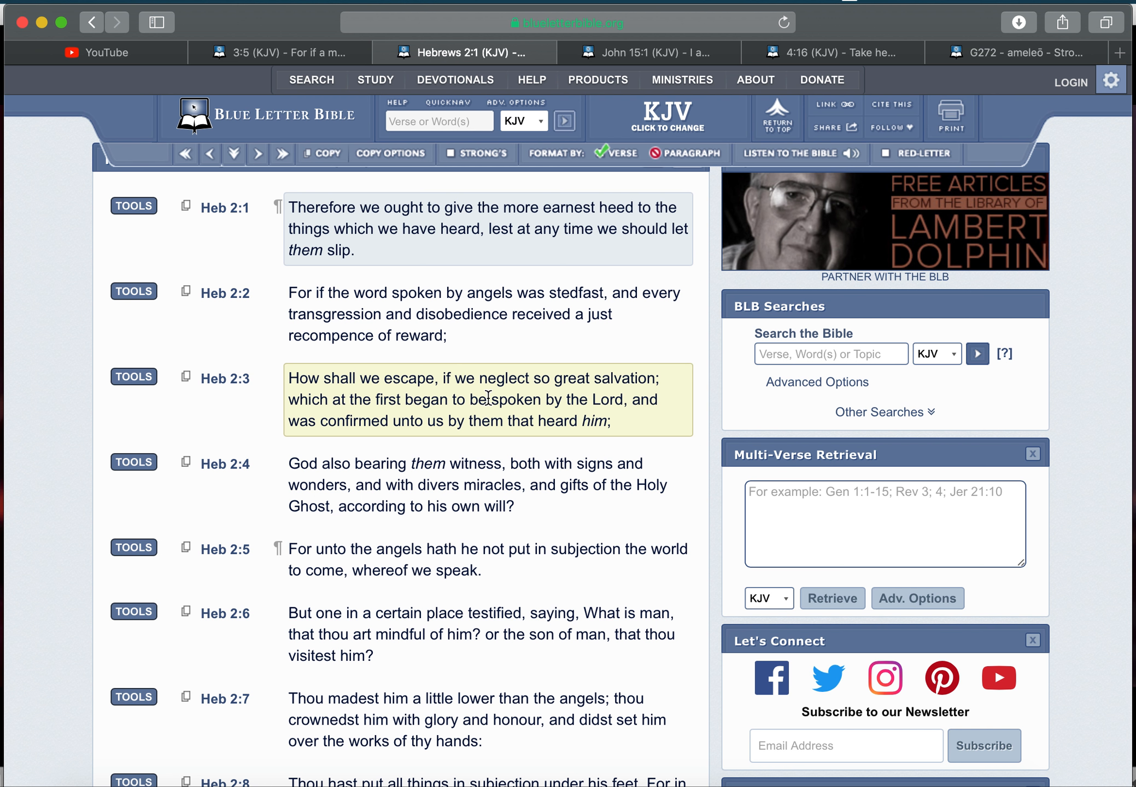
mouse_move(403, 423)
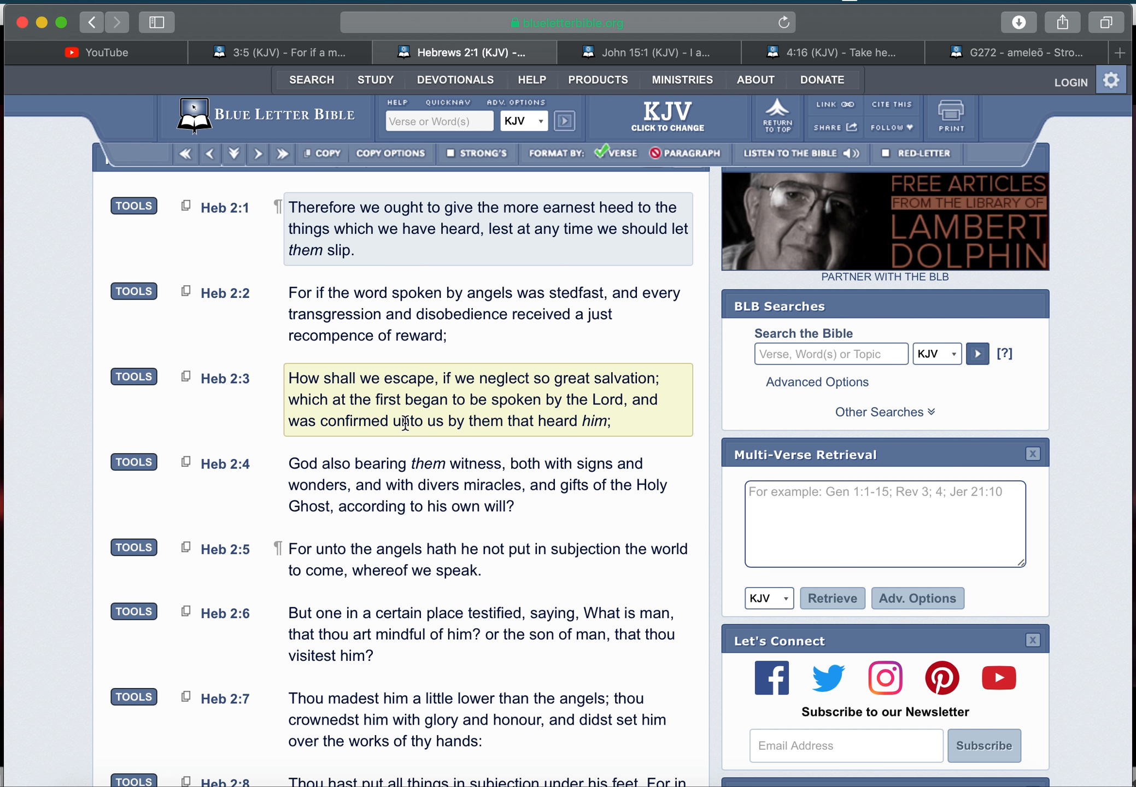
left_click(649, 52)
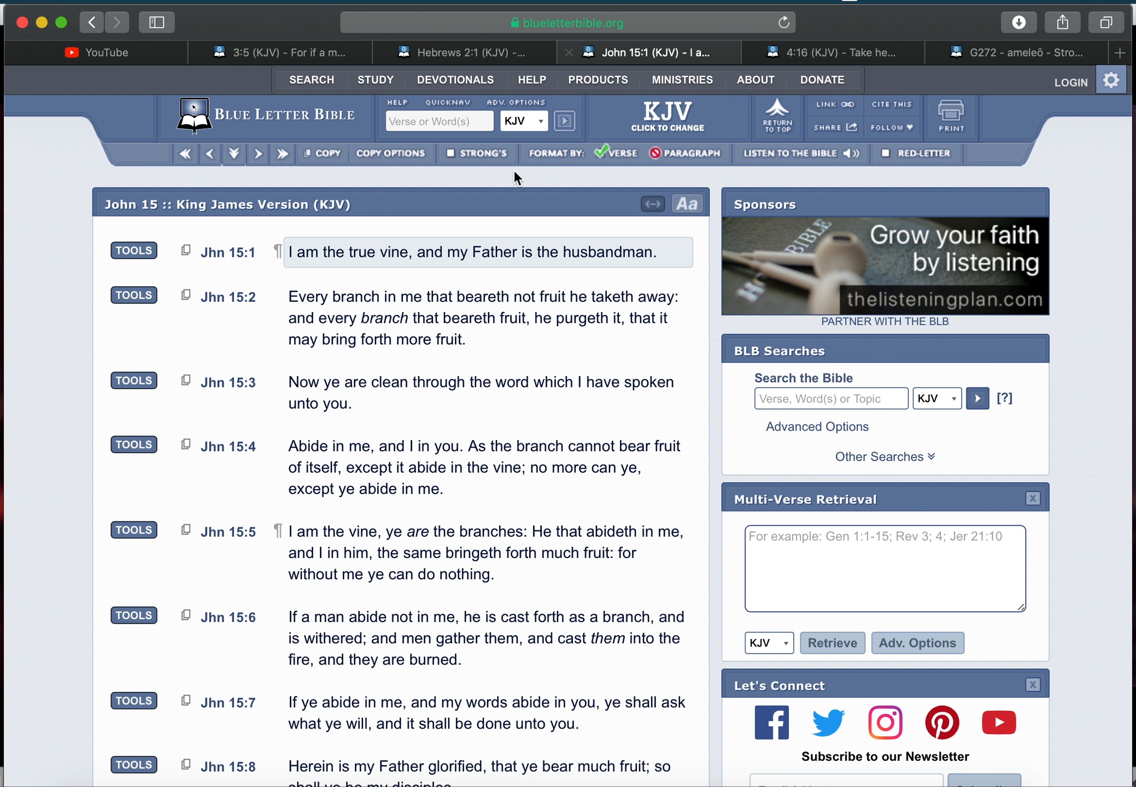
scroll("down", 3)
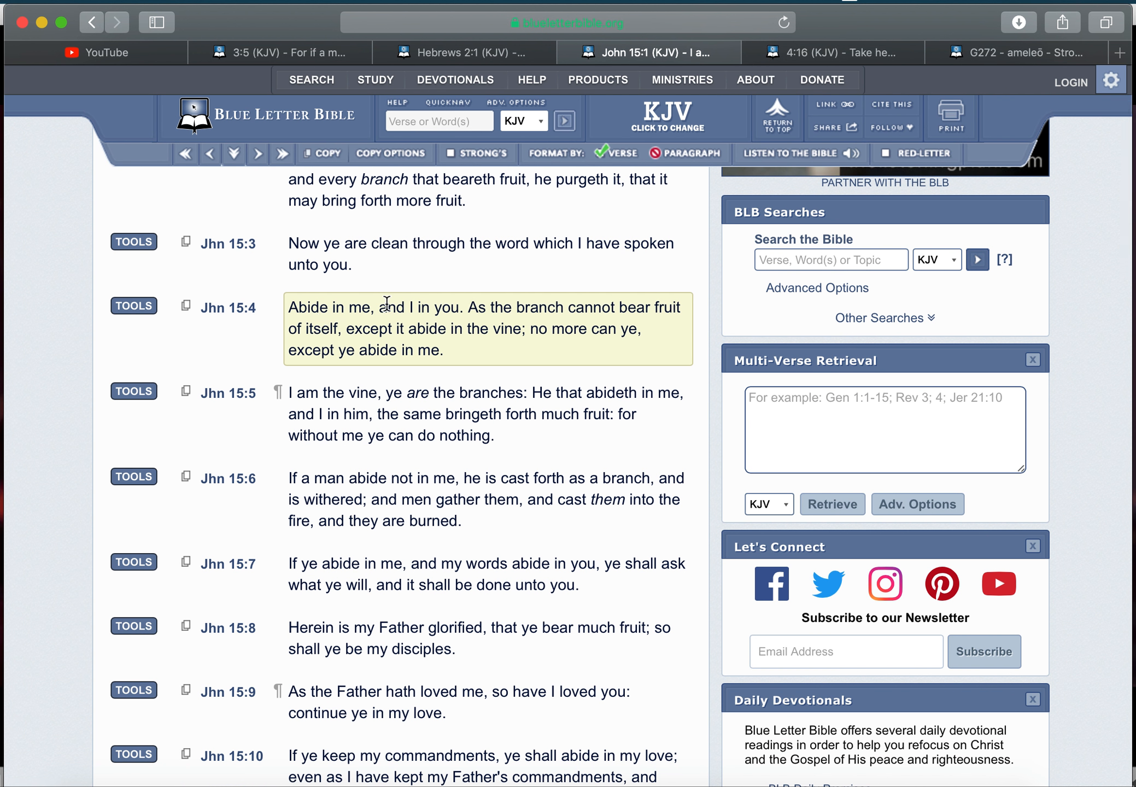
mouse_move(468, 317)
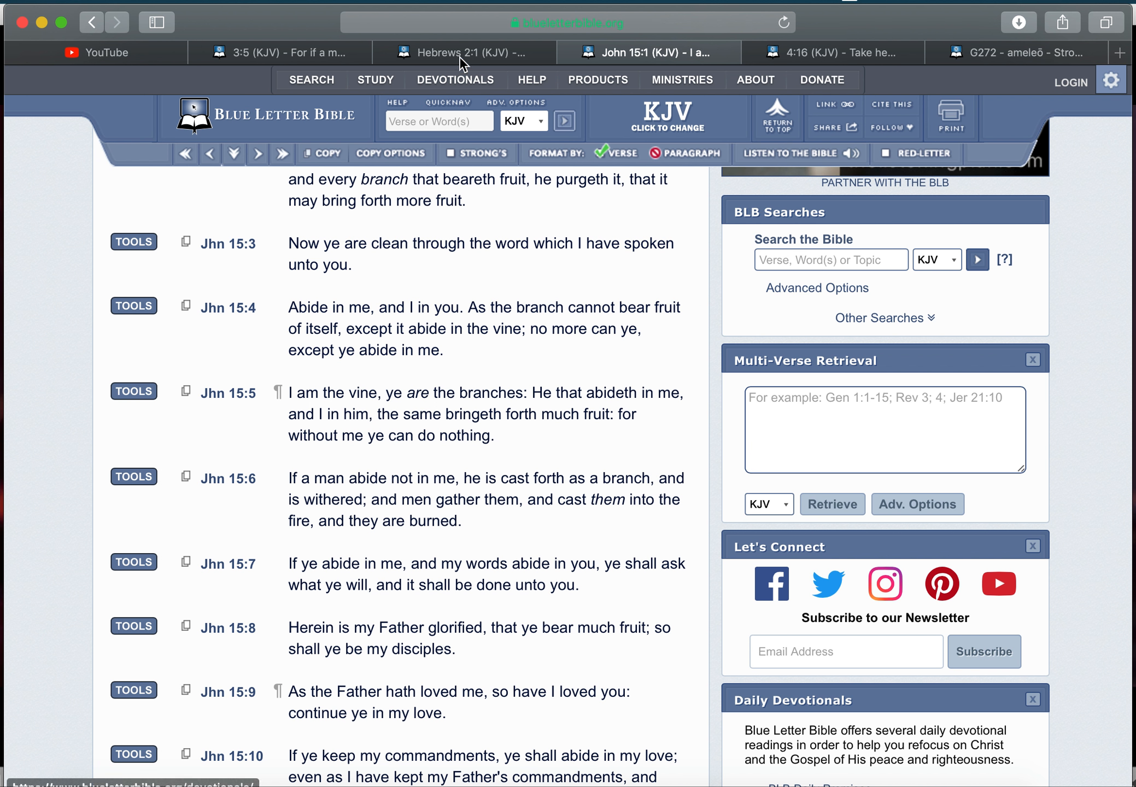
- Search the KJV for 'eternal life' and scroll through the 30 matching verses
left_click(464, 52)
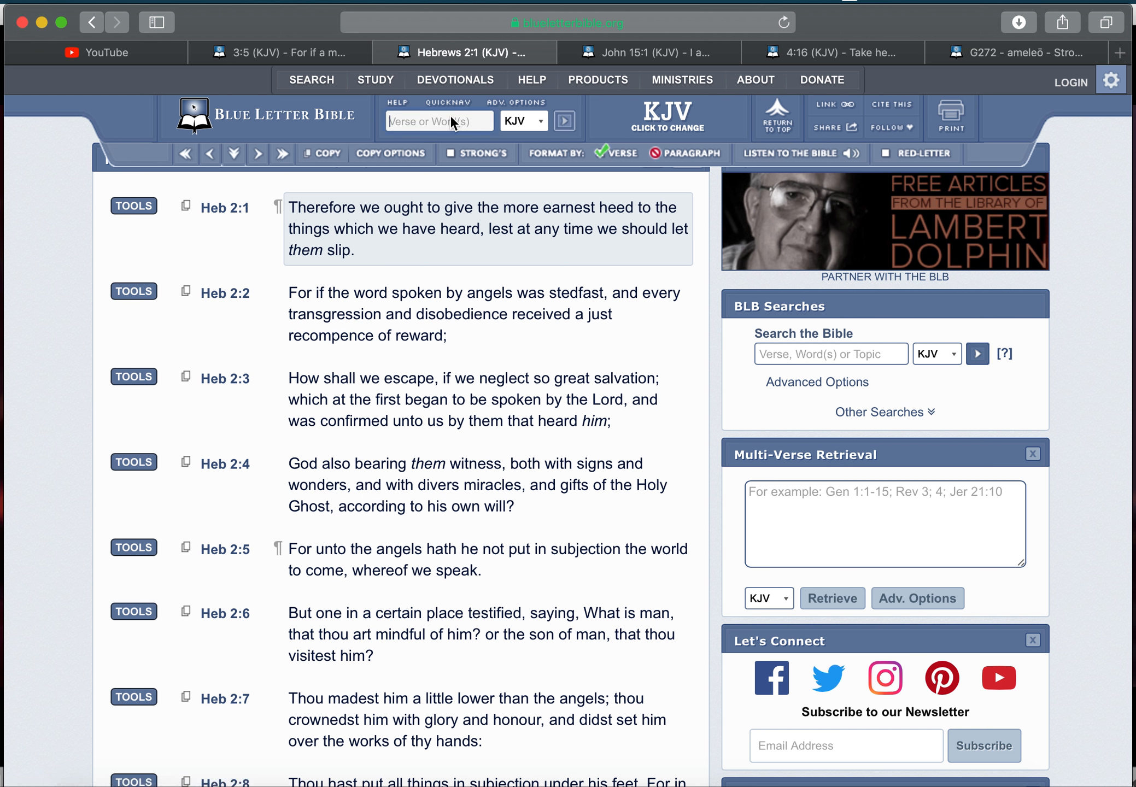
type("eternal life")
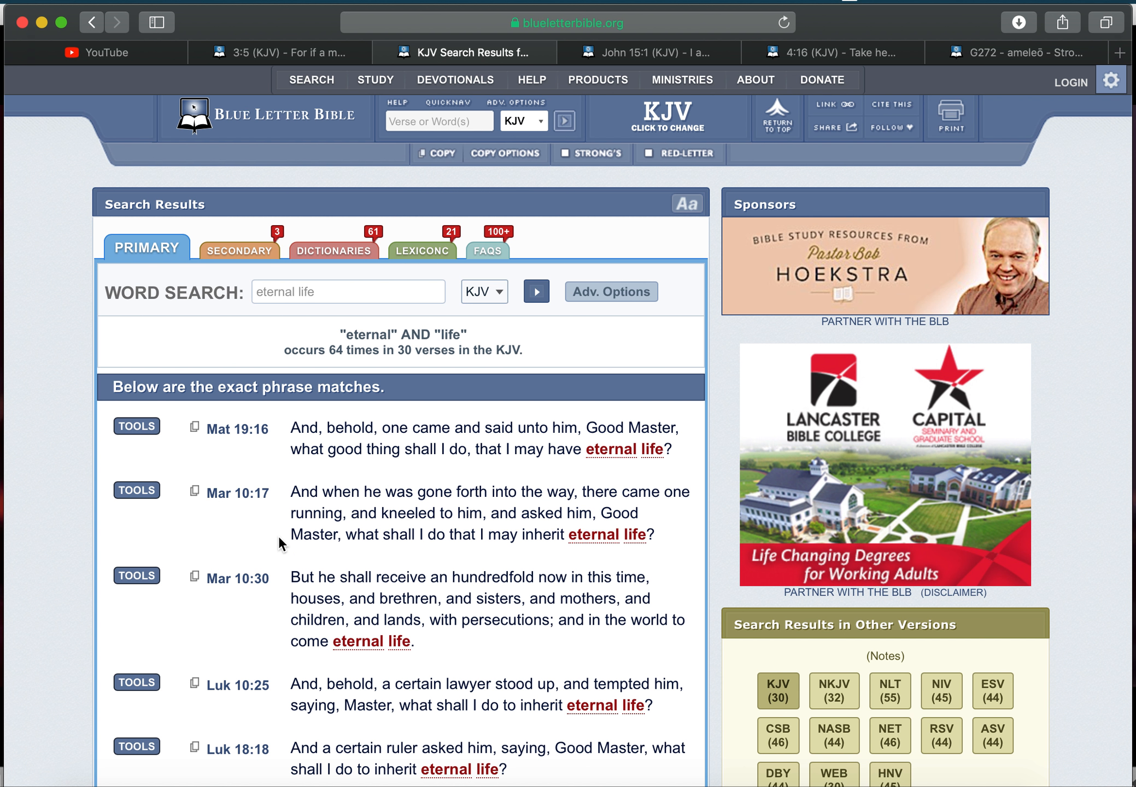
scroll("down", 3)
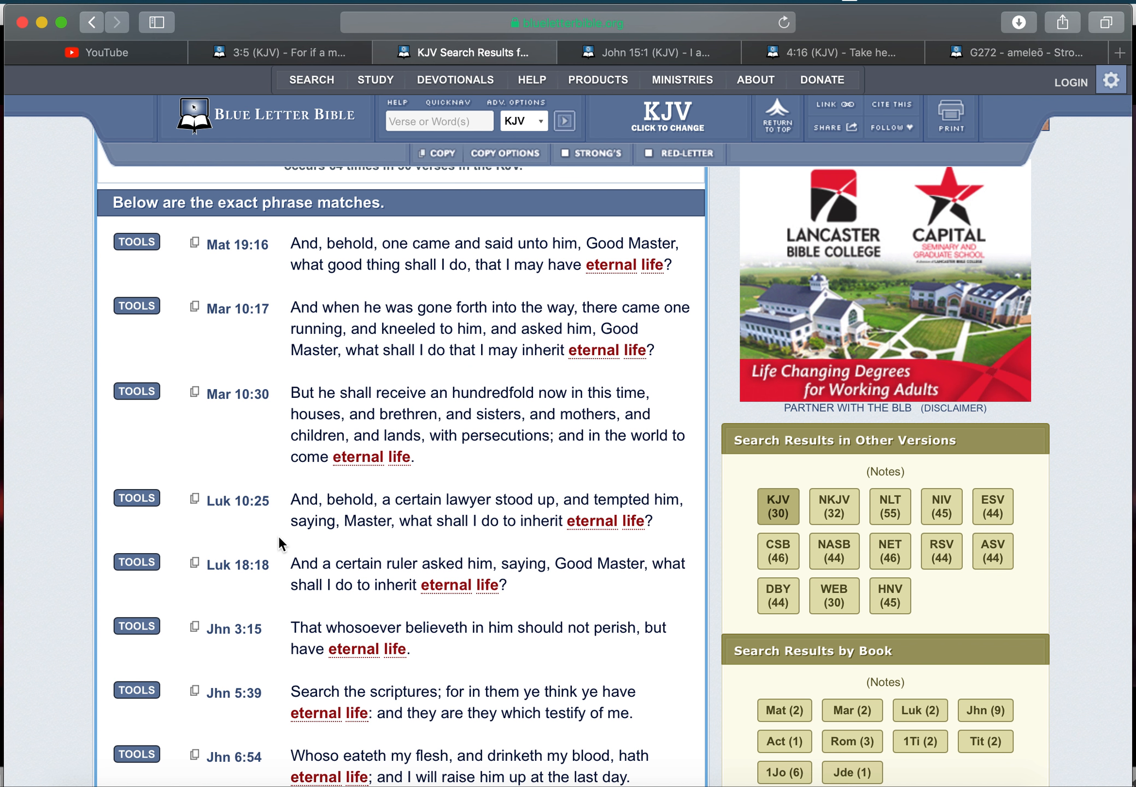
scroll("down", 3)
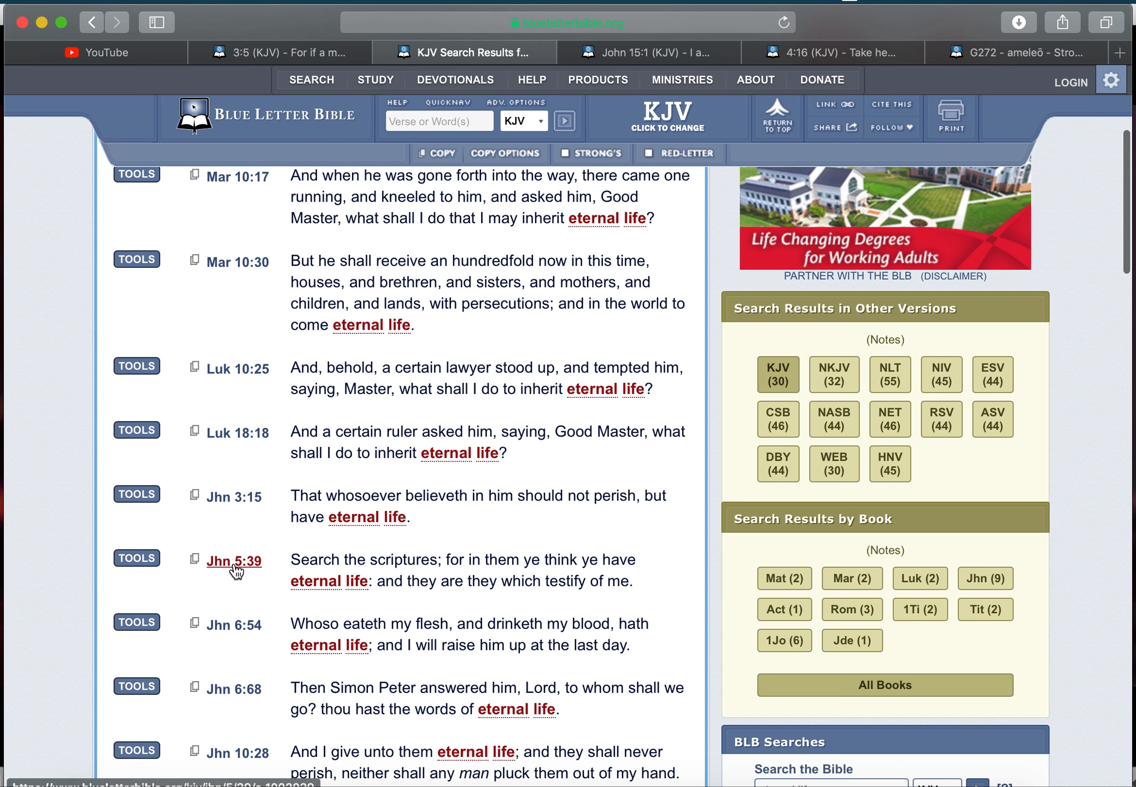
mouse_move(562, 557)
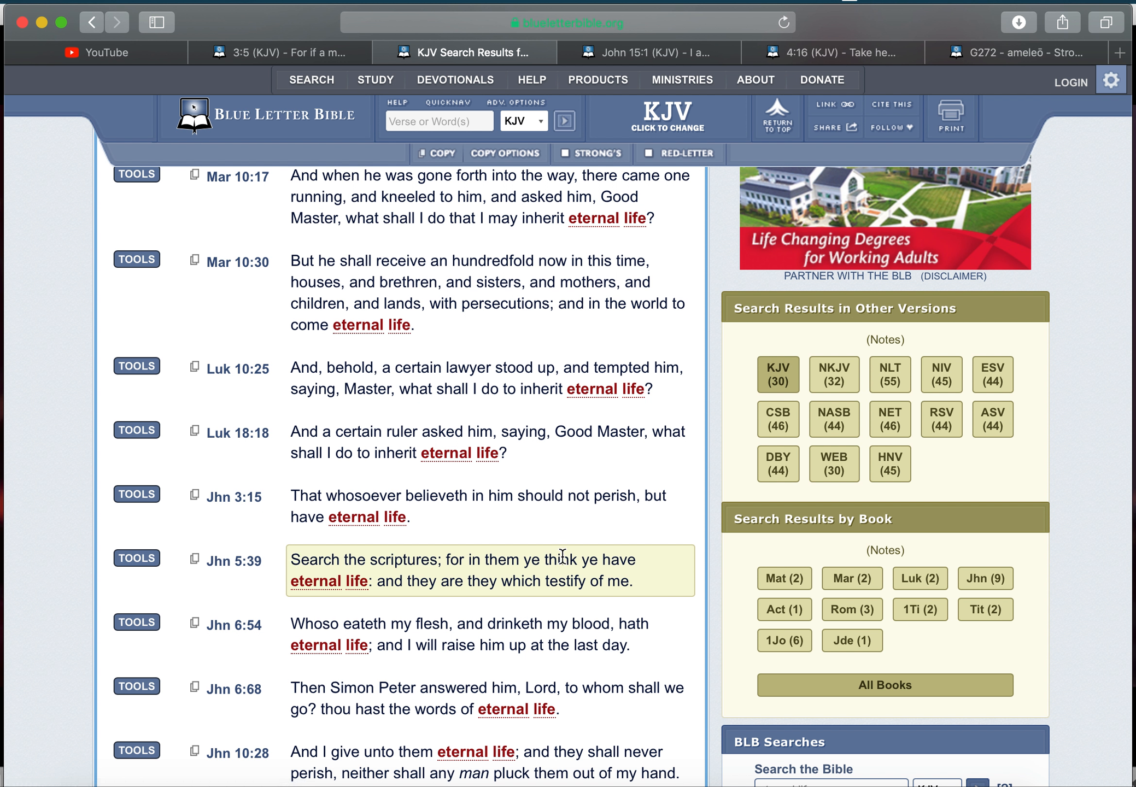
mouse_move(380, 586)
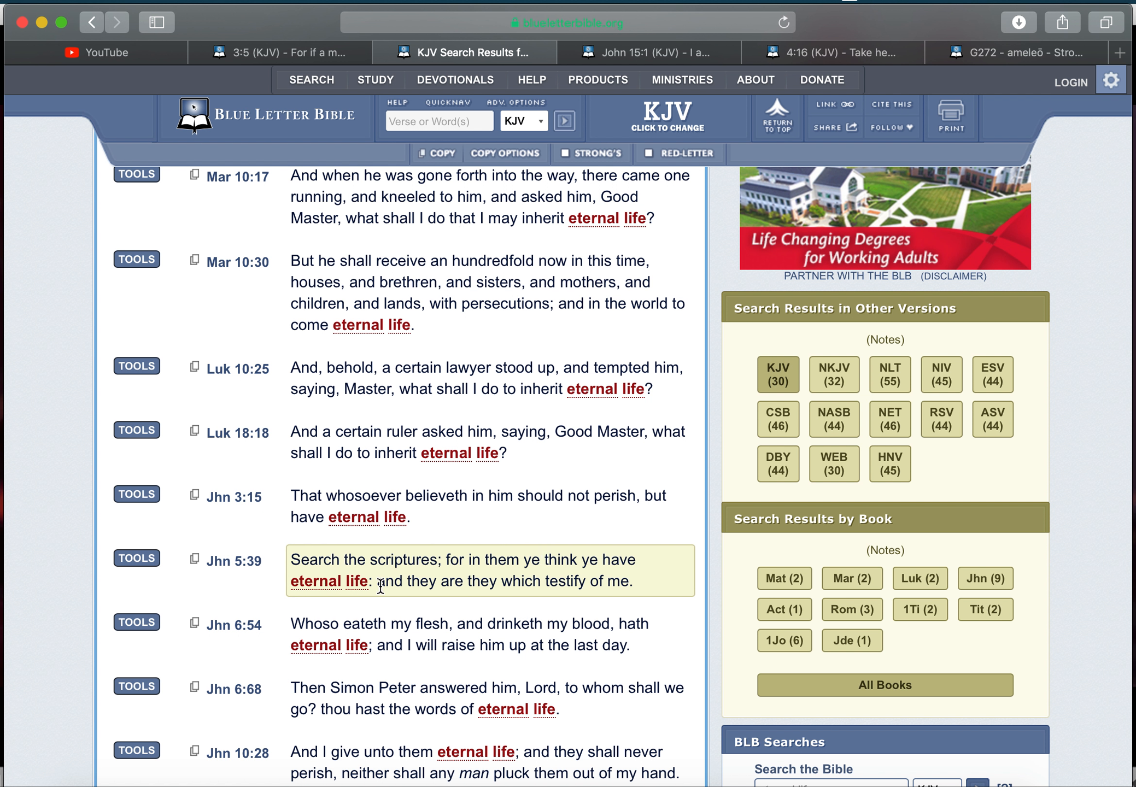
mouse_move(531, 591)
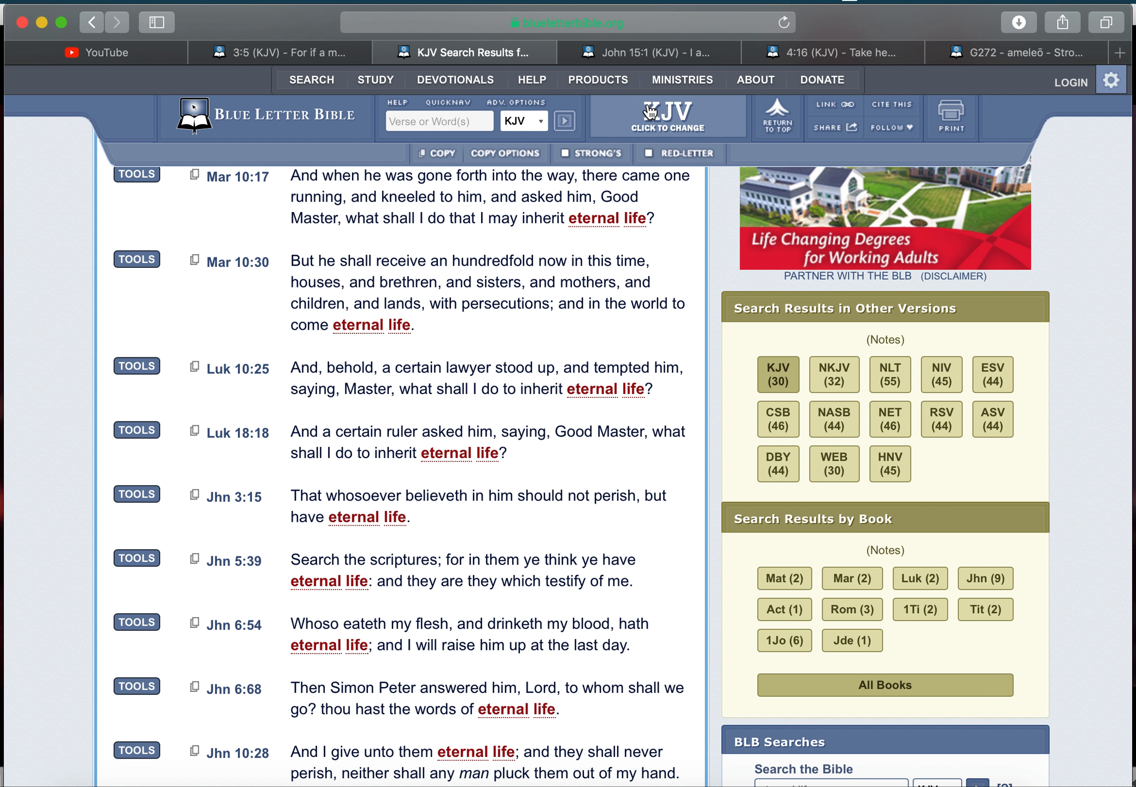
- Switch back to the John 15 KJV chapter to read verse 4 on abiding
left_click(649, 52)
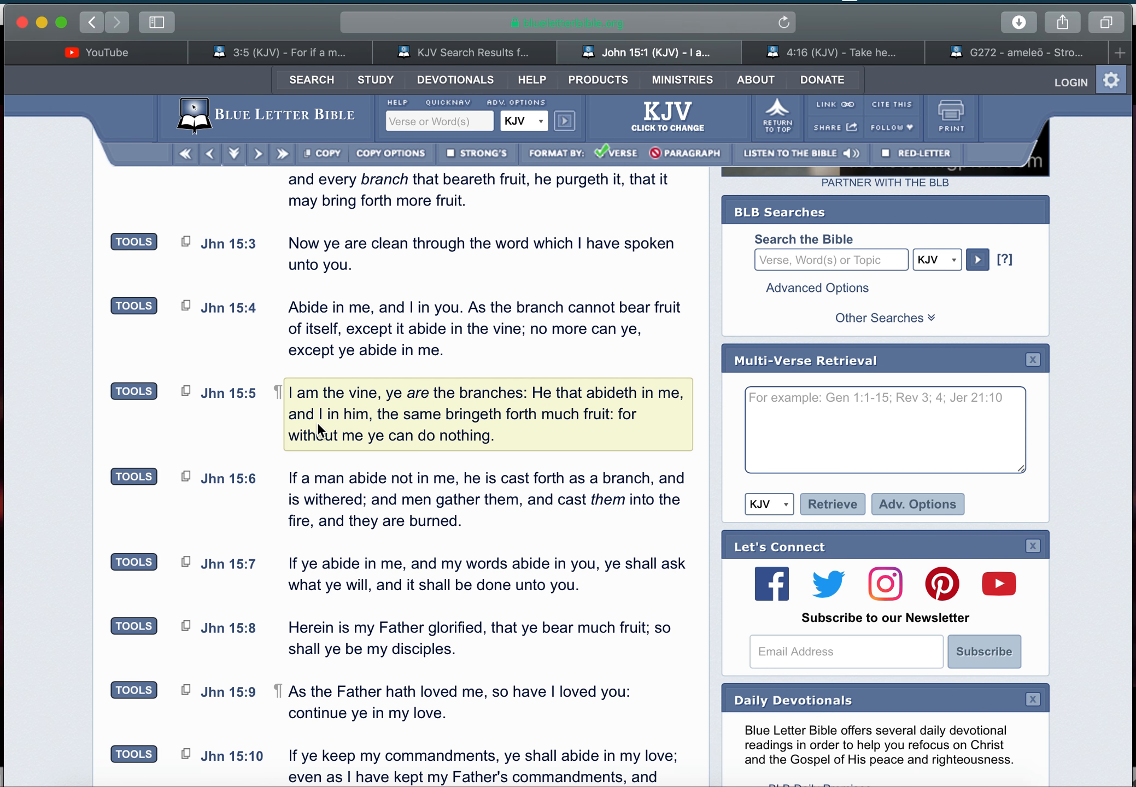
mouse_move(412, 307)
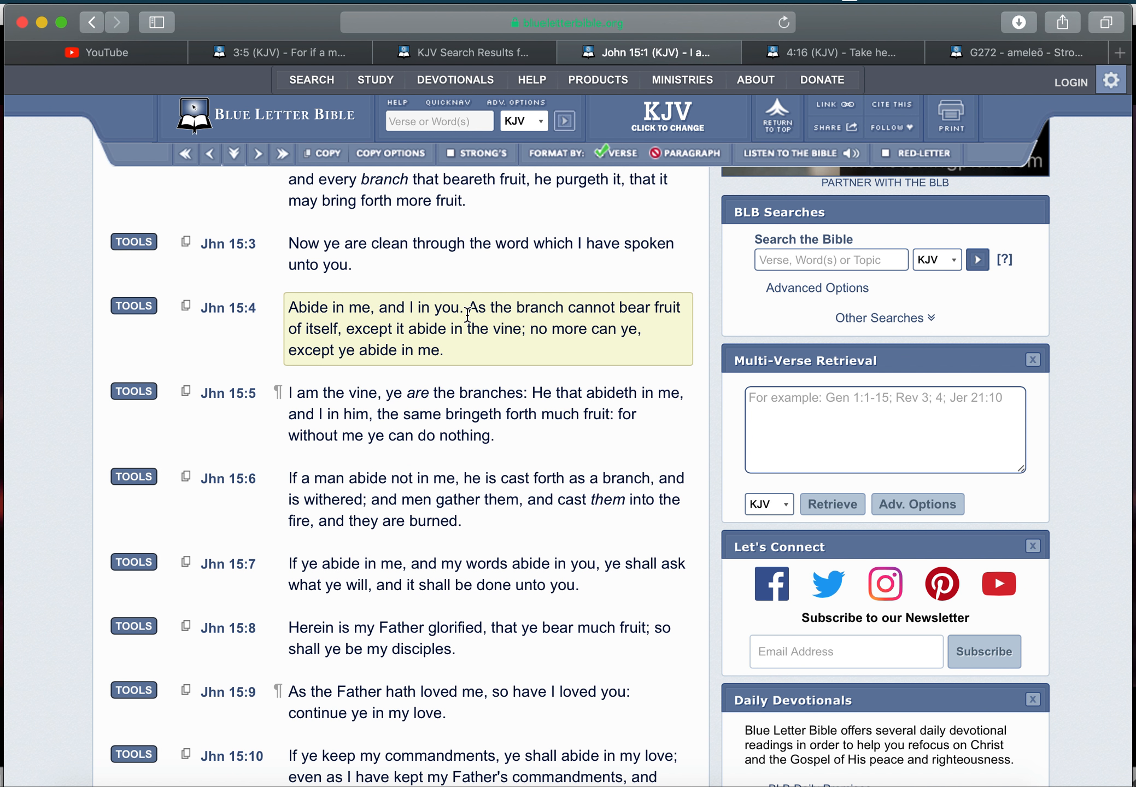
mouse_move(519, 310)
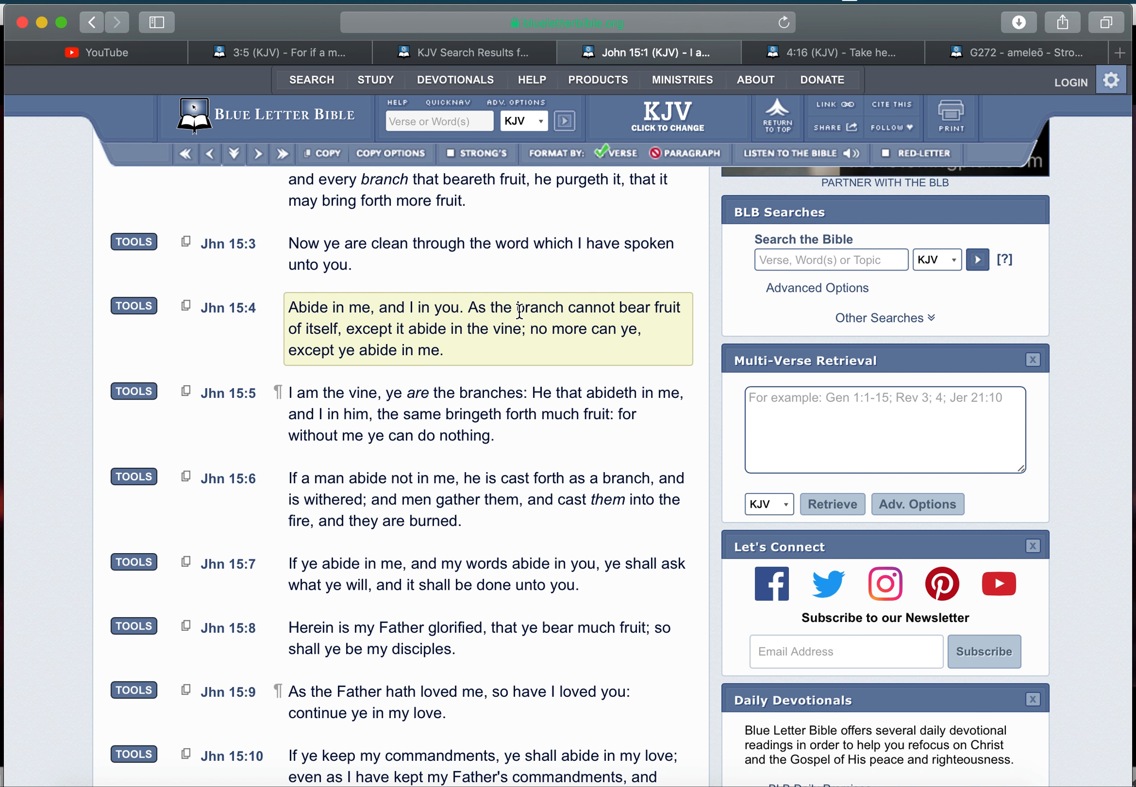
mouse_move(341, 328)
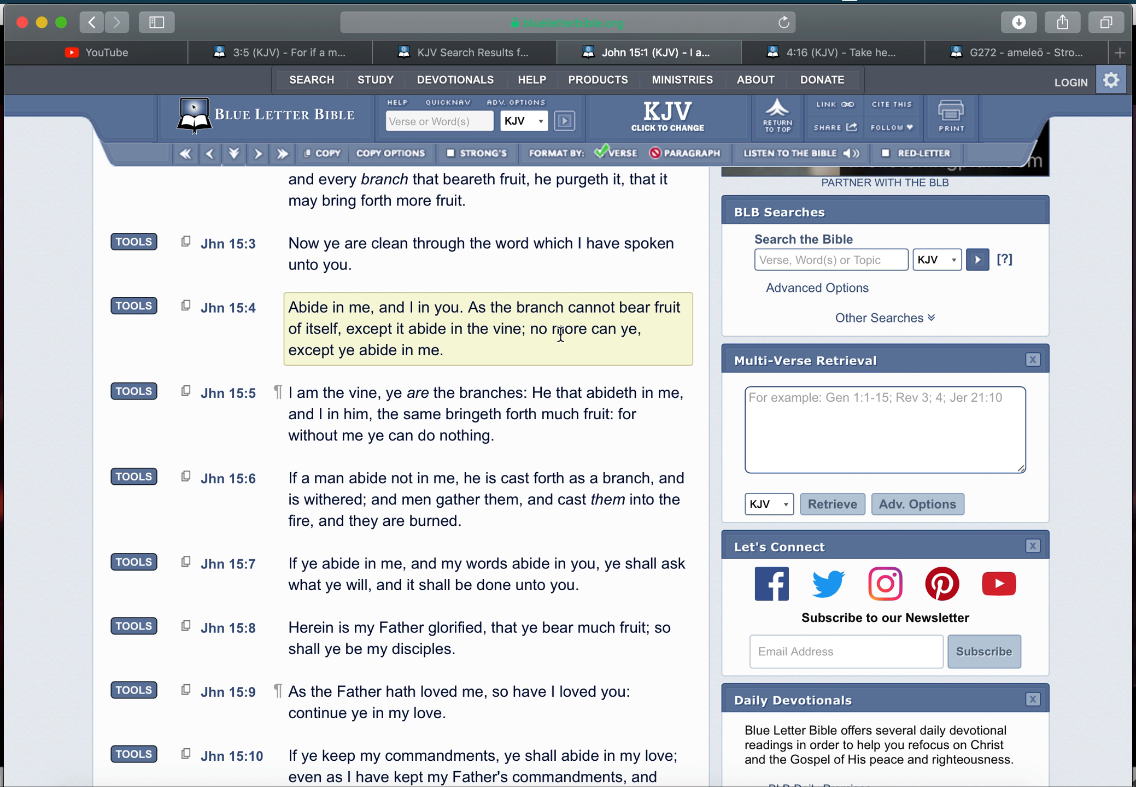
mouse_move(423, 356)
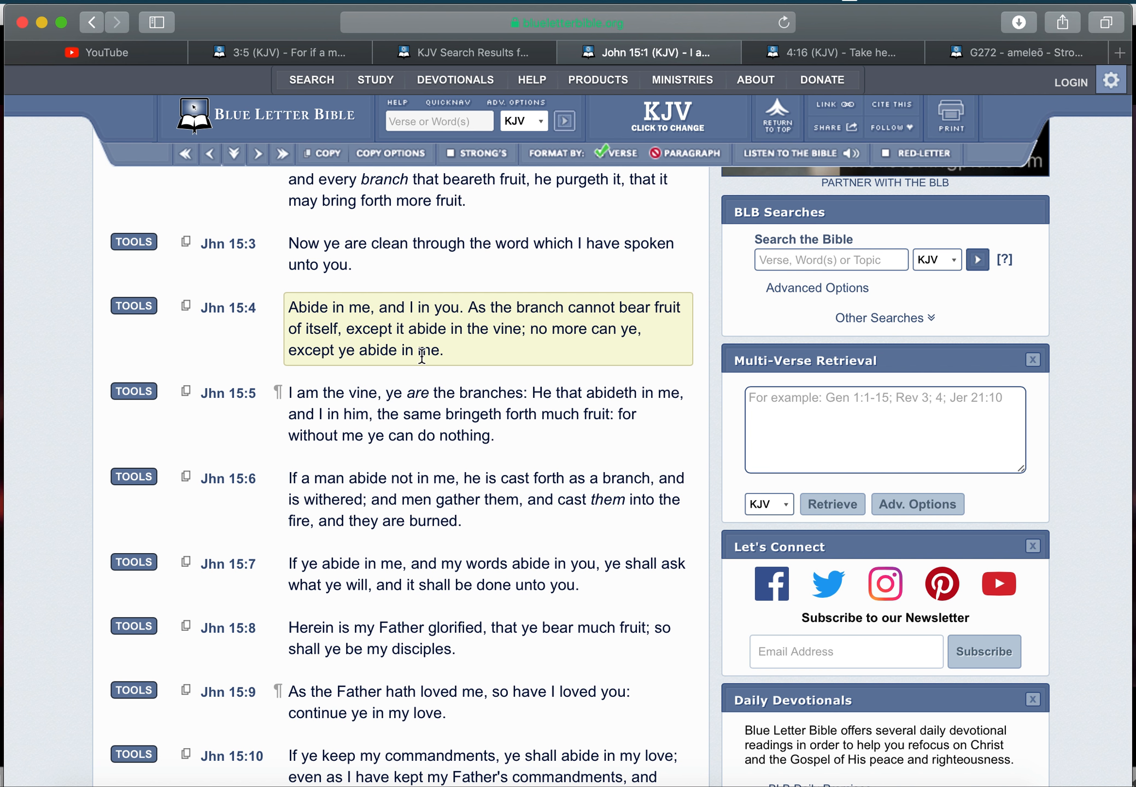
mouse_move(390, 351)
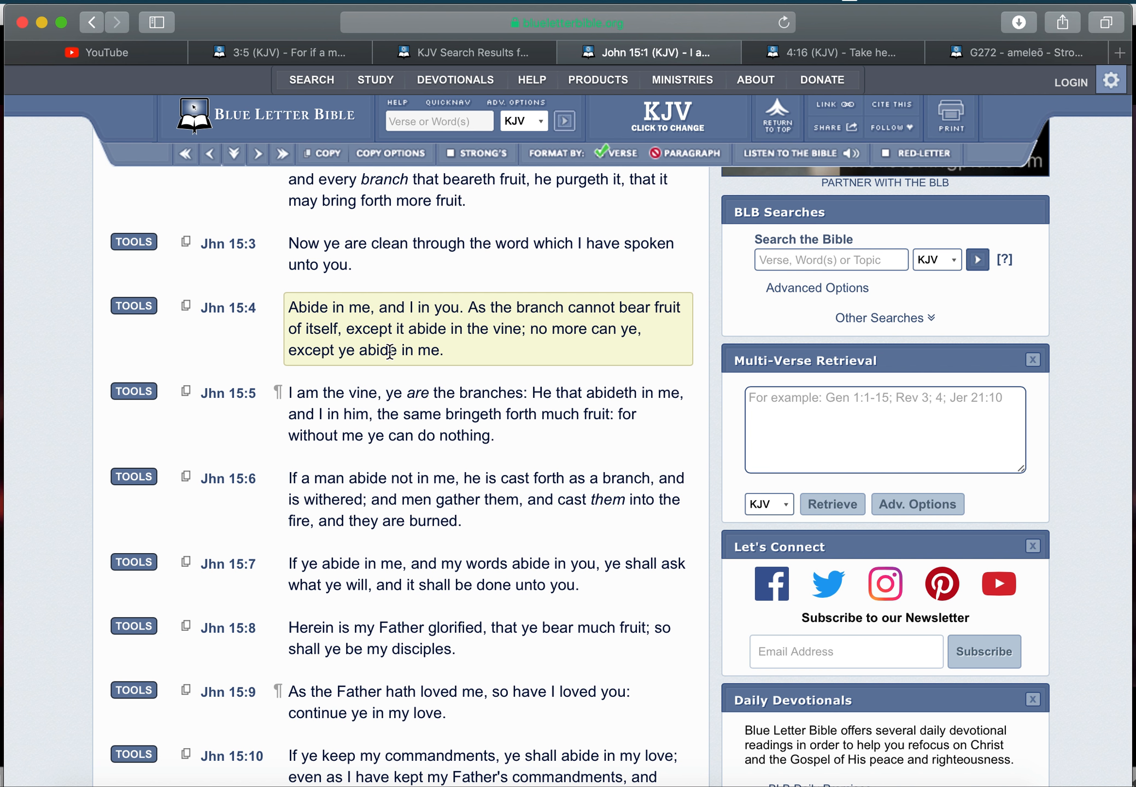